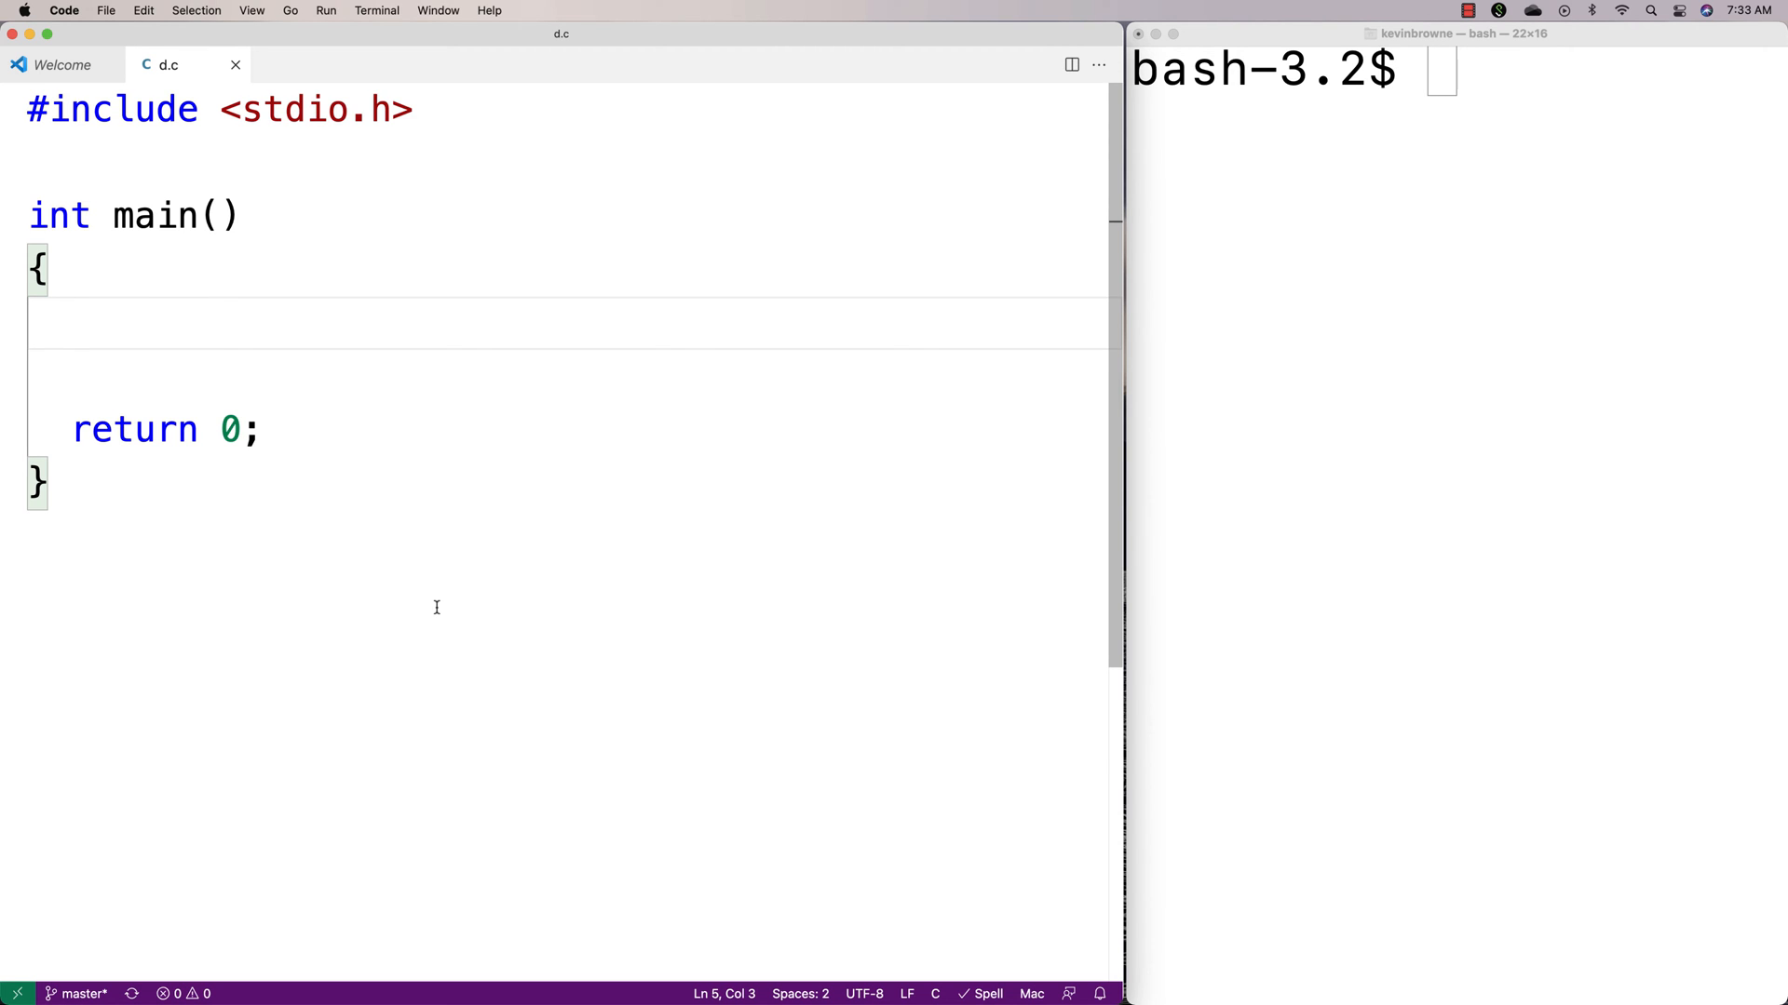
Declare char s[] = "apple, pear, orange; something..."; inside main.
type("char s")
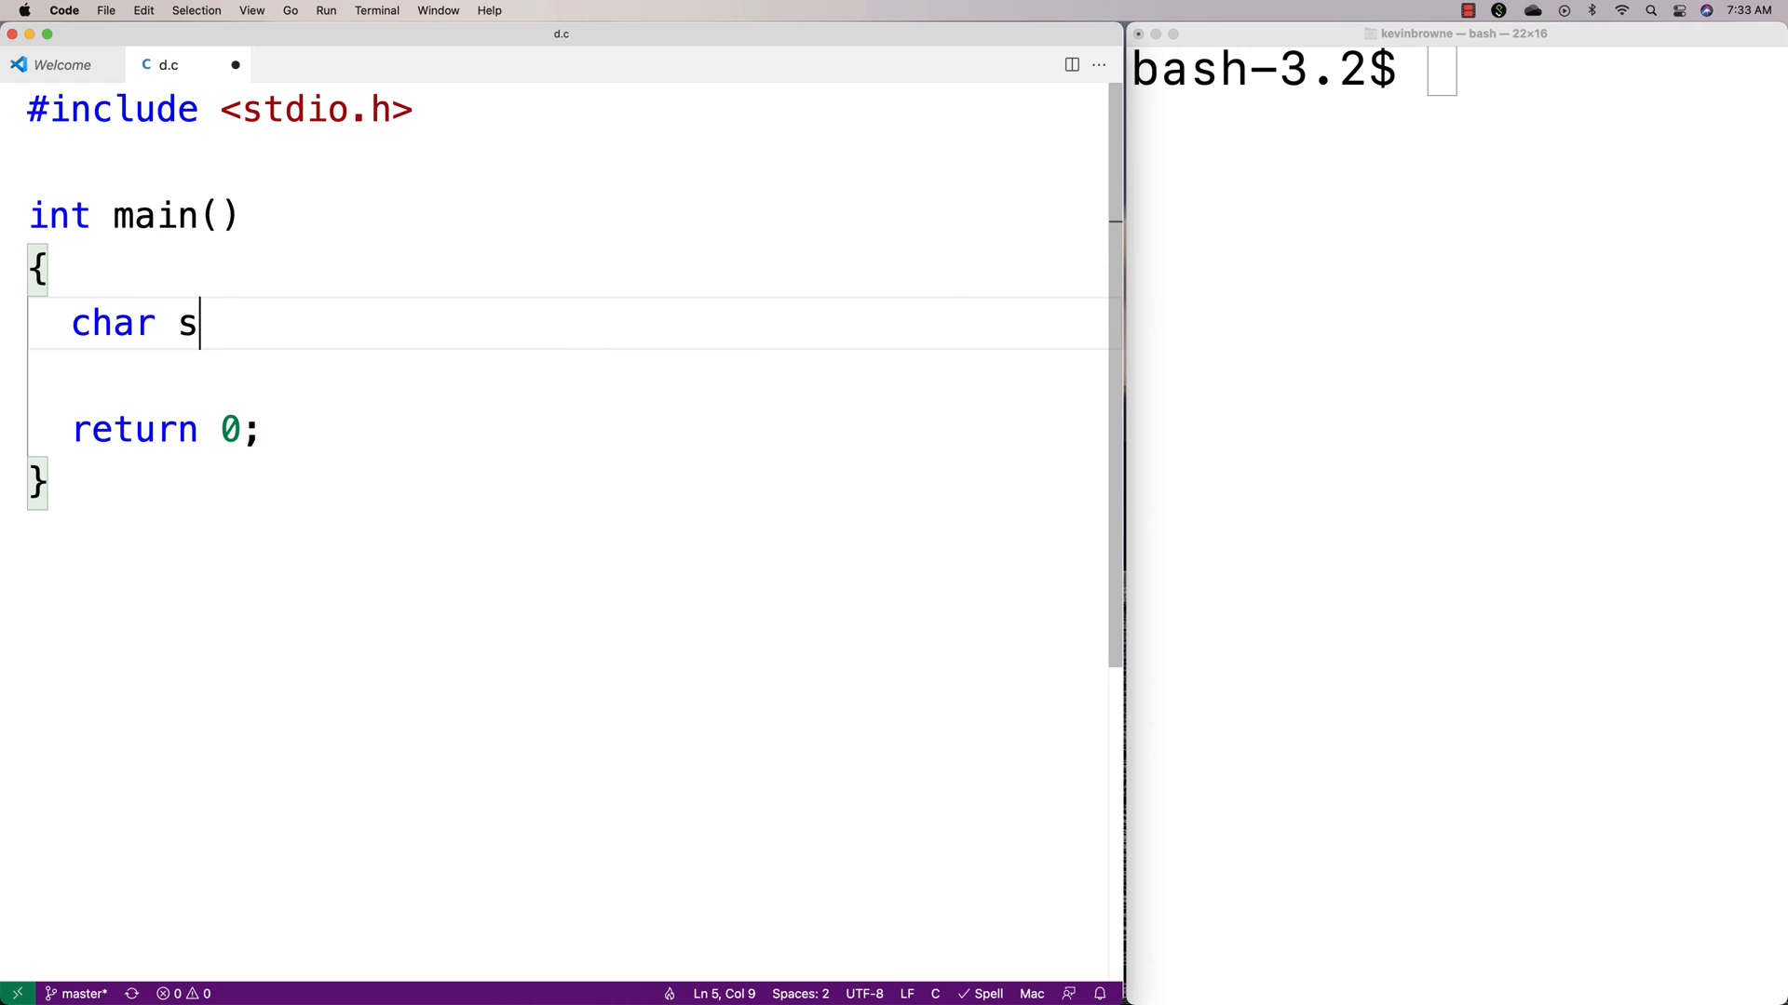
type("[] = \"appl\"")
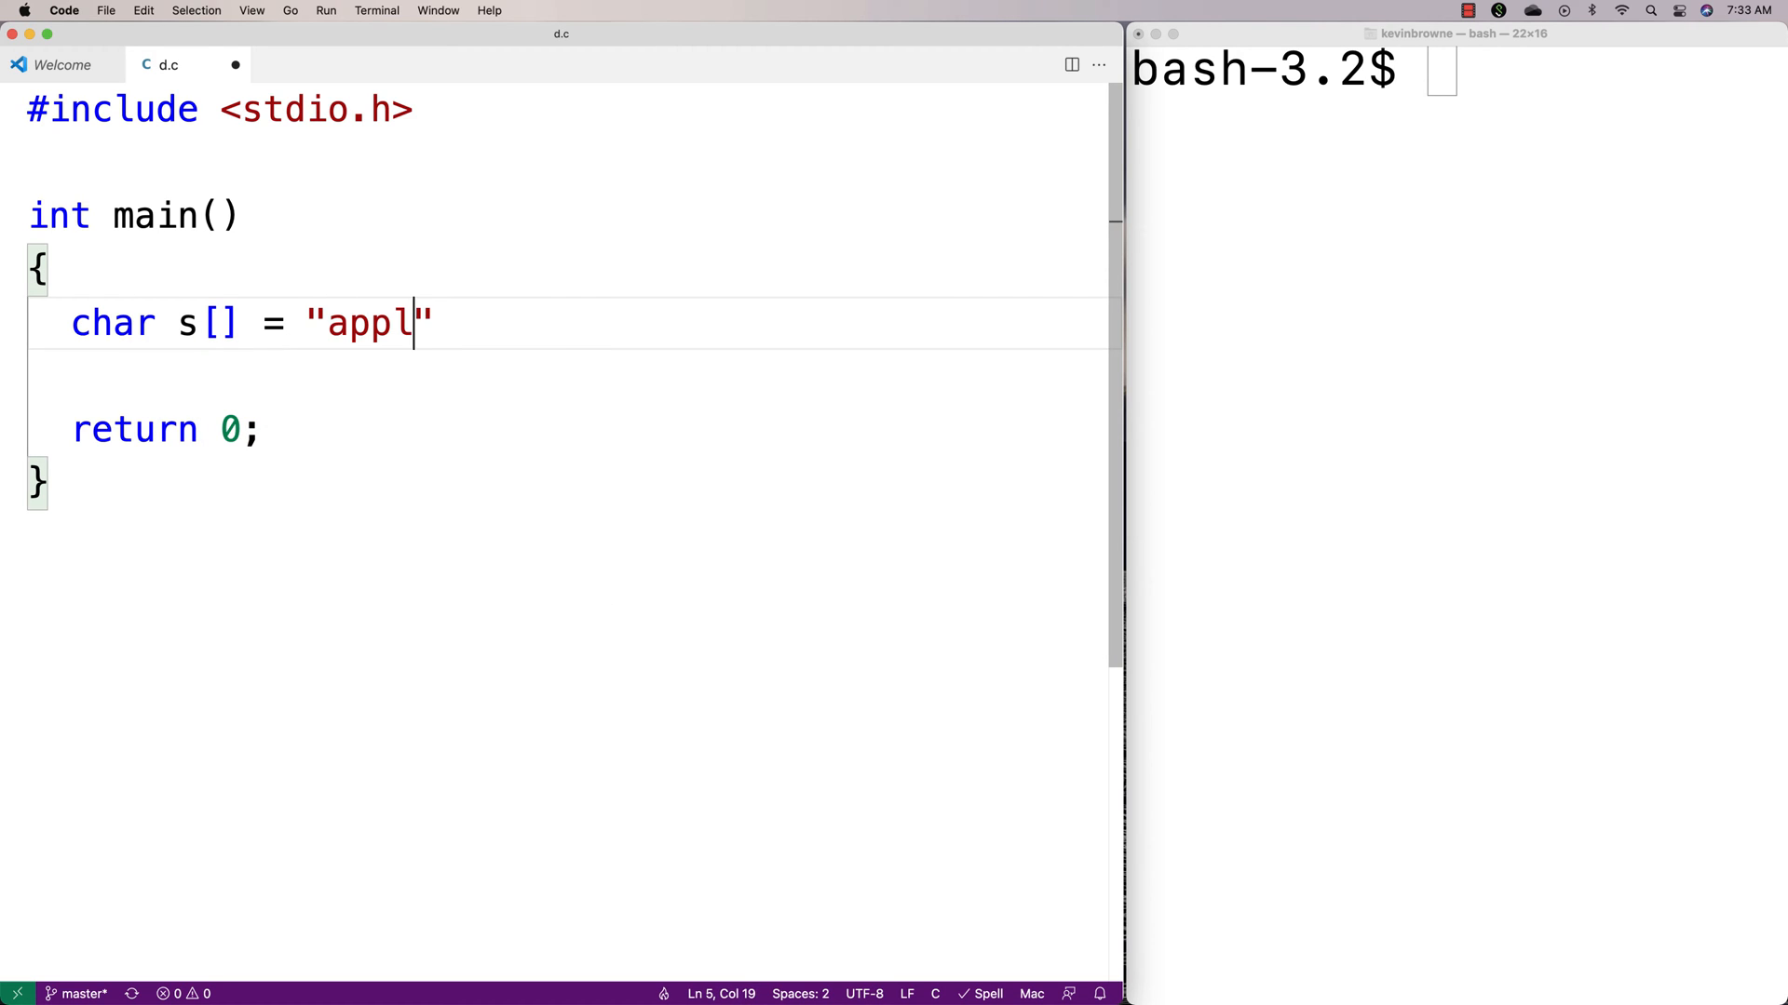
type("e, pear, o")
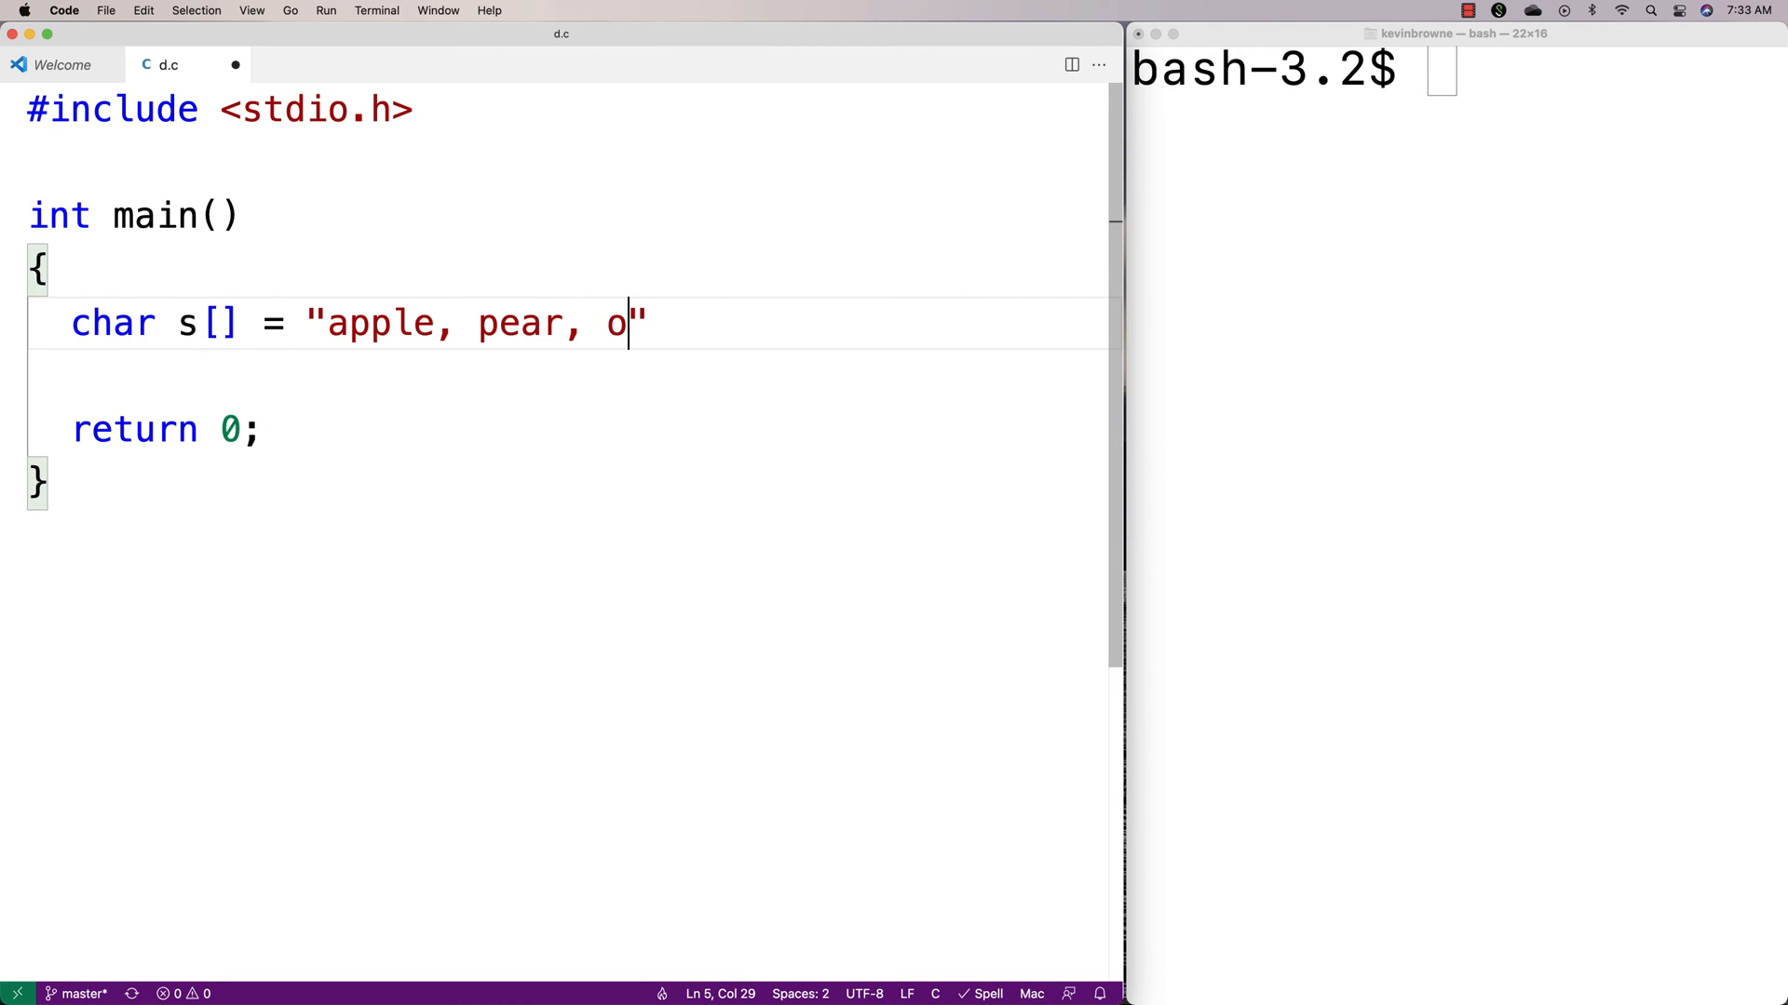
type("range;")
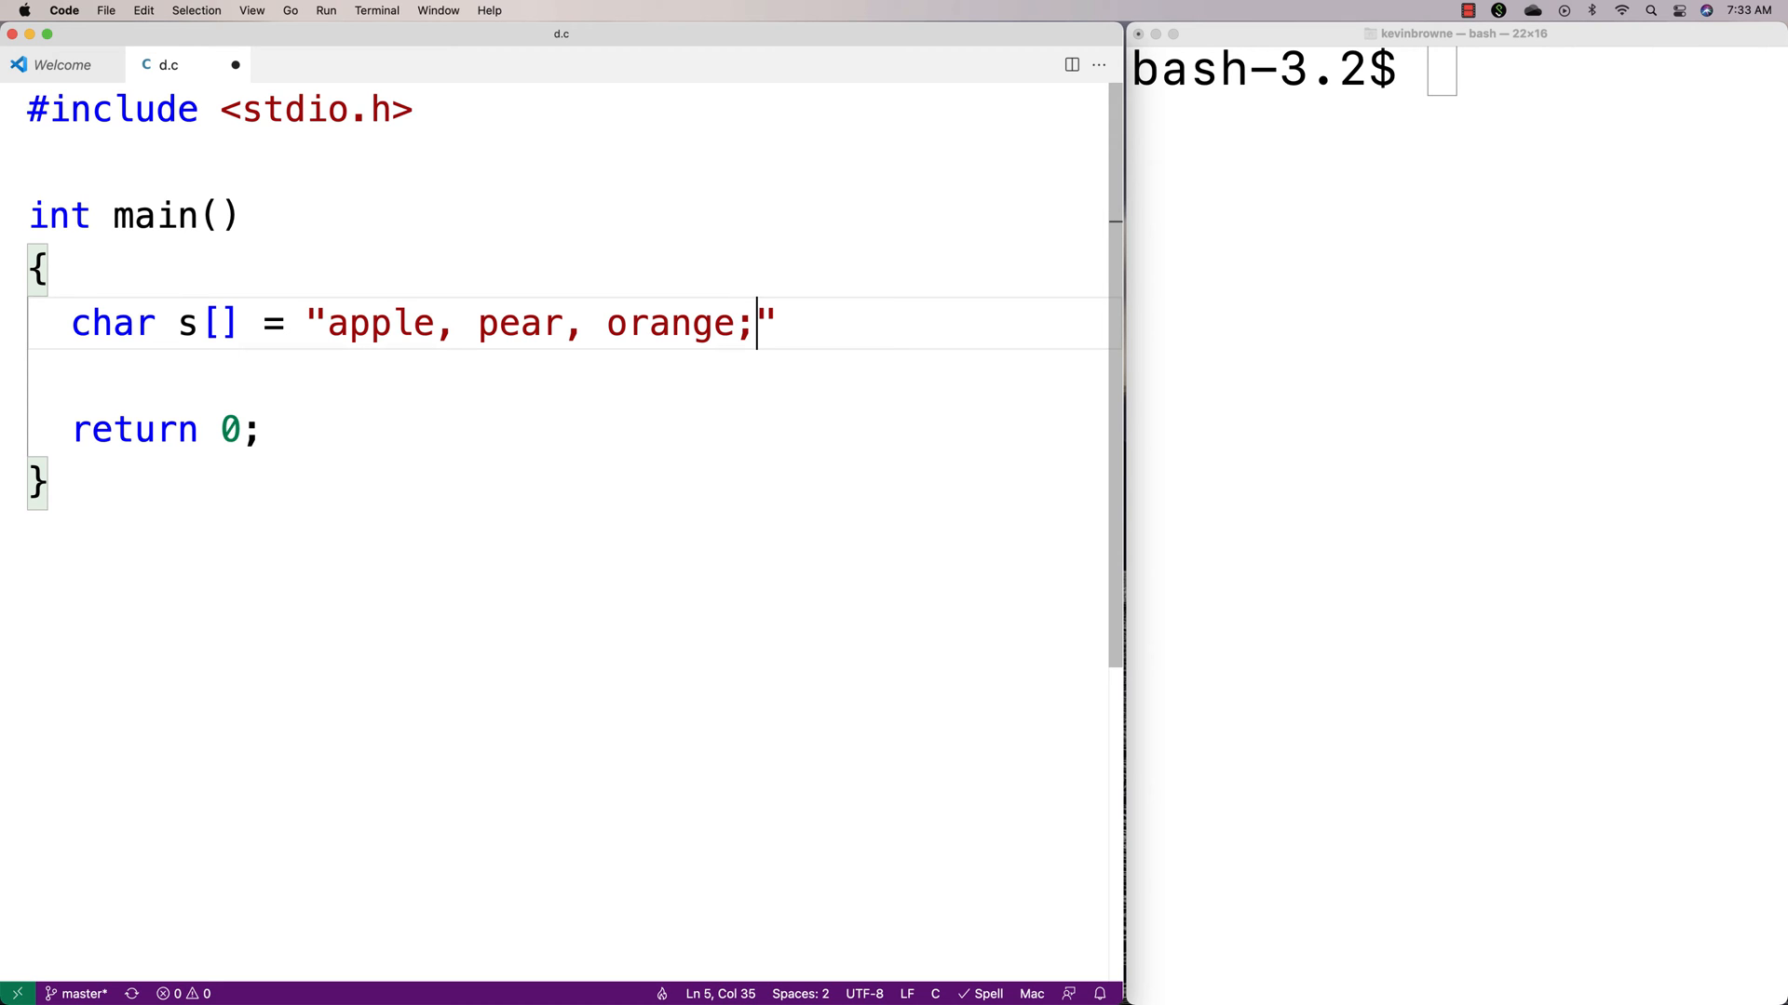
type("something...")
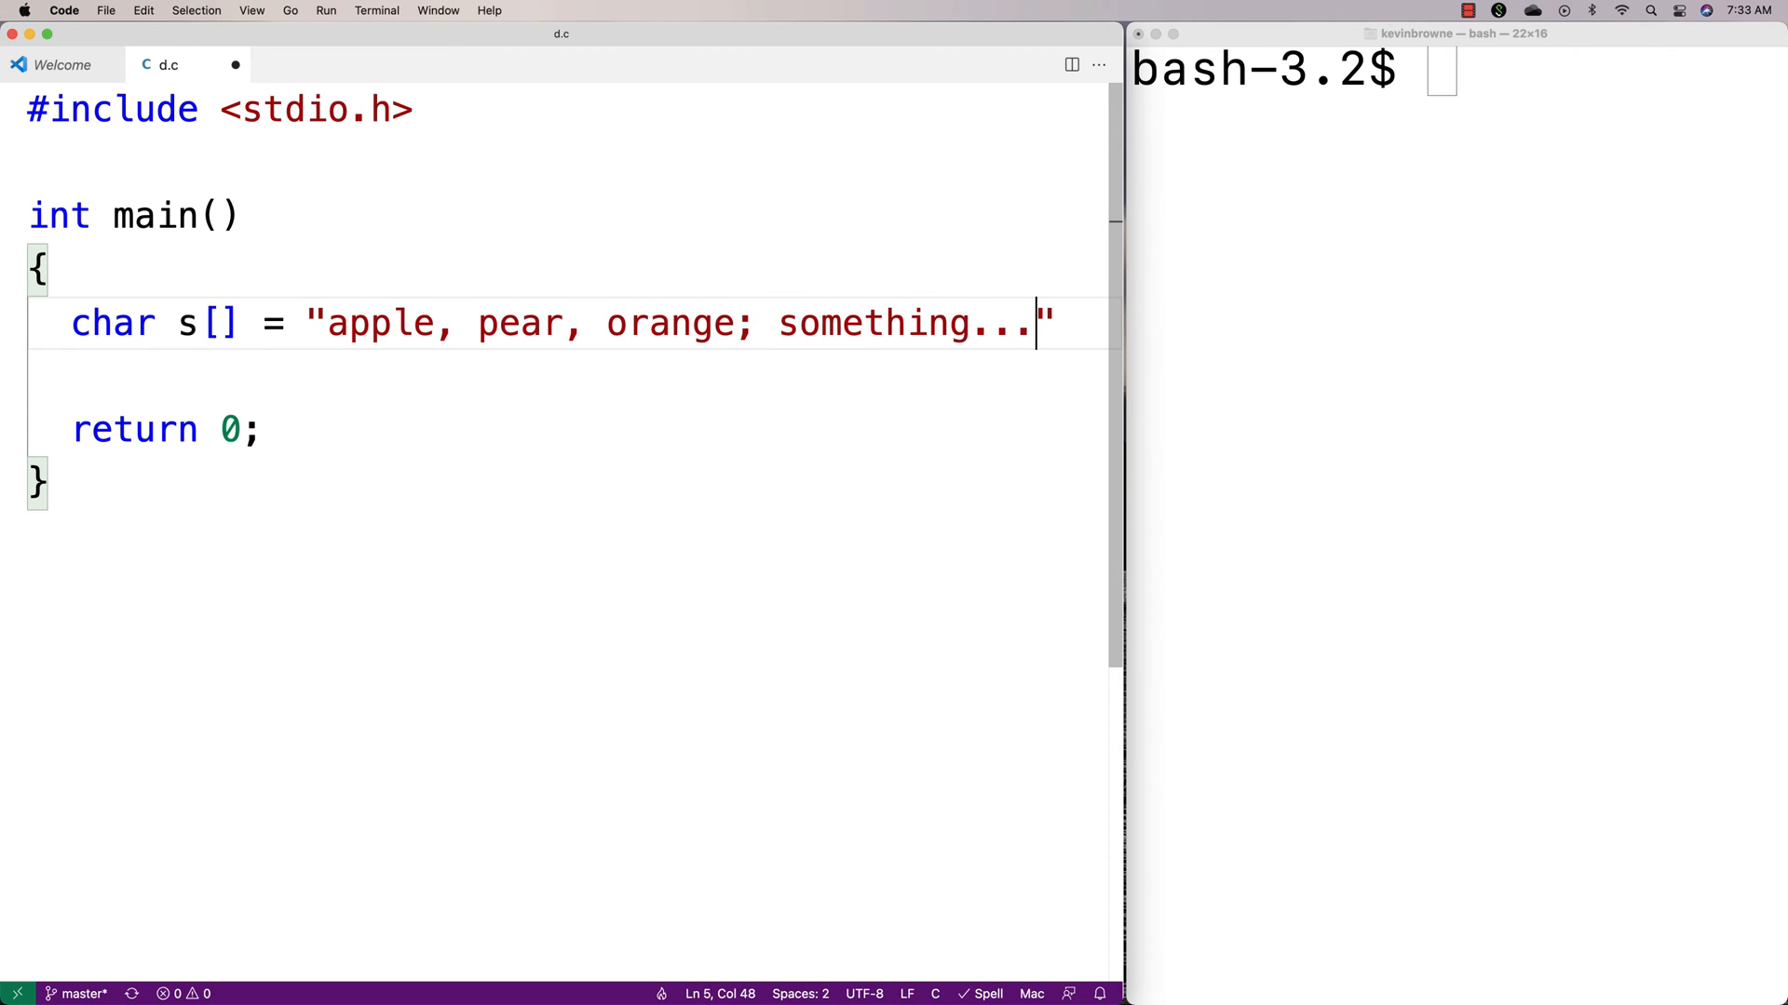
type(";")
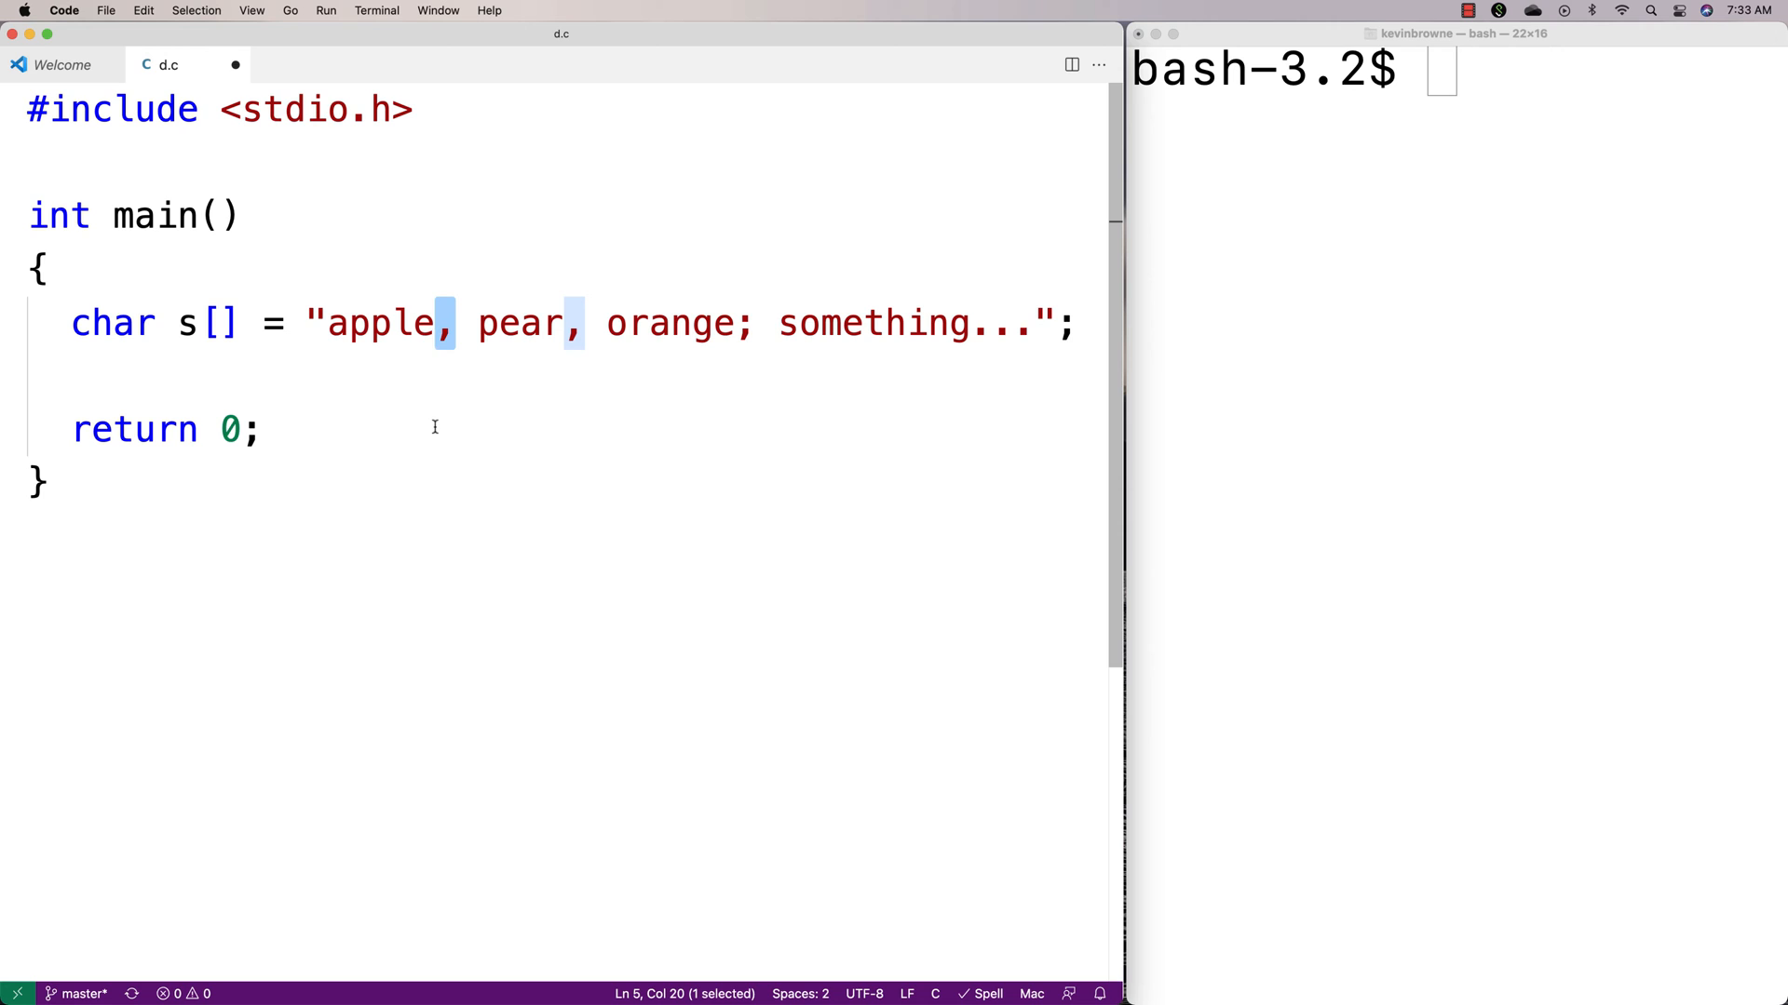
Add the prototype int count_punct(char *s); above main.
left_click(299, 162)
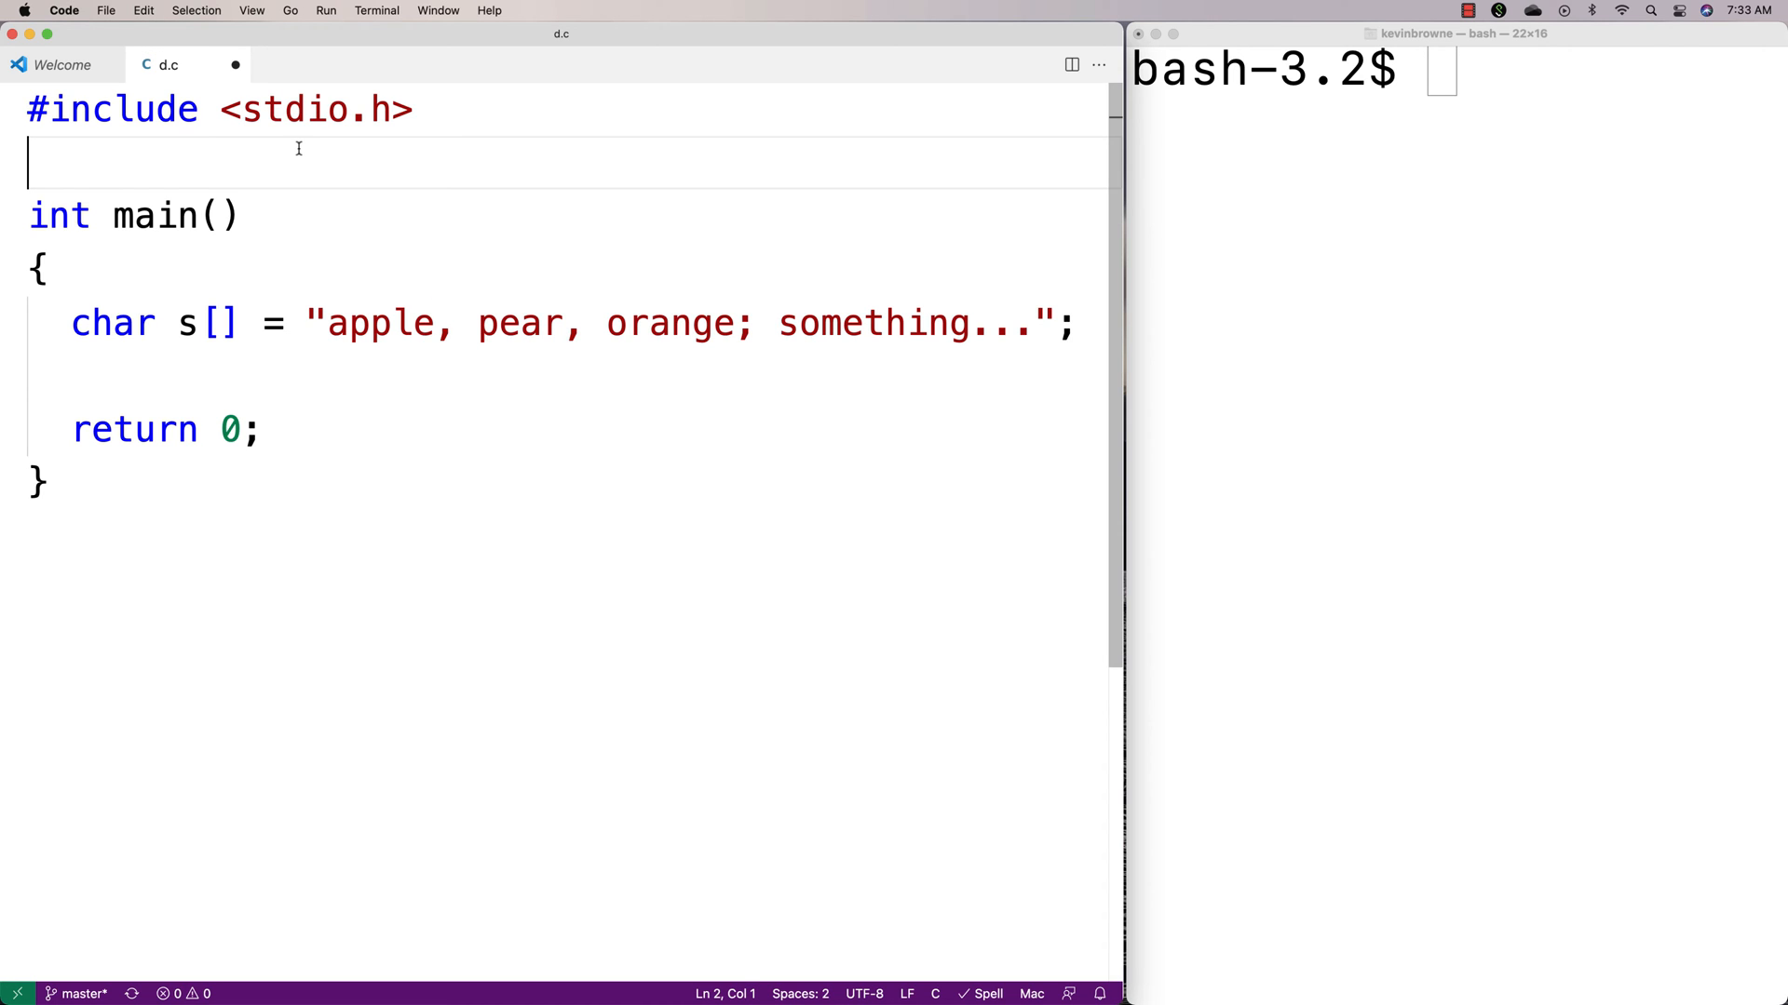
type("int count")
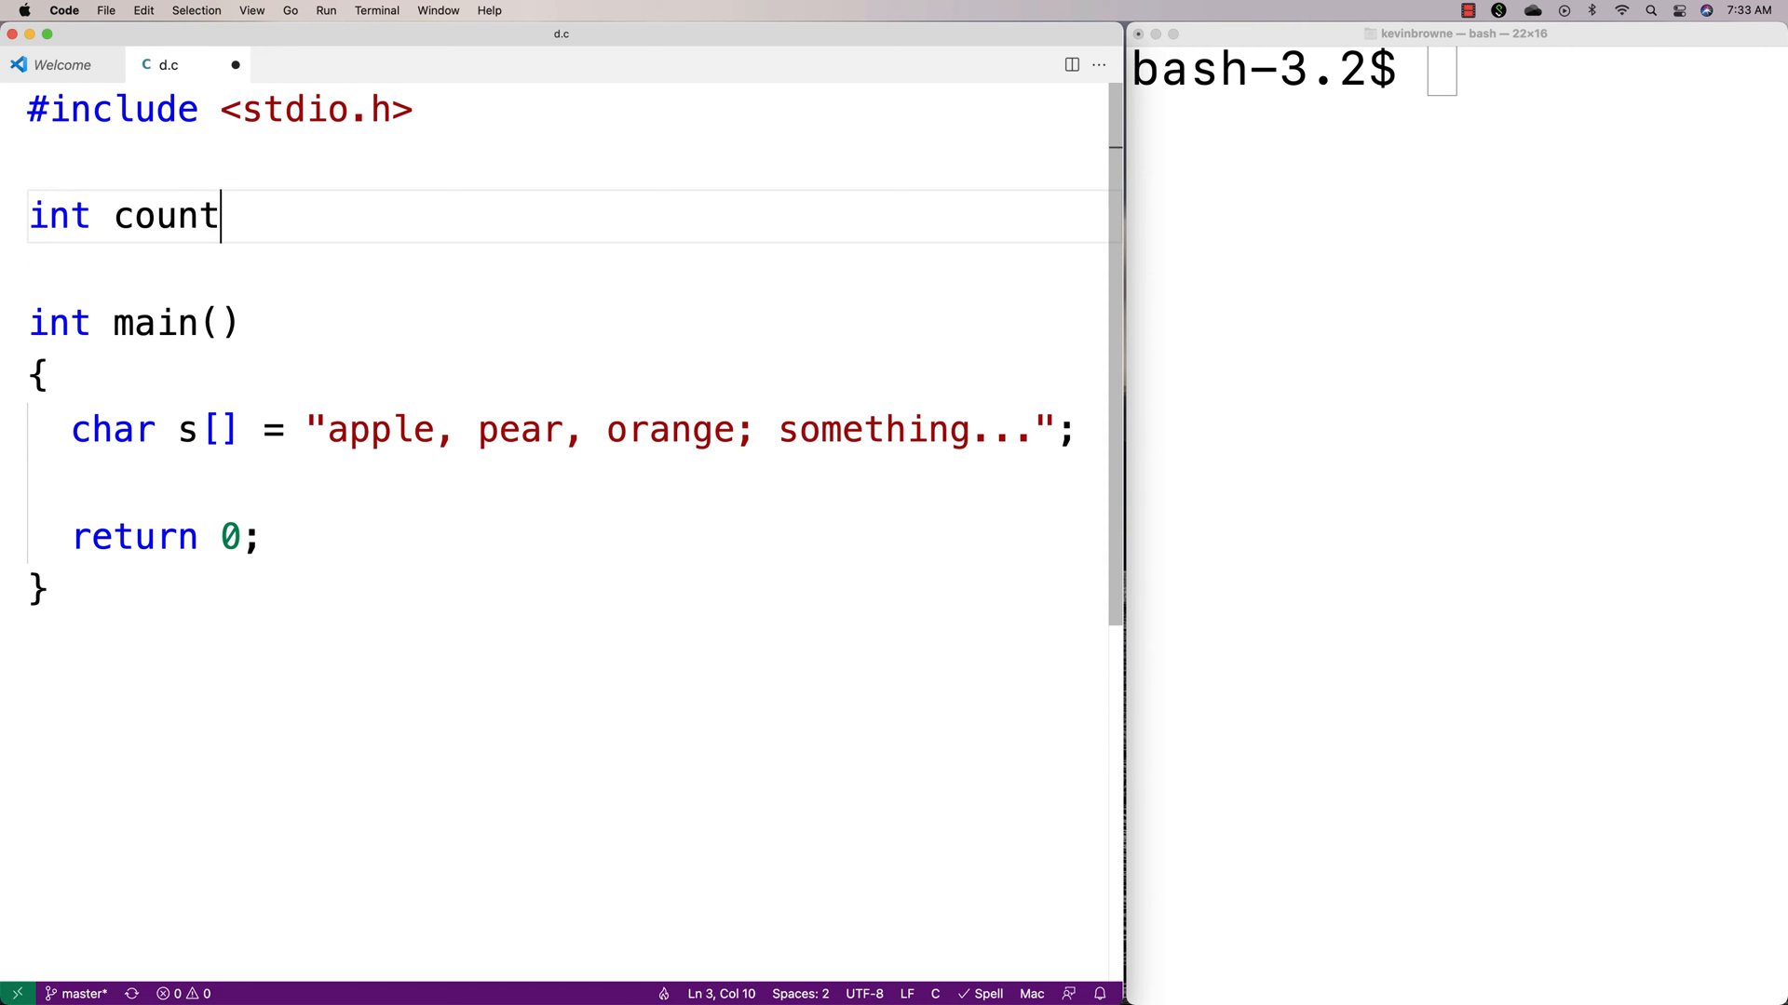
type("_punct()")
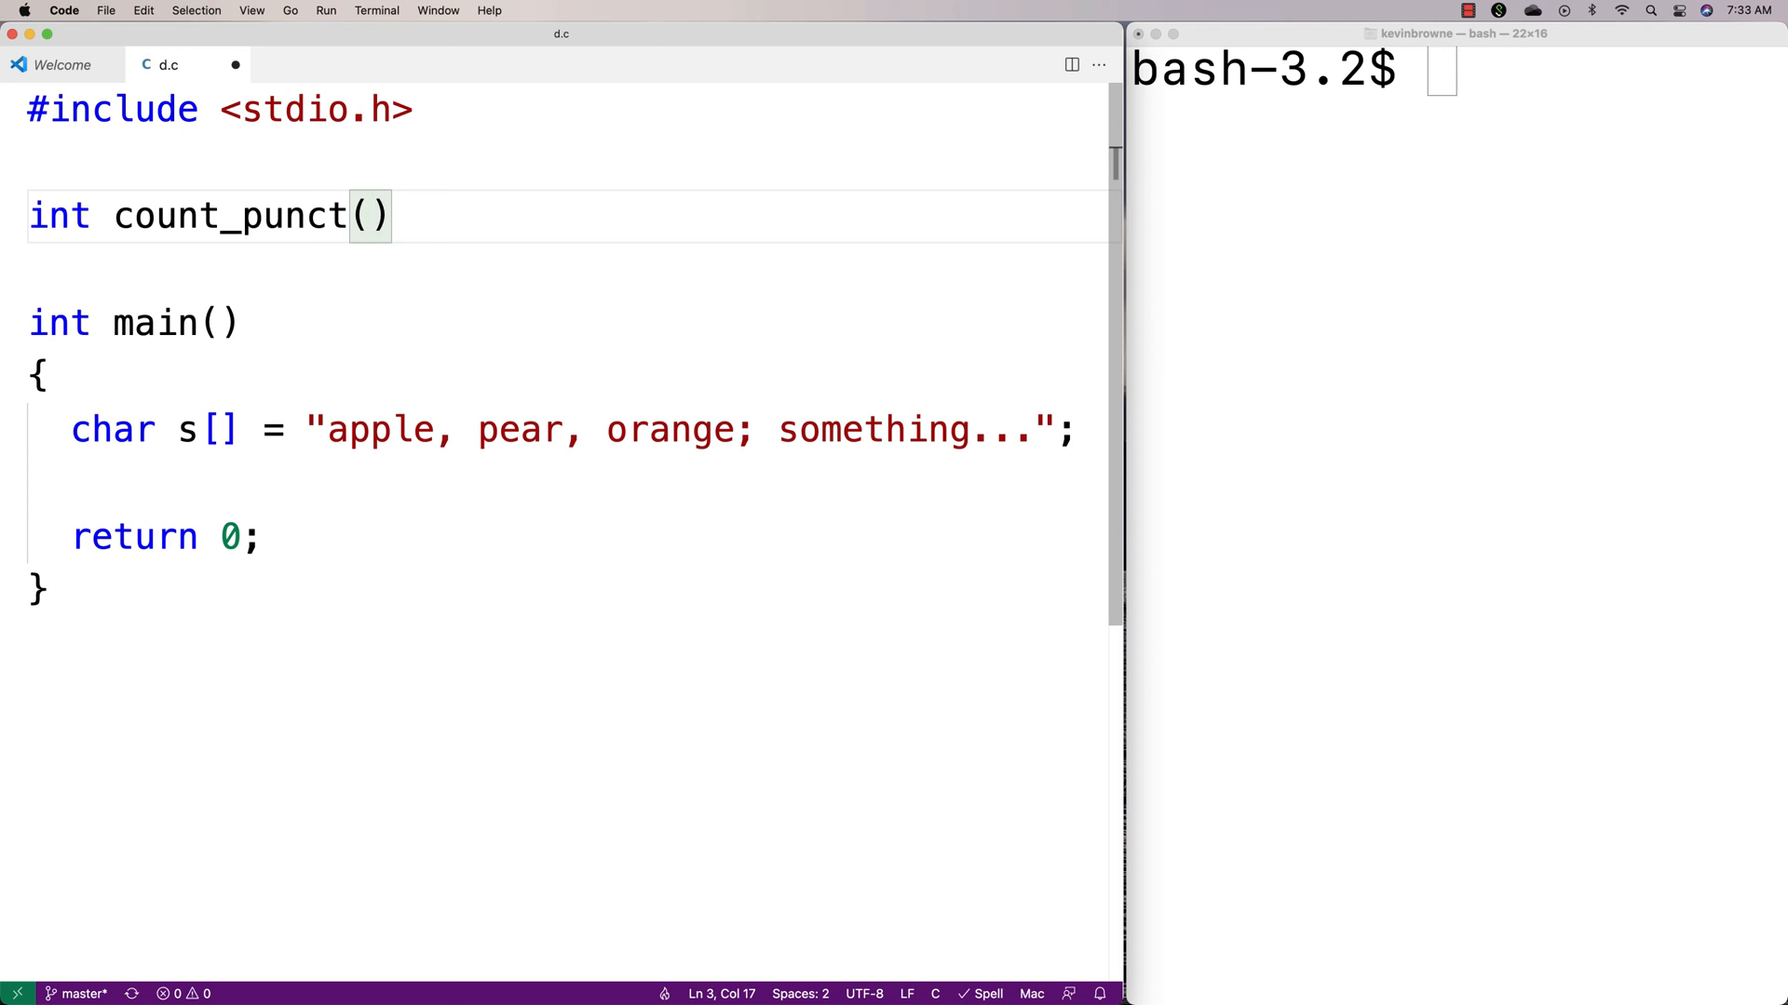
type("char (s")
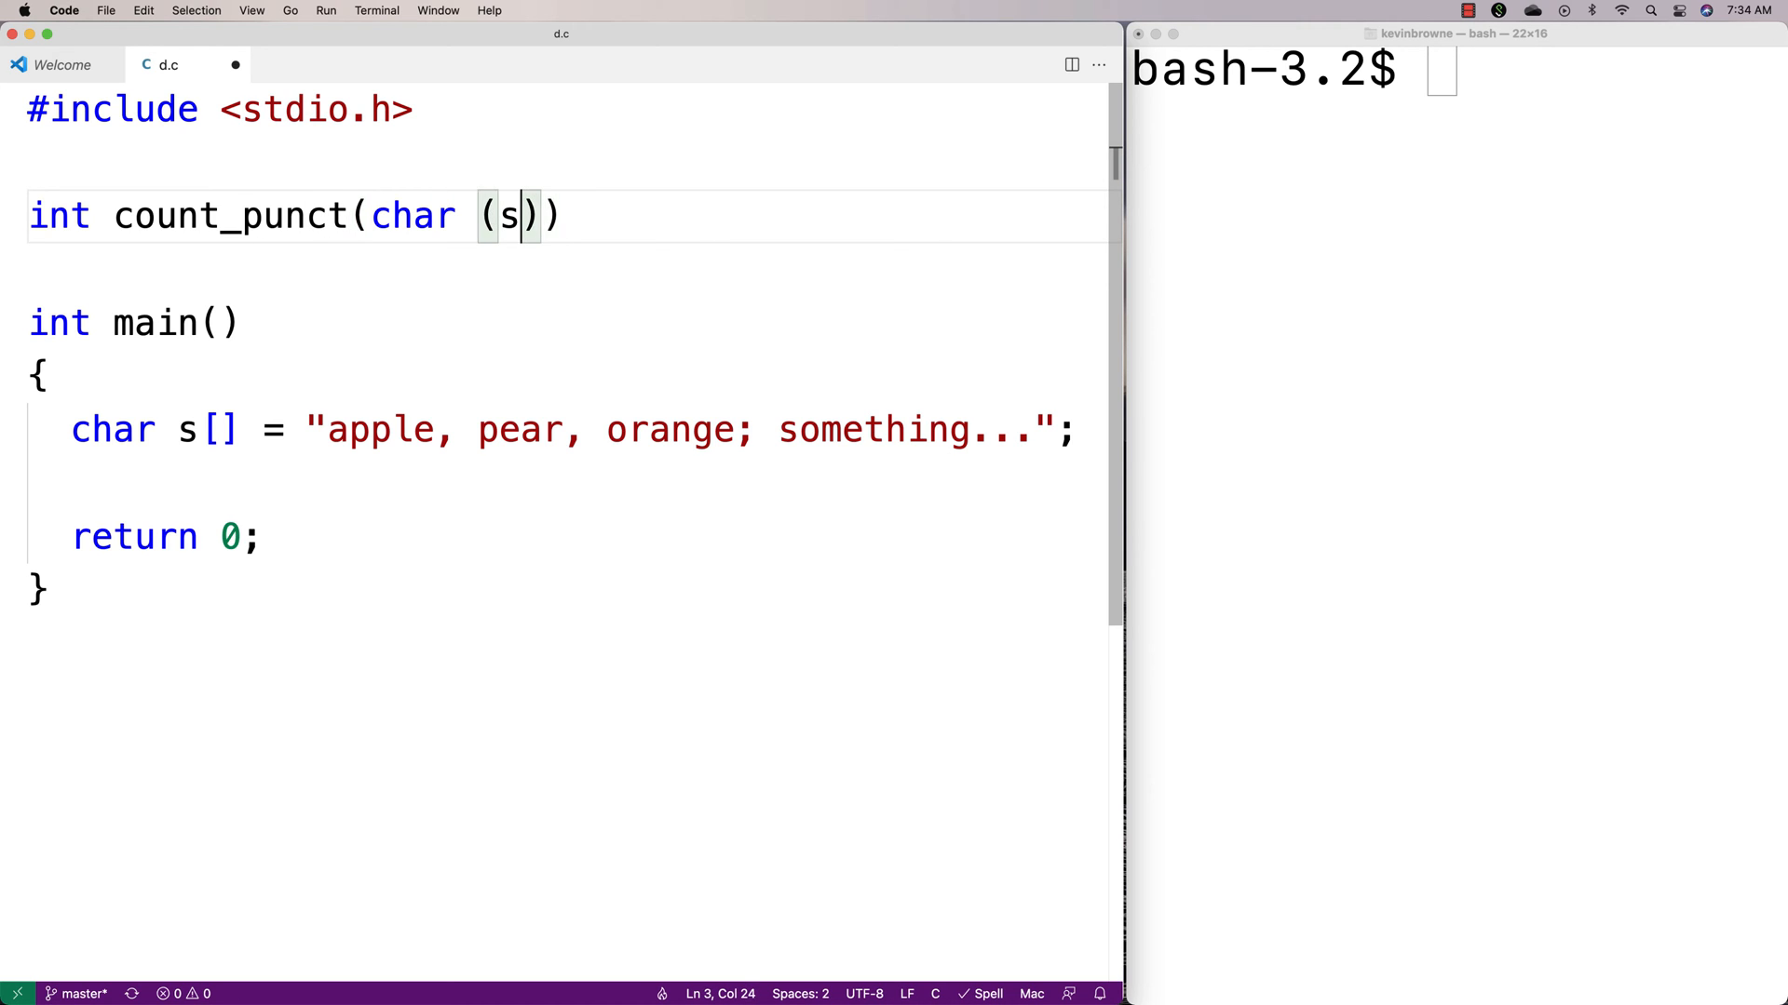
type("*")
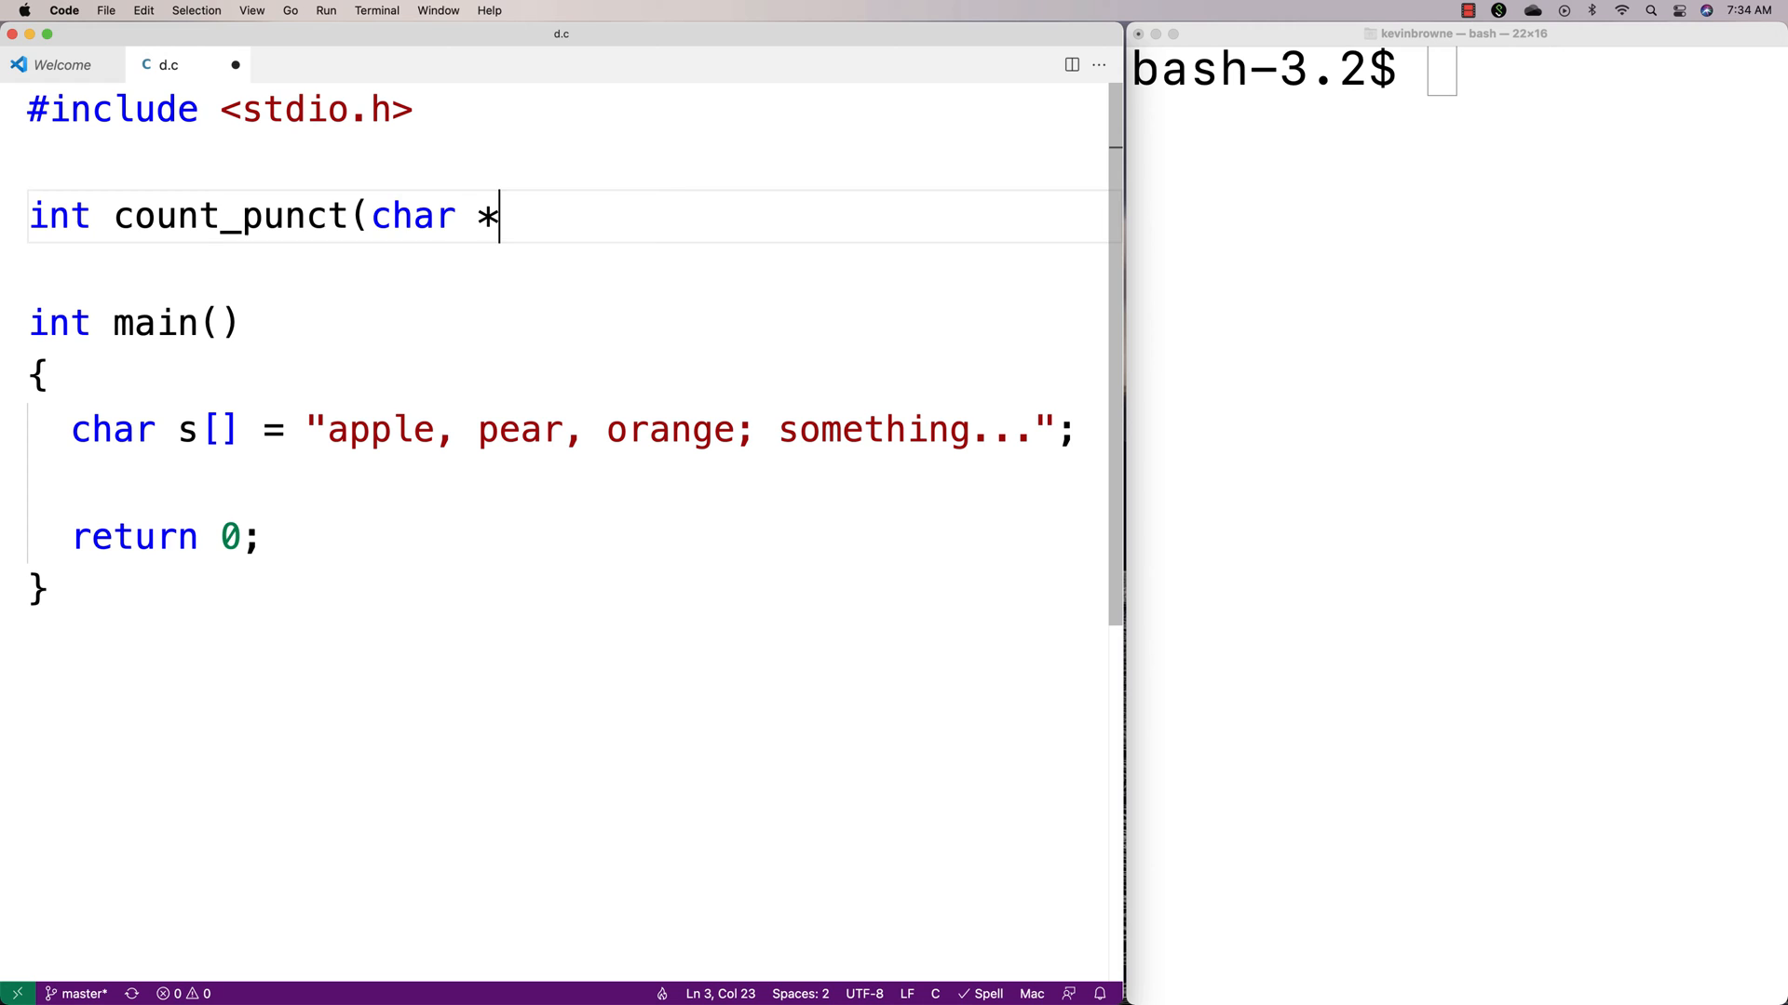
type("s);")
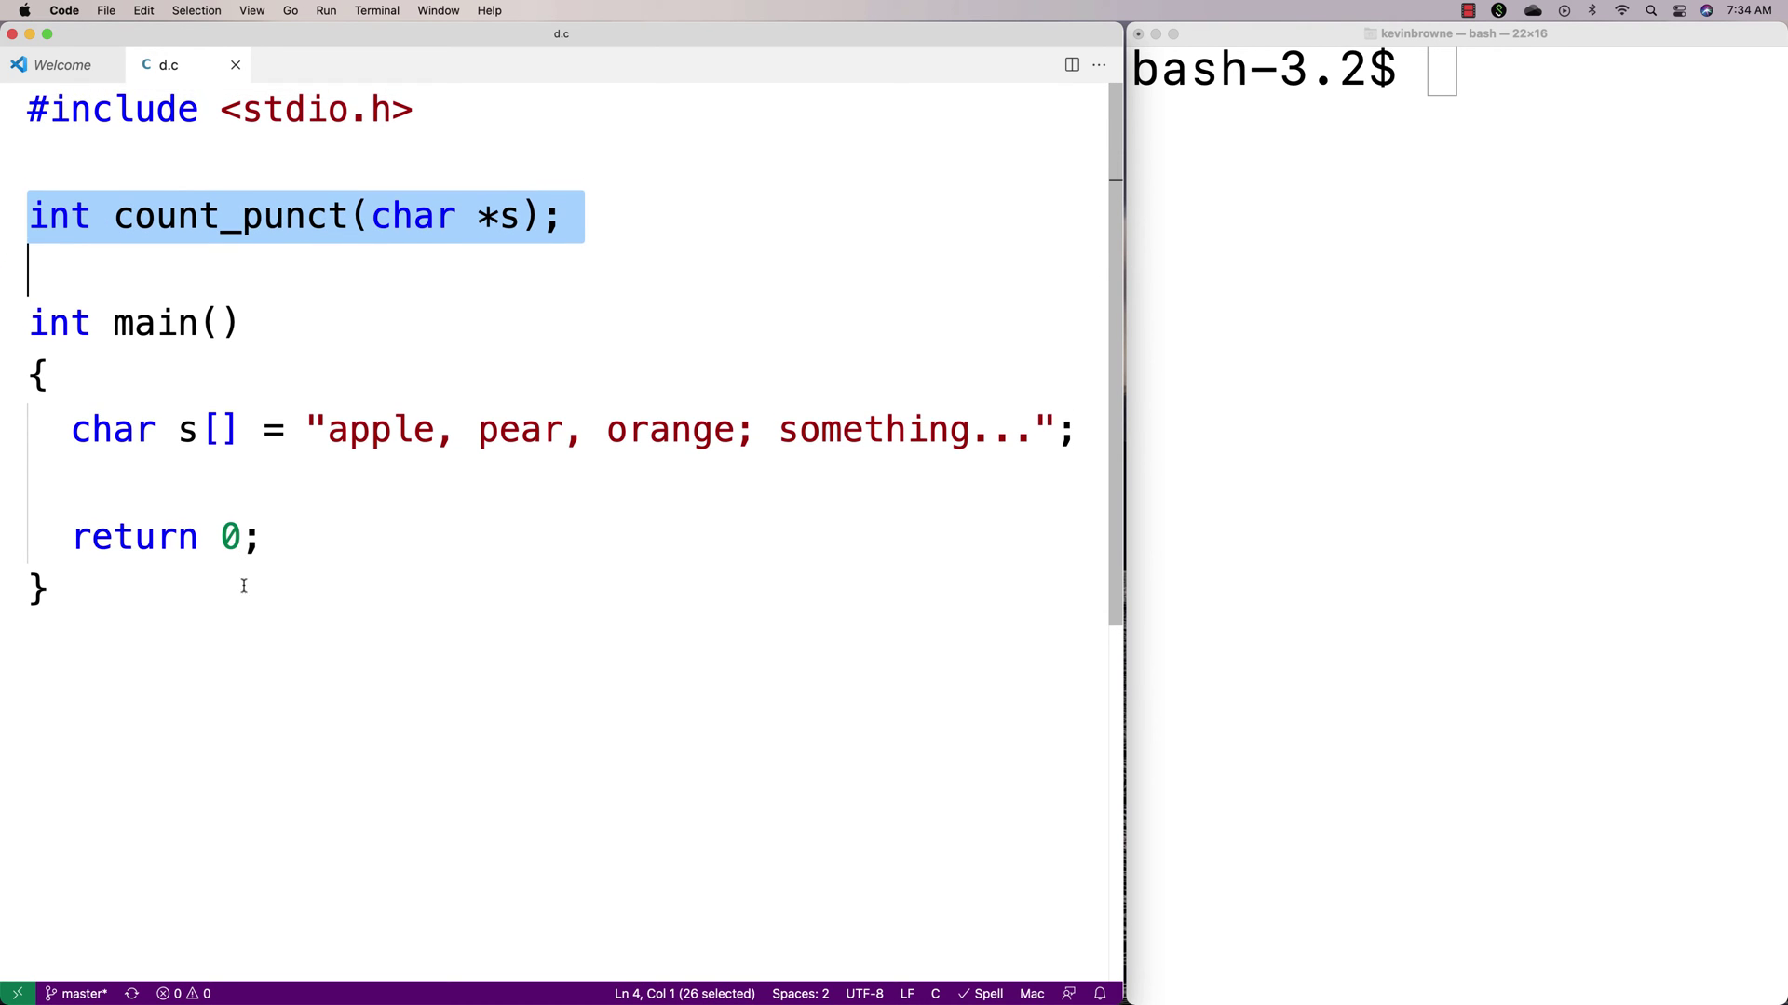
Write an empty int count_punct(char *s) definition below main.
type("int count_punct(char *s)")
type("{")
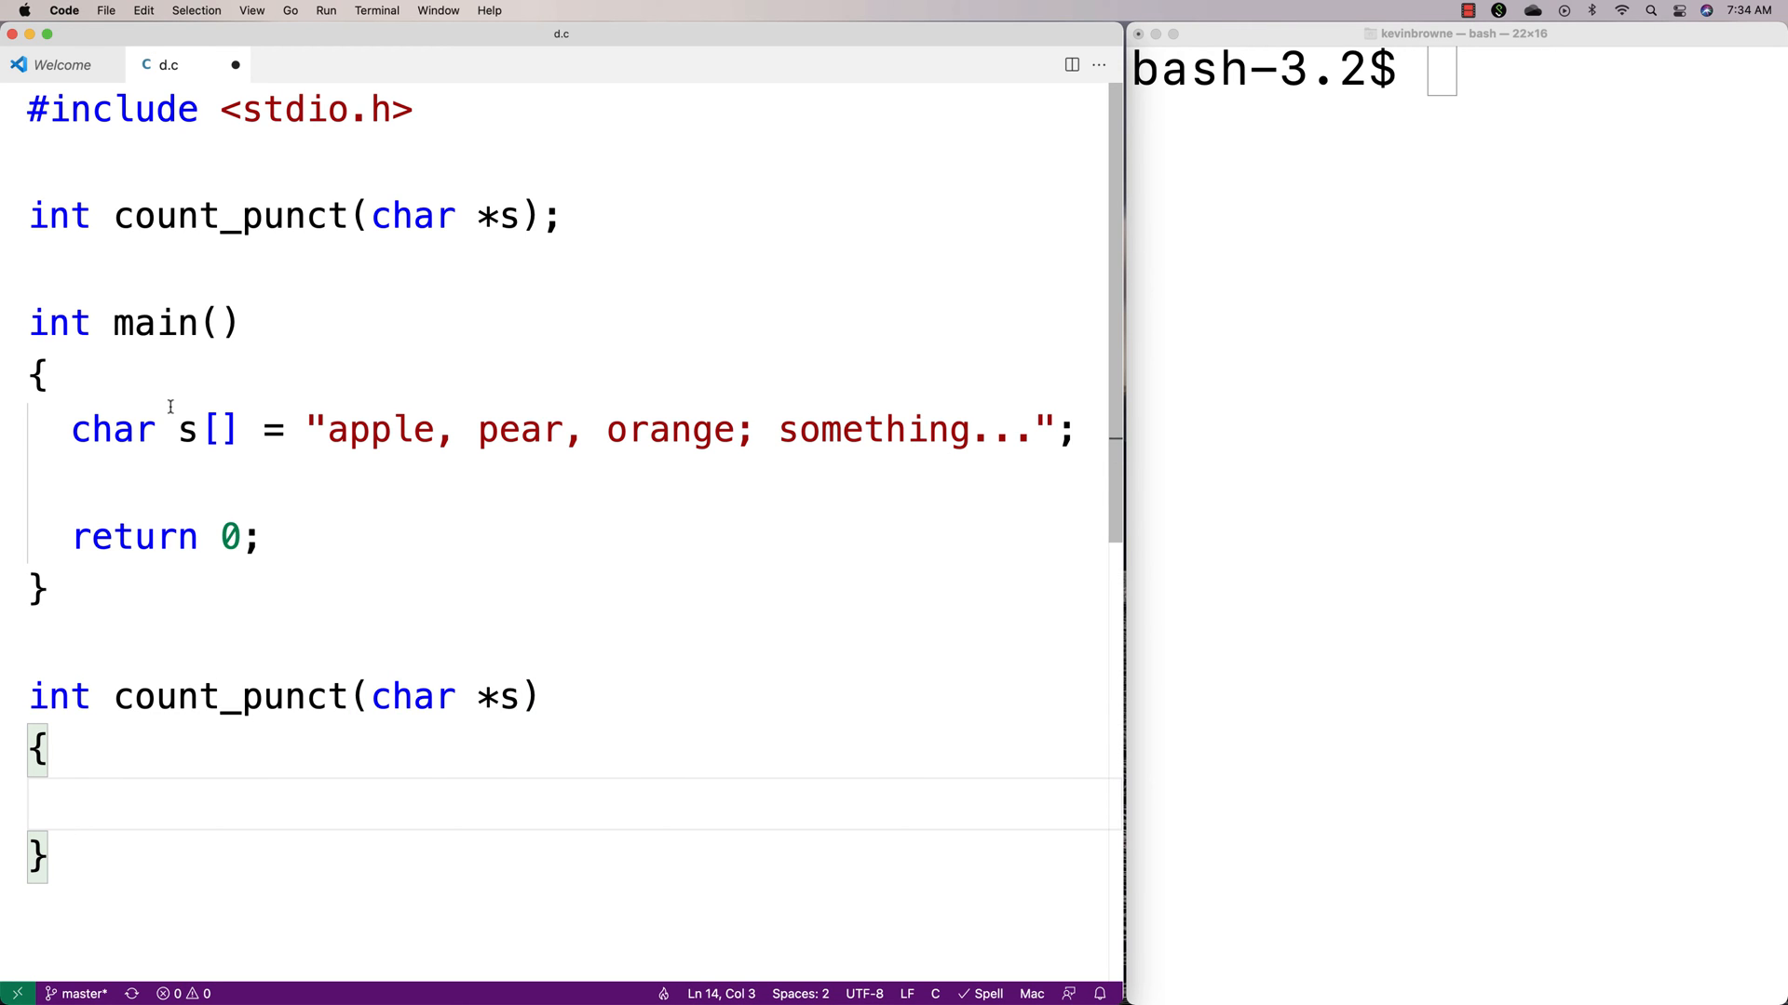
Add #include <string.h> and #include <ctype.h> beneath the stdio include.
type("#")
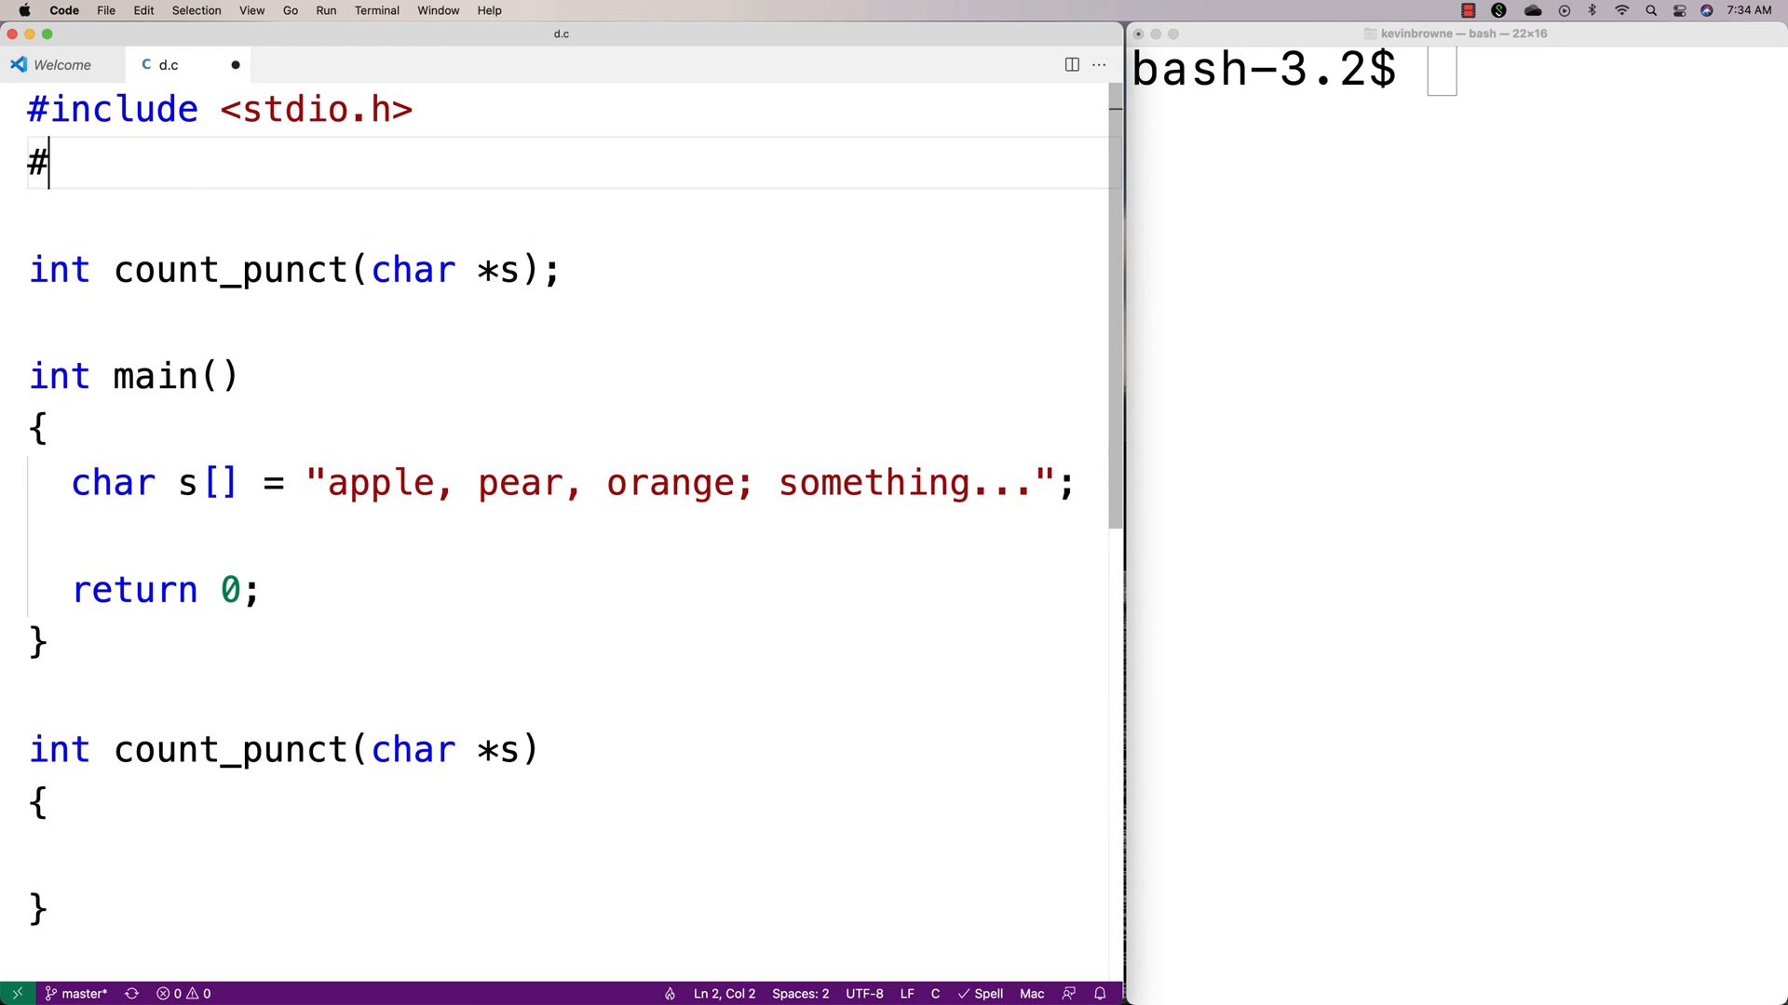
type("include <string.h>")
left_click(571, 217)
type("#include <ctype.h>")
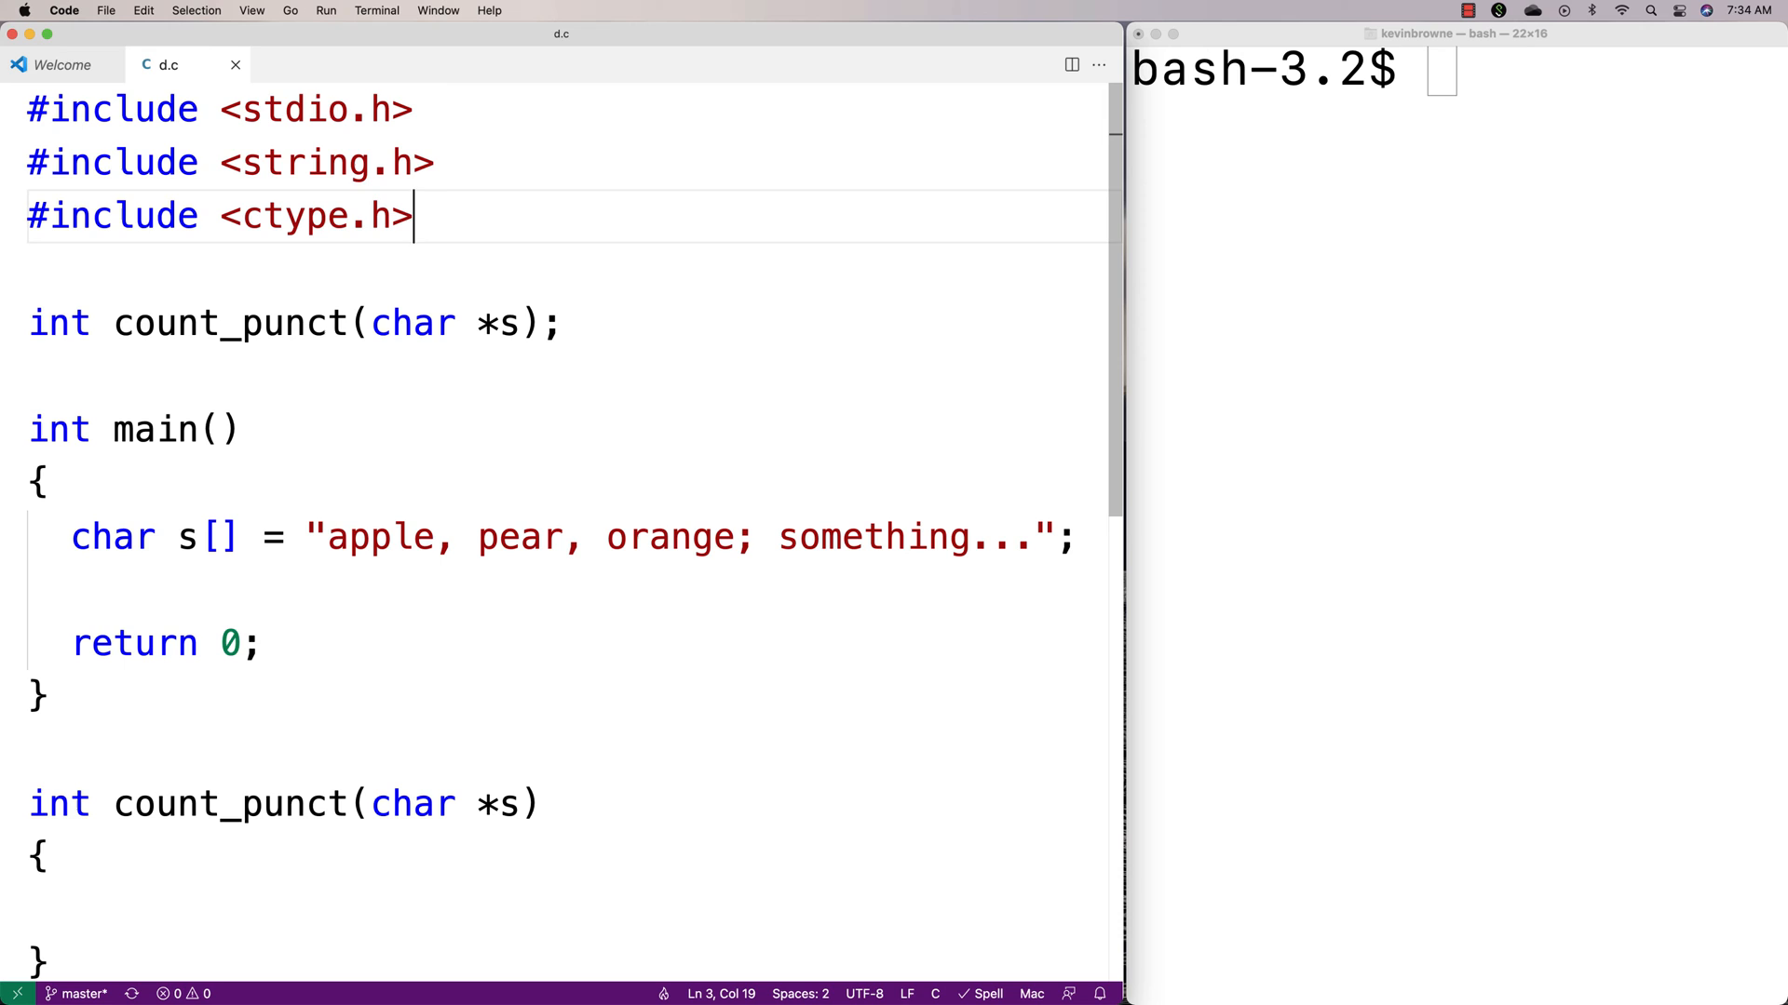
left_click(302, 162)
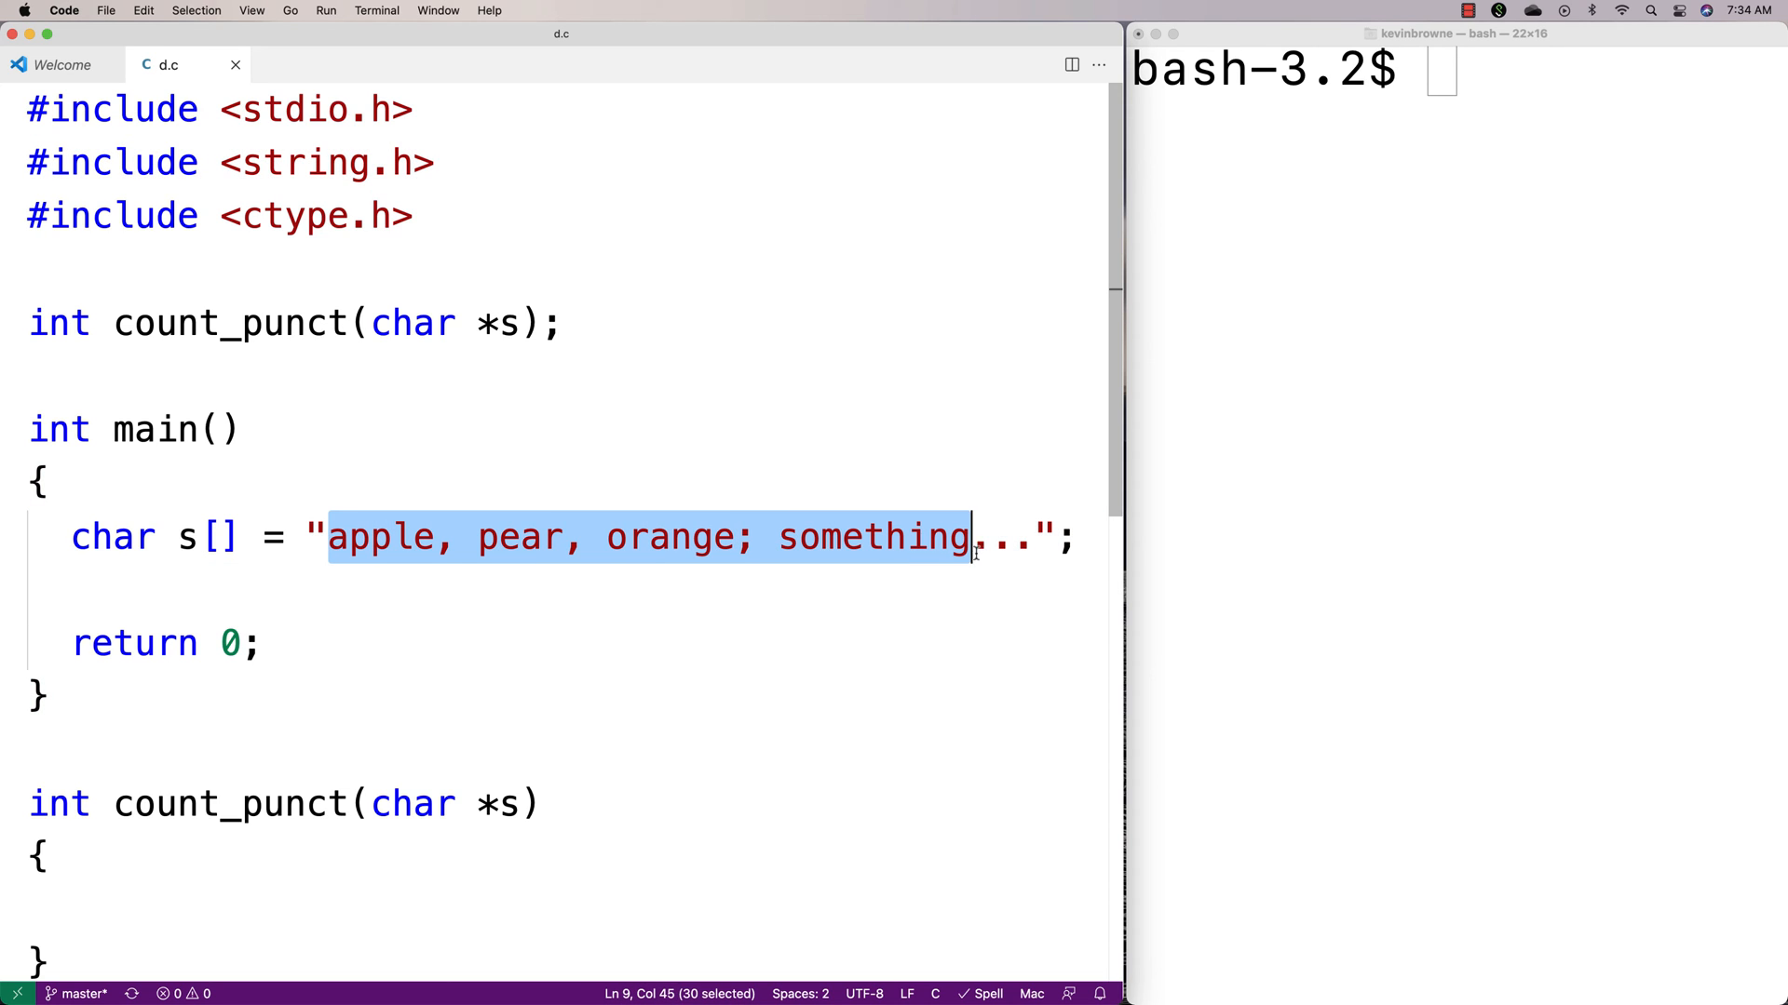
left_click(321, 585)
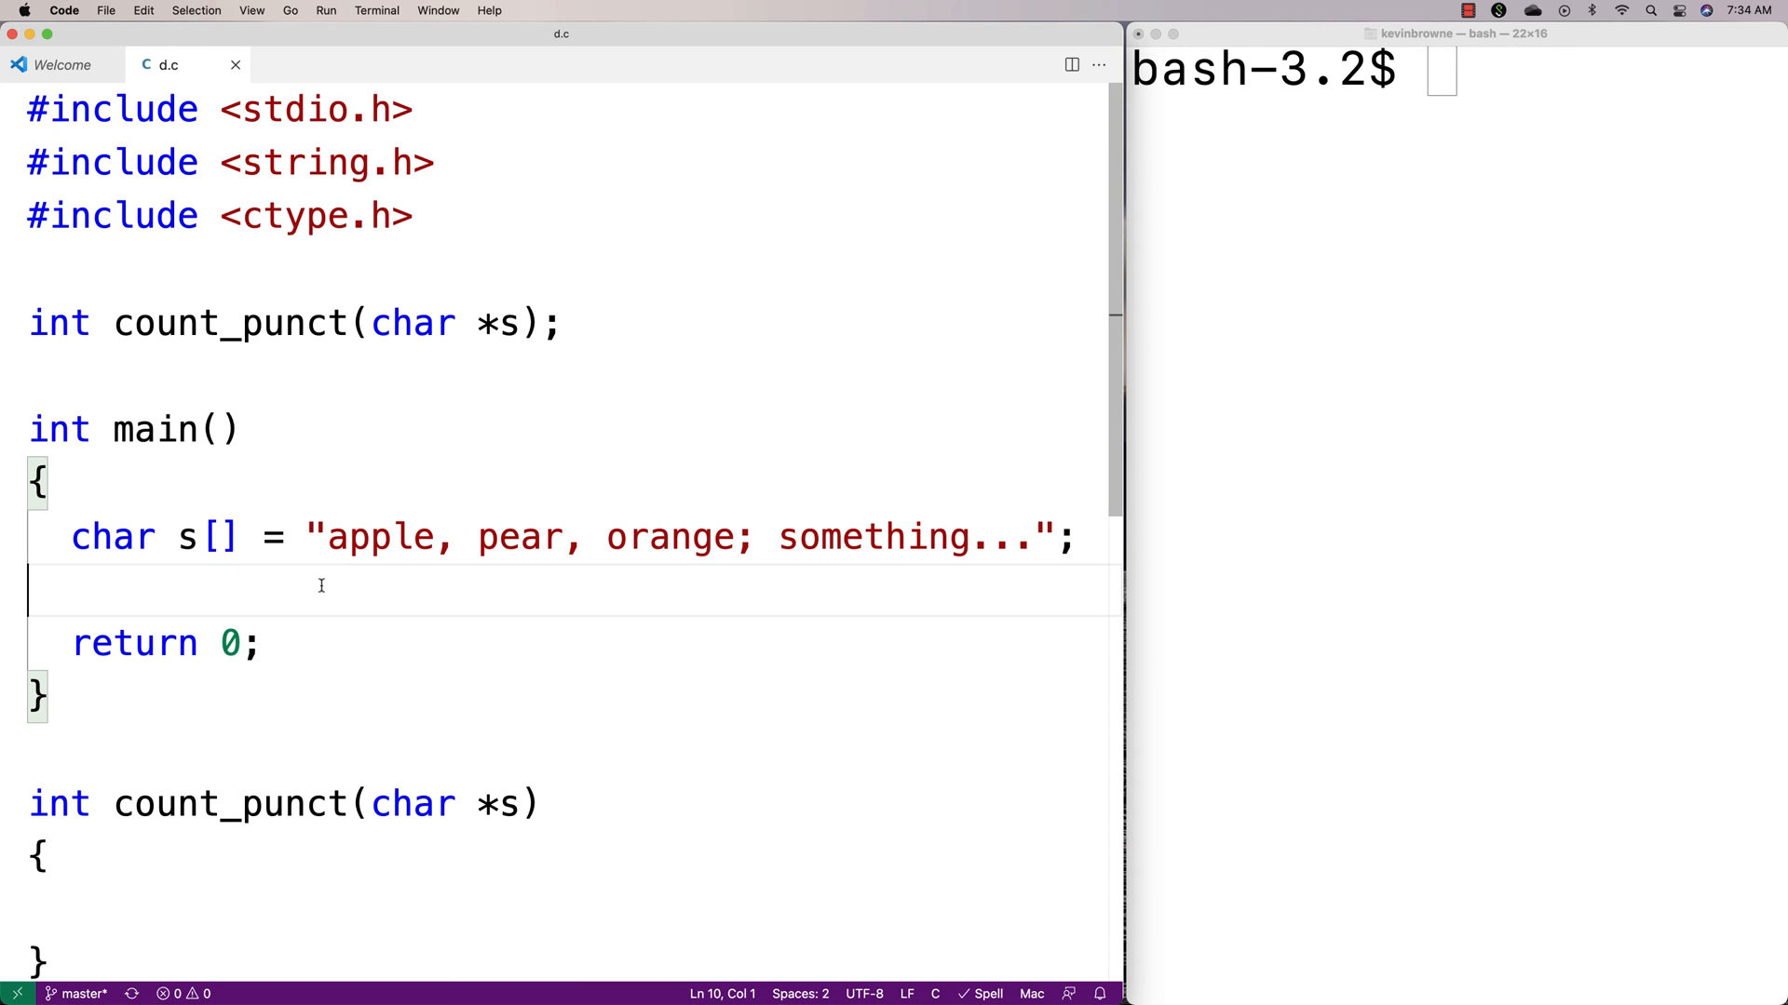
left_click(350, 538)
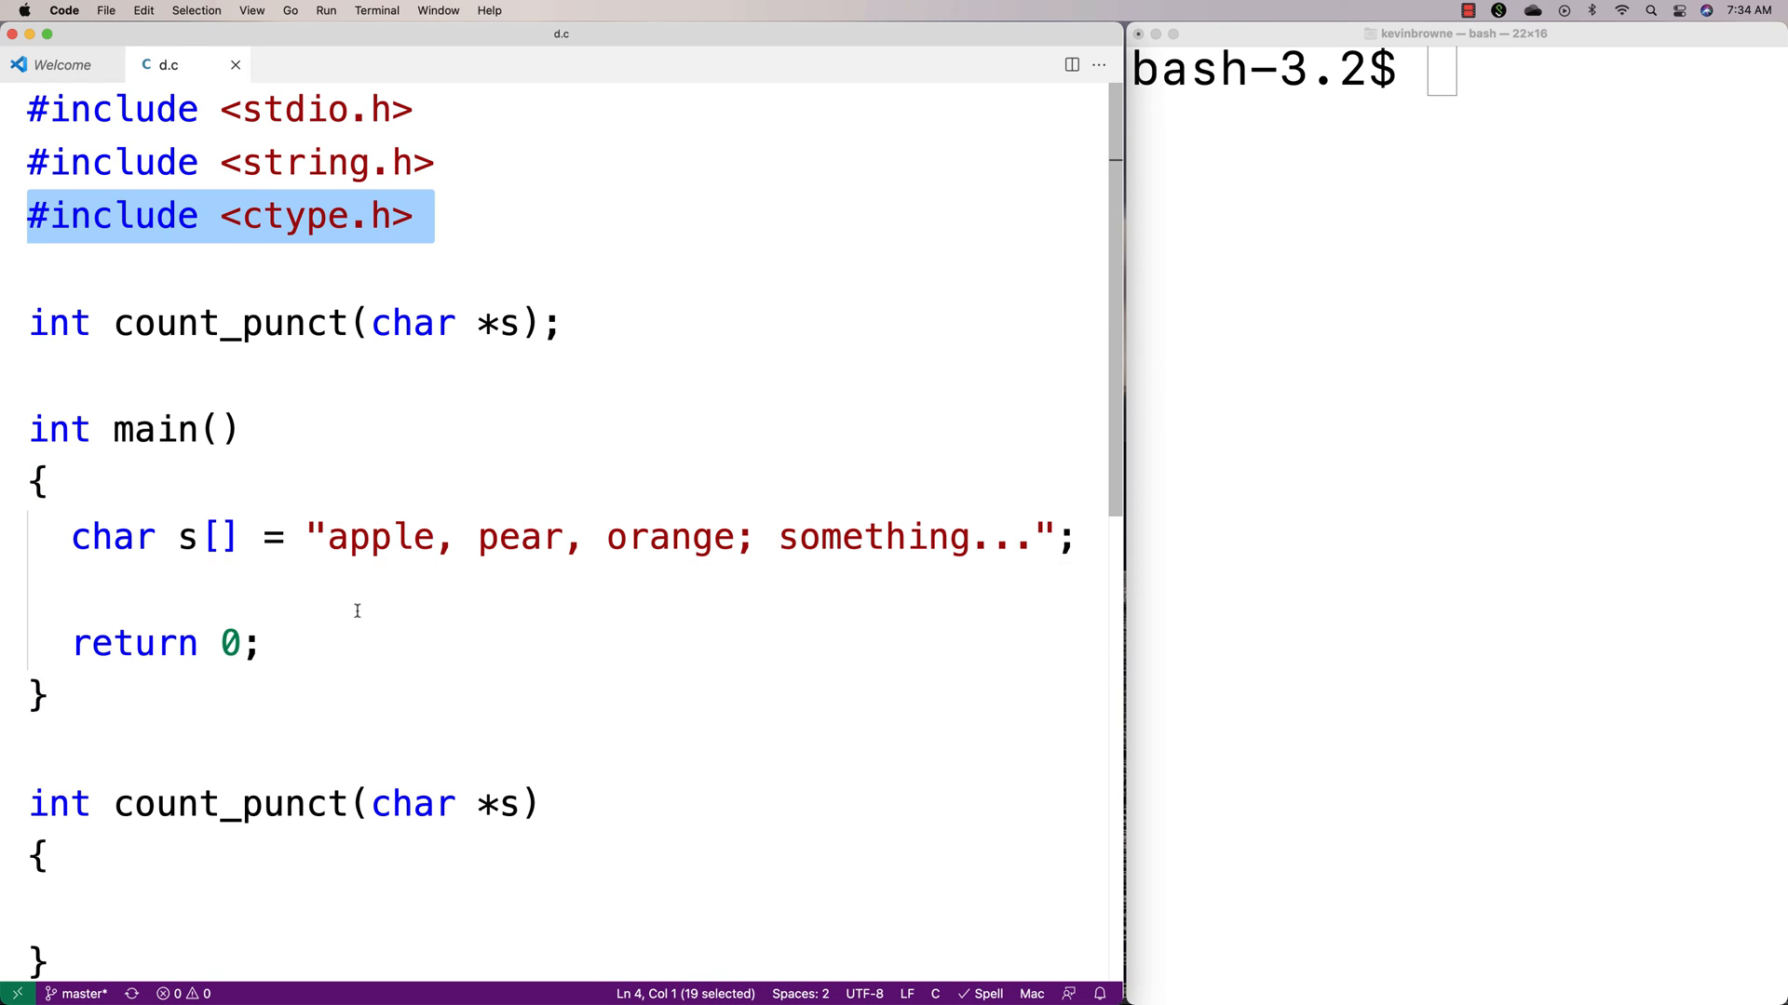
mouse_move(329, 726)
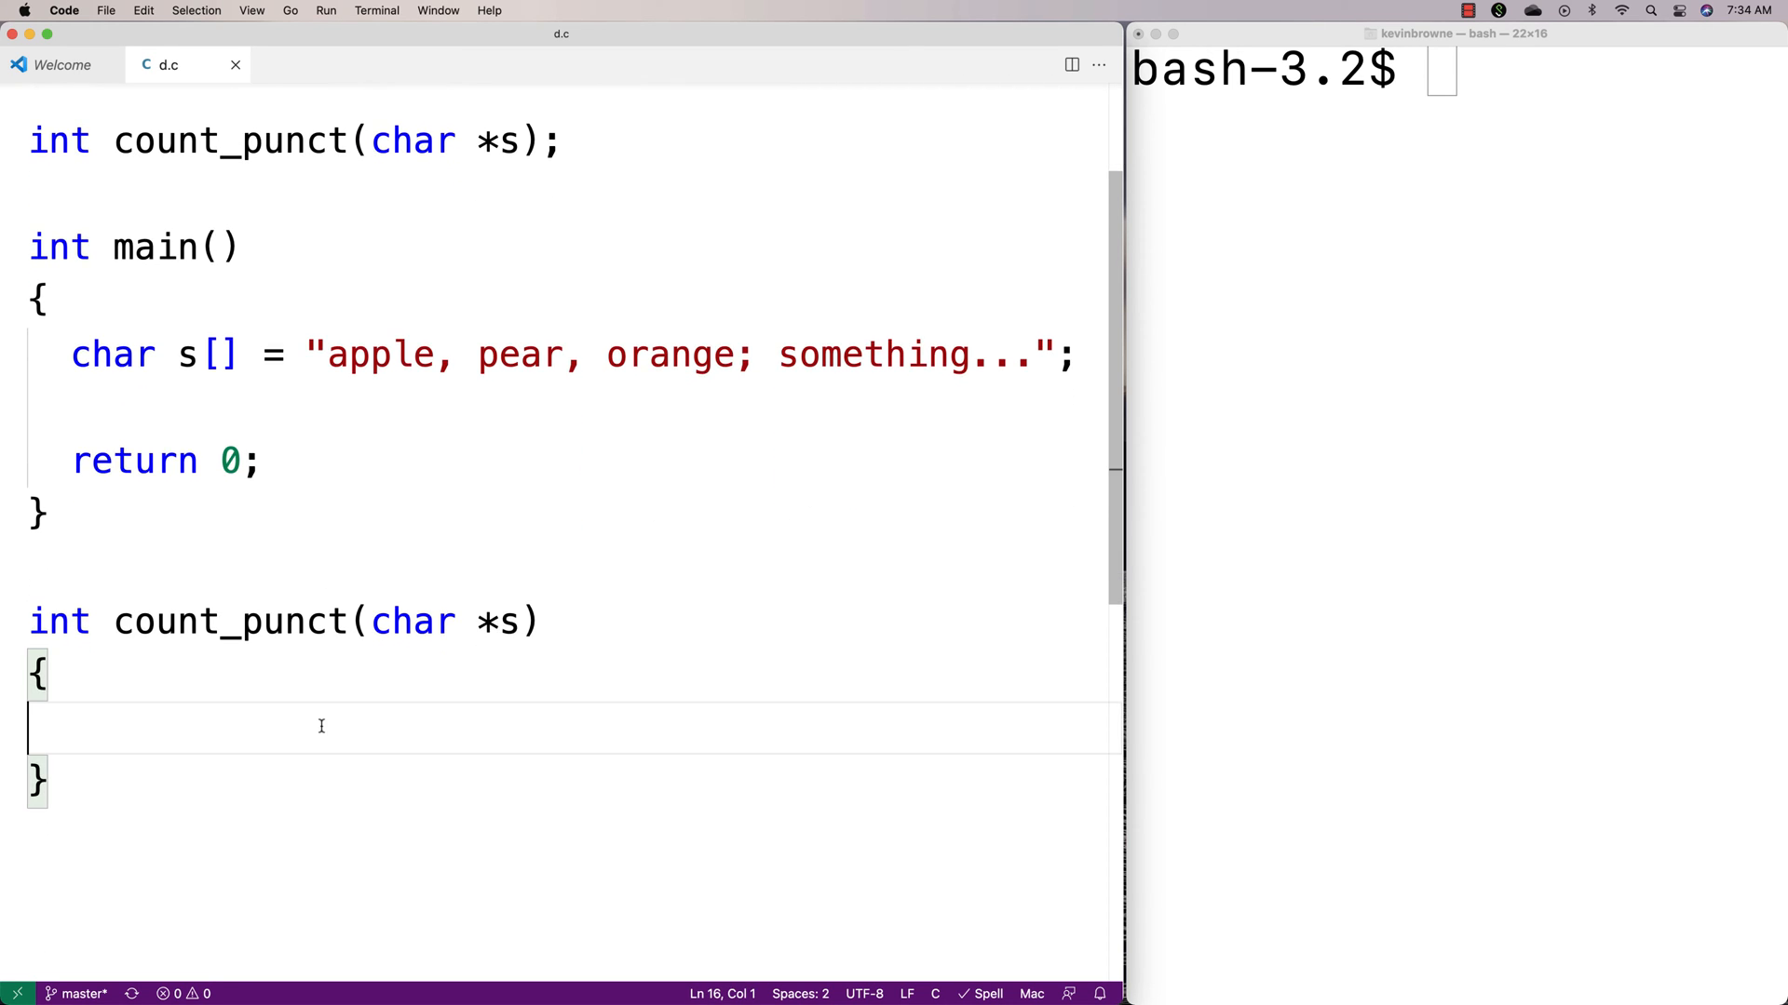
Store strlen(s) in int len at the top of count_punct.
type("int")
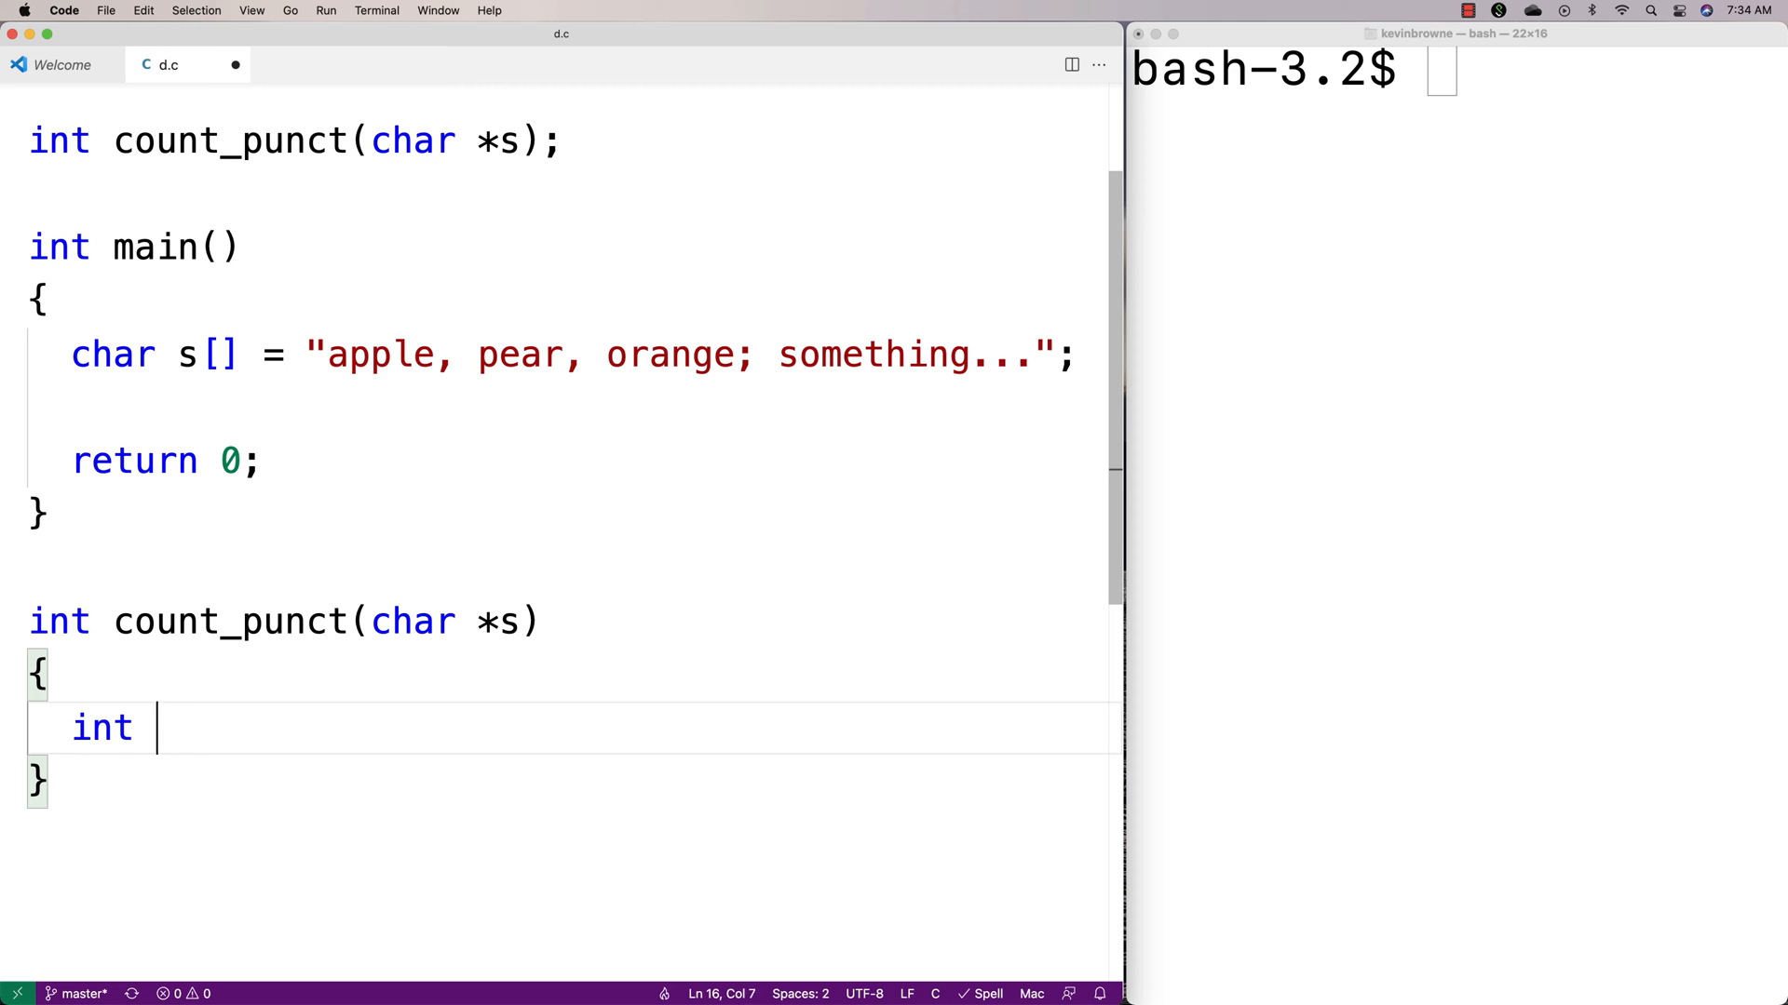
type("len = strlen(s);")
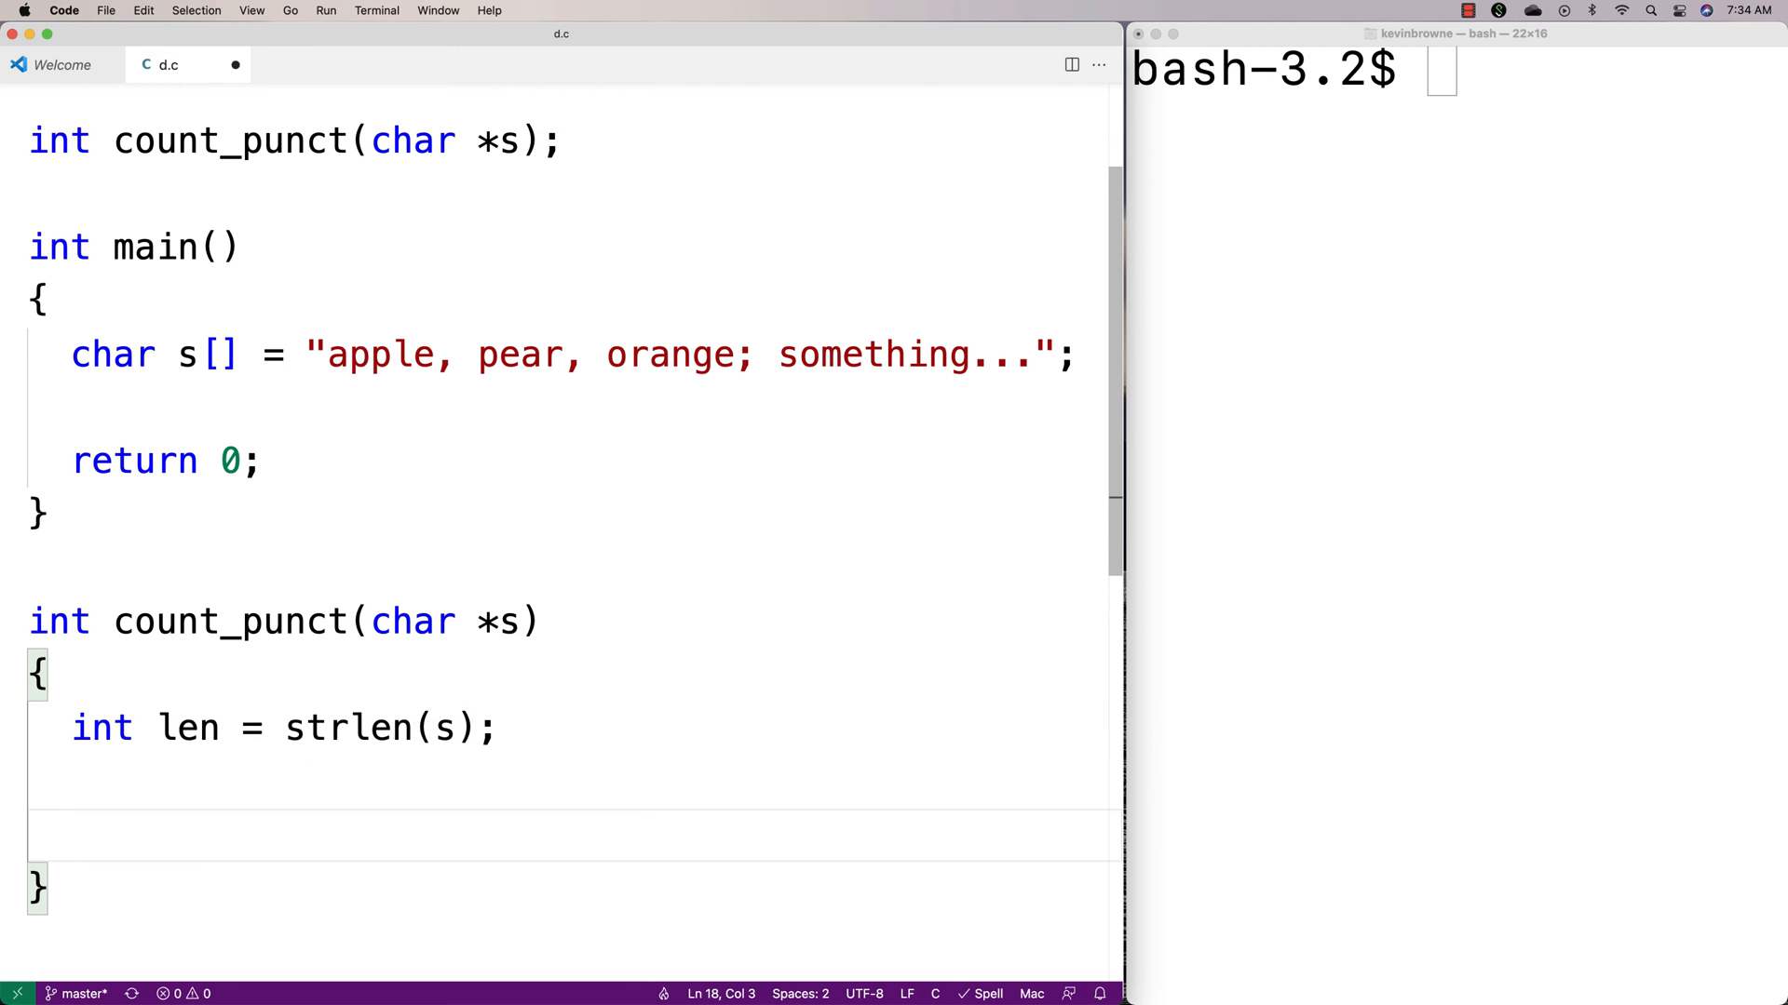
double_click(354, 727)
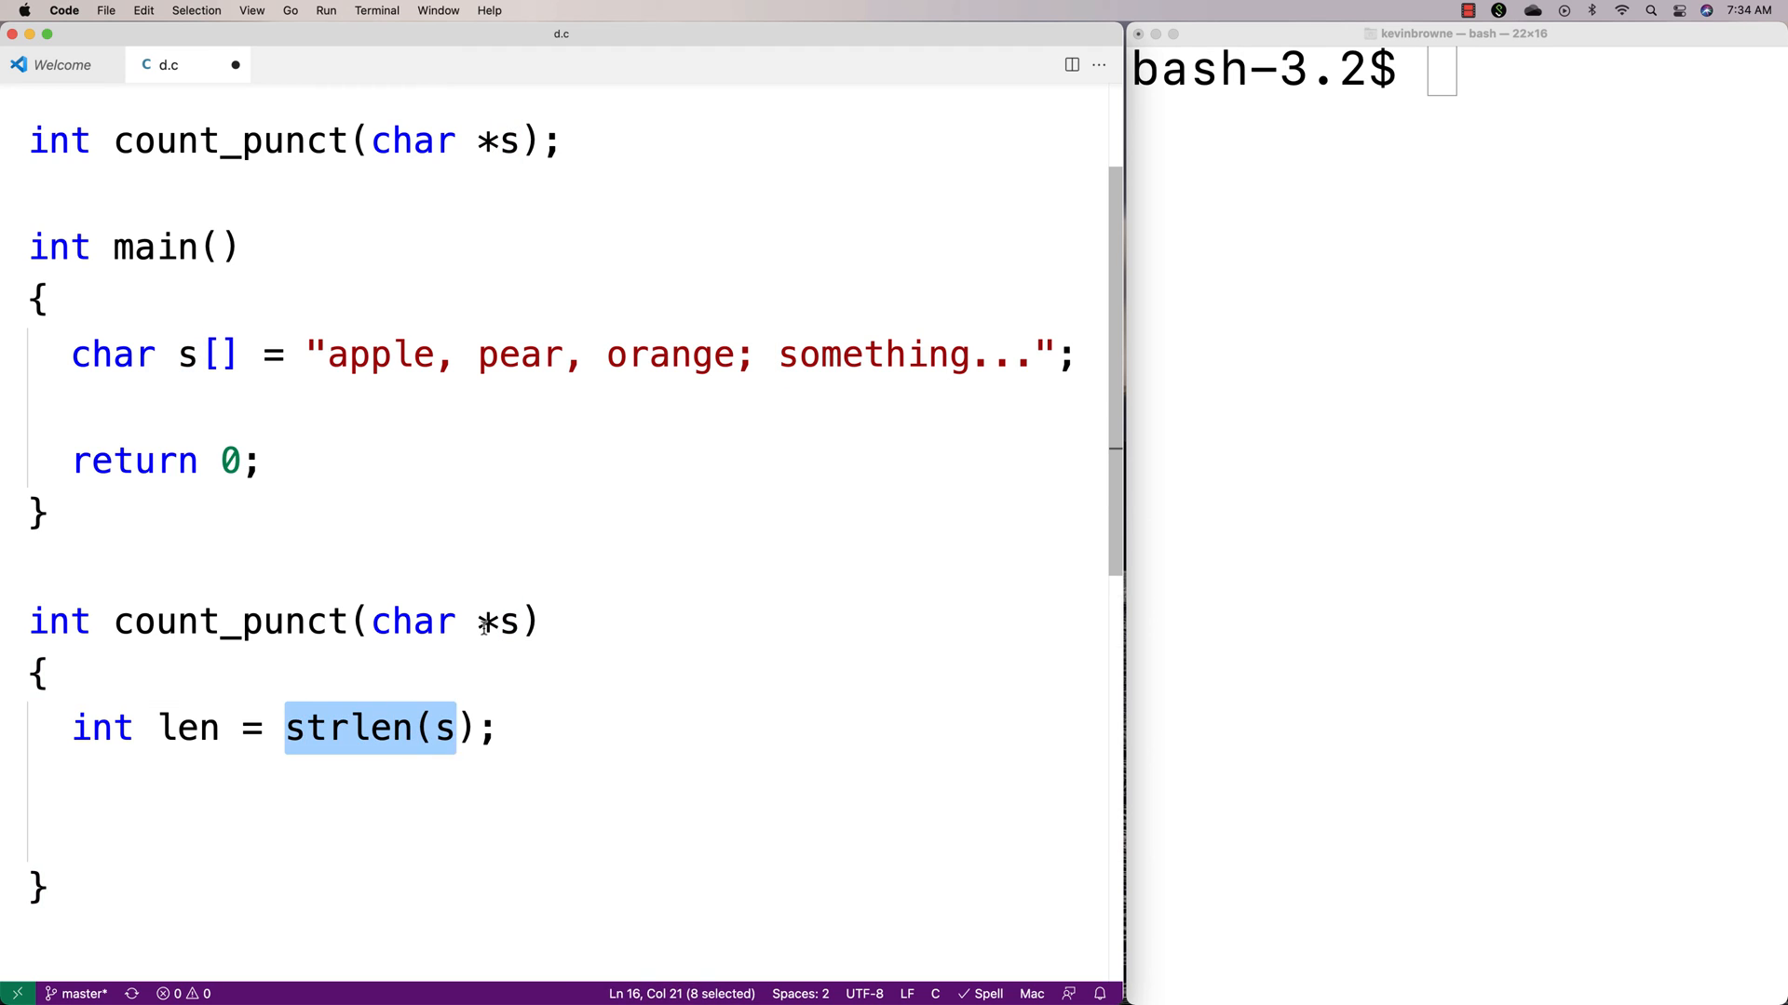
double_click(187, 727)
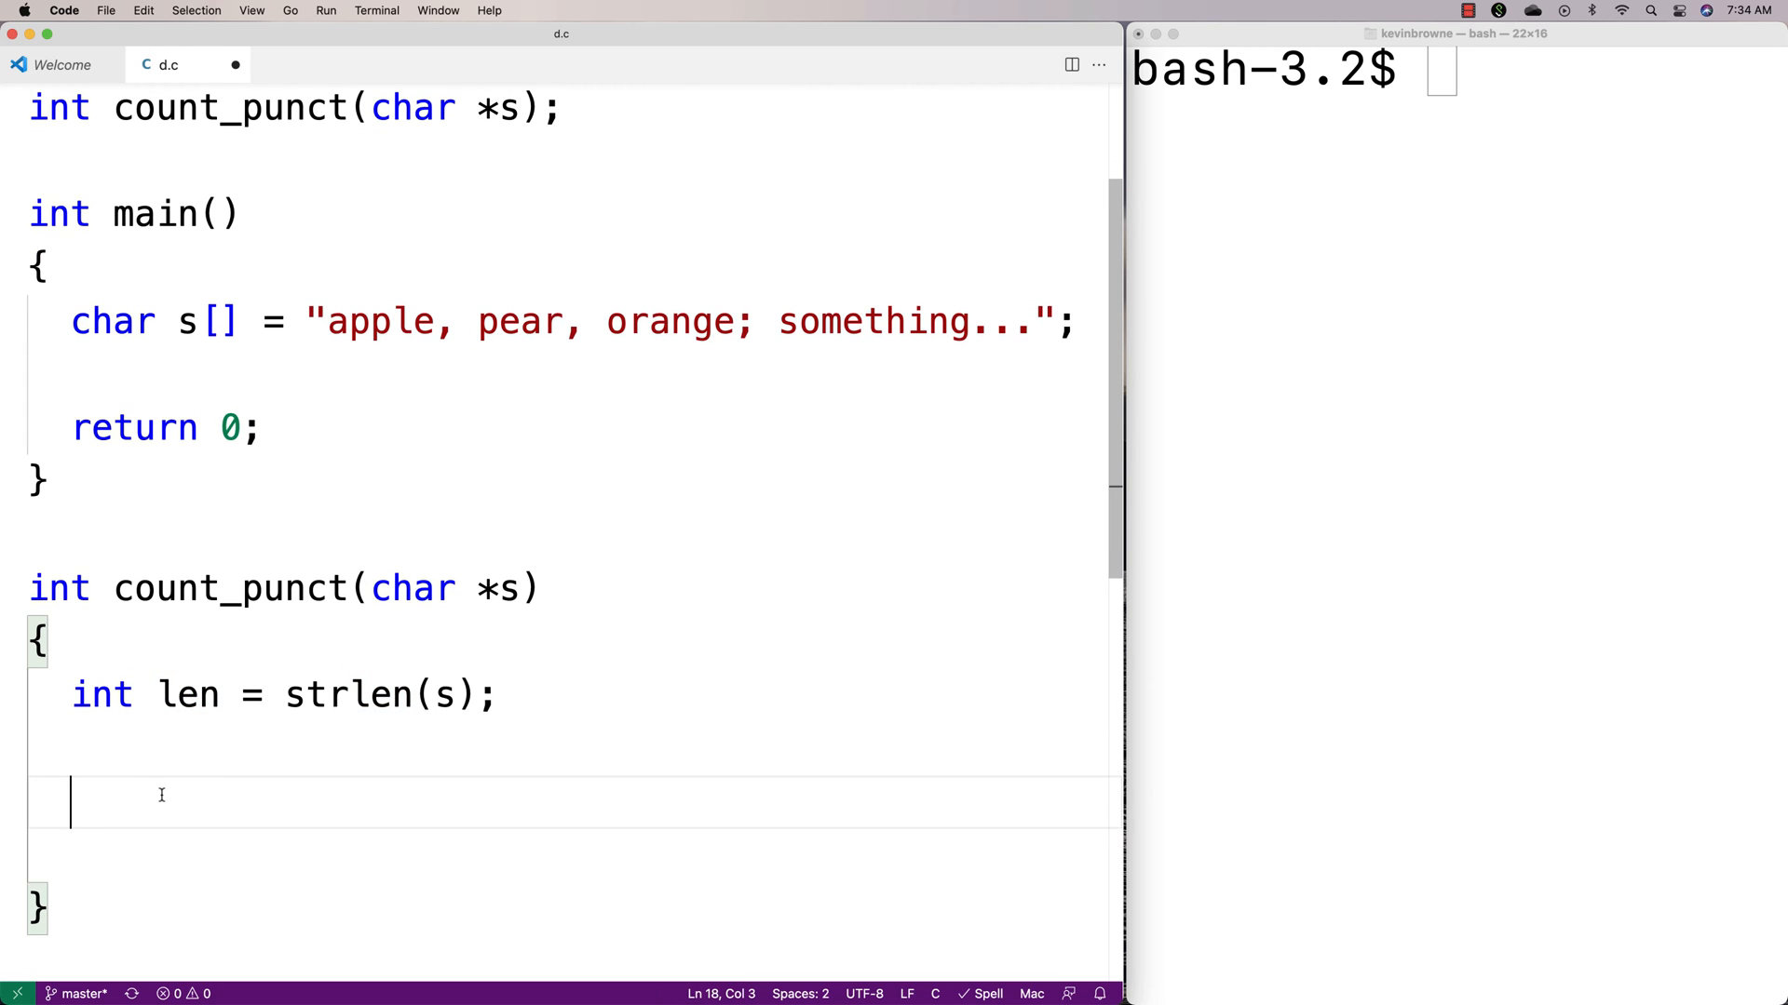
Write the loop header for (int i = 0; i < len; i++) below the strlen line.
type("for (")
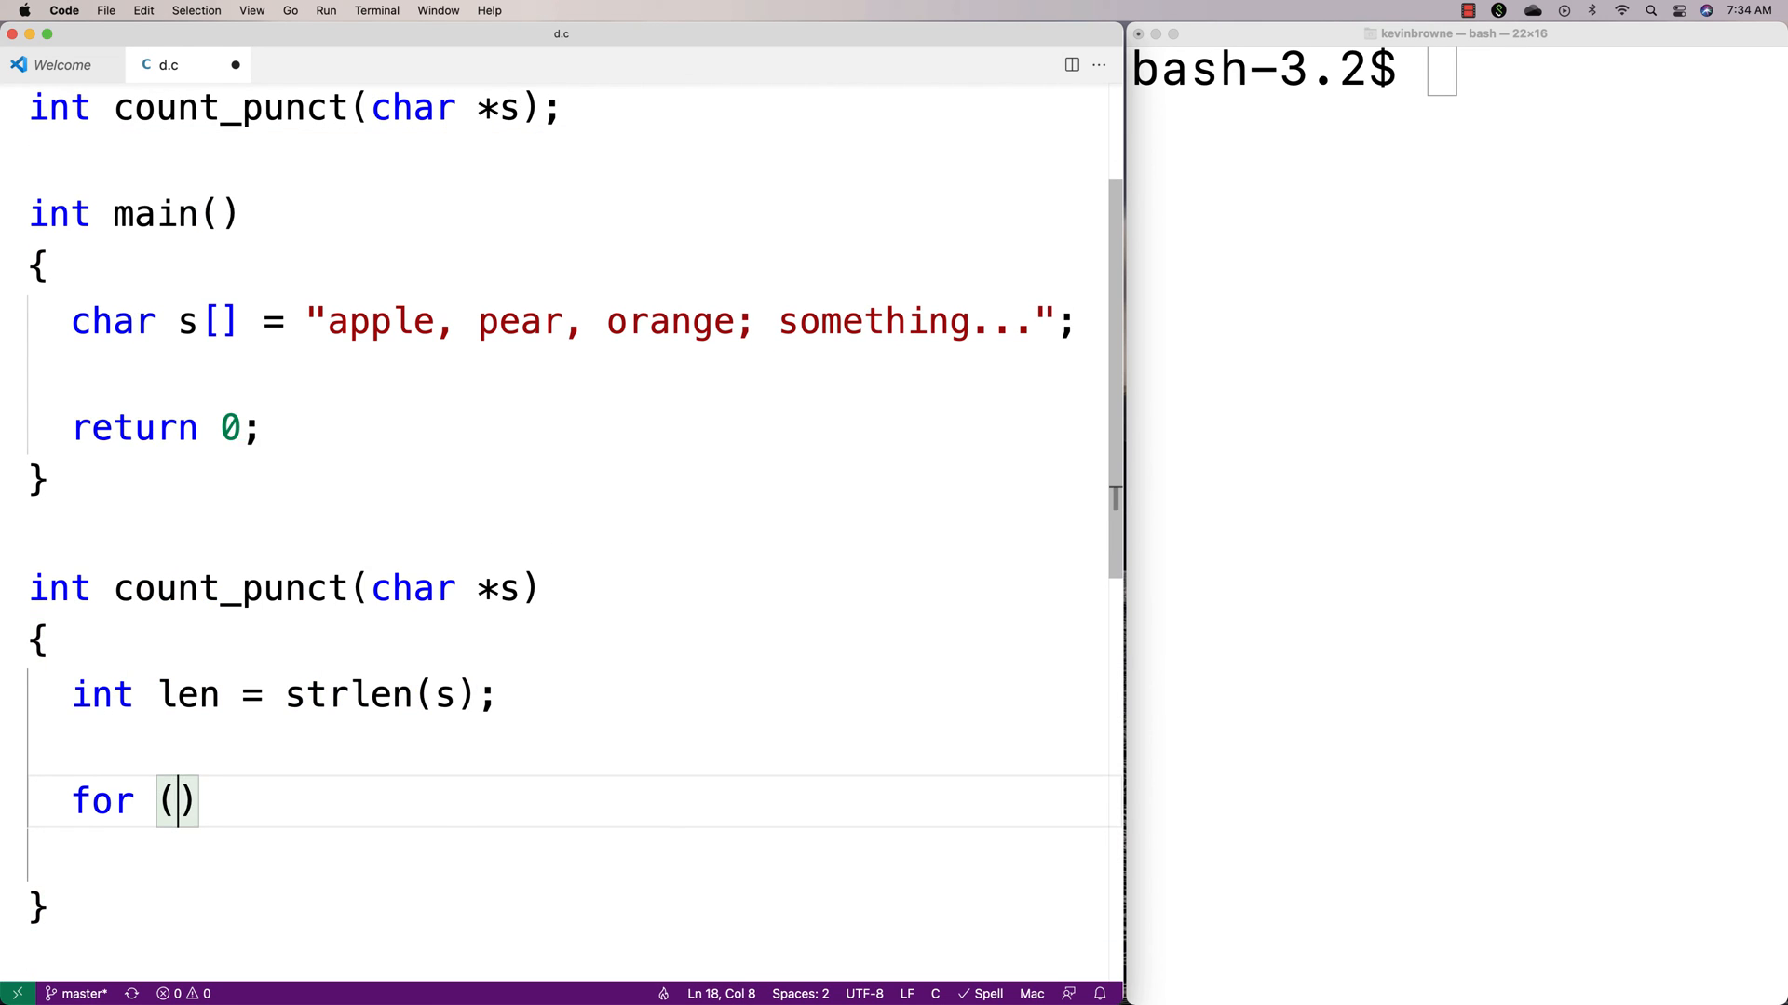
type("int i = 0; i < len; i")
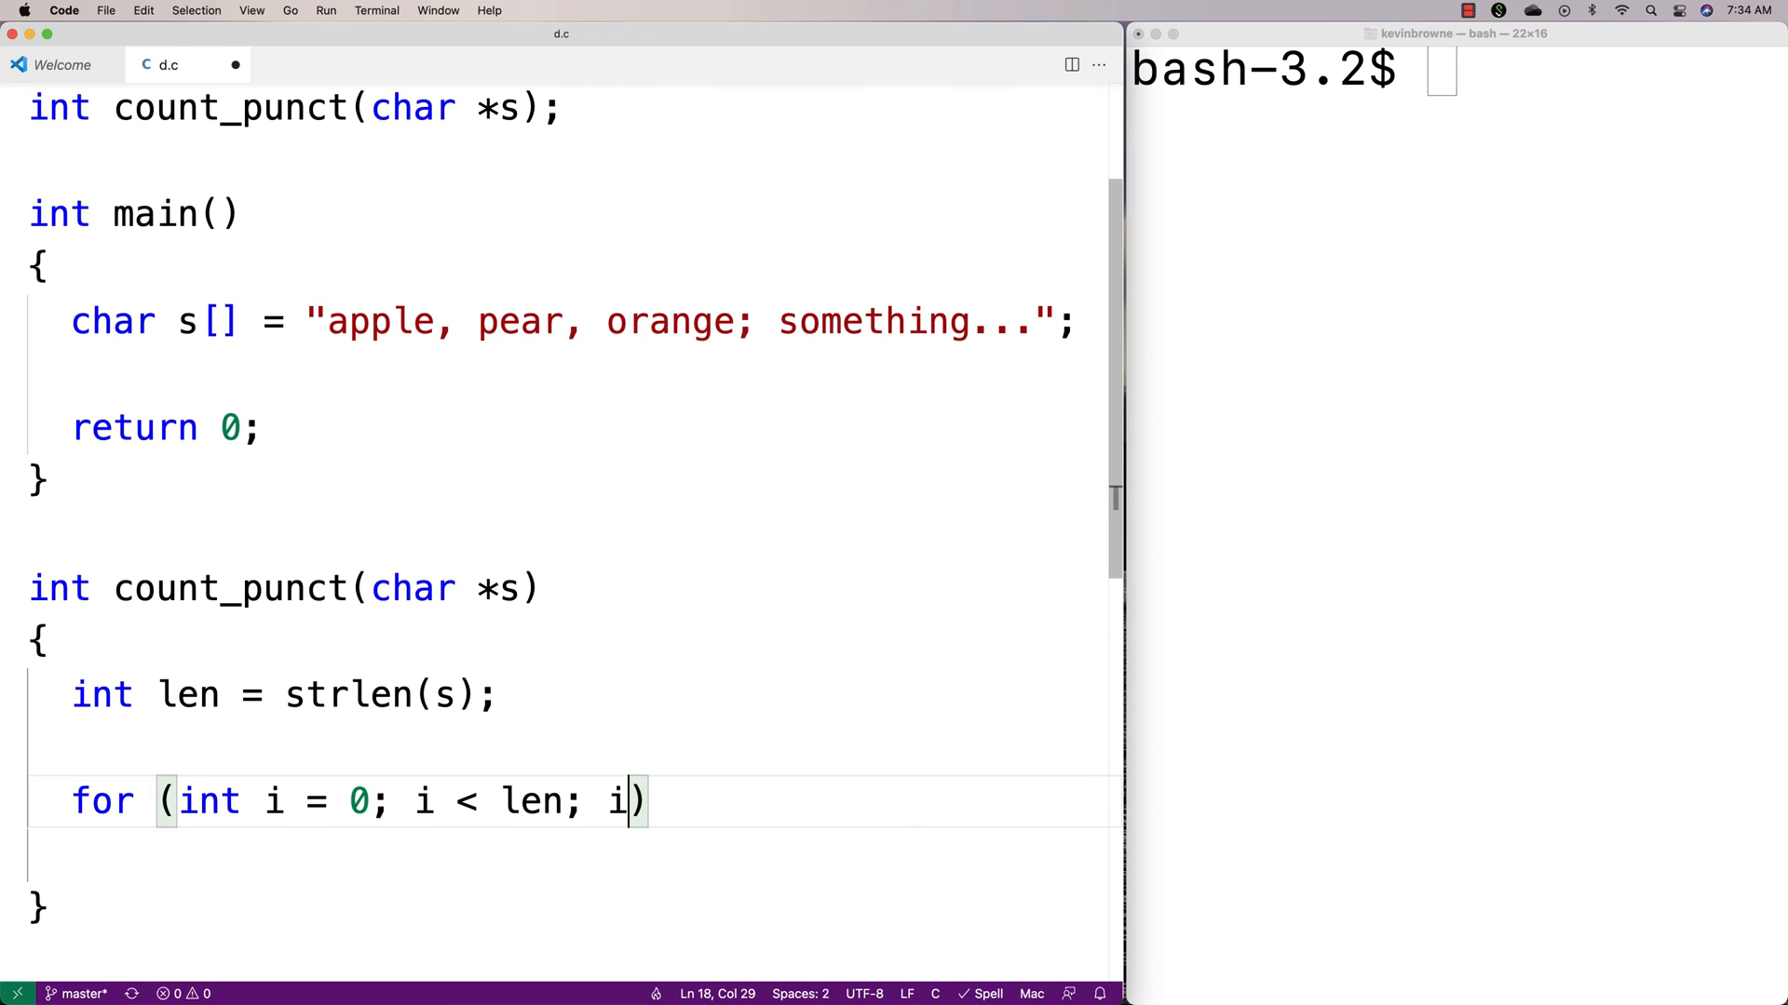
type("++")
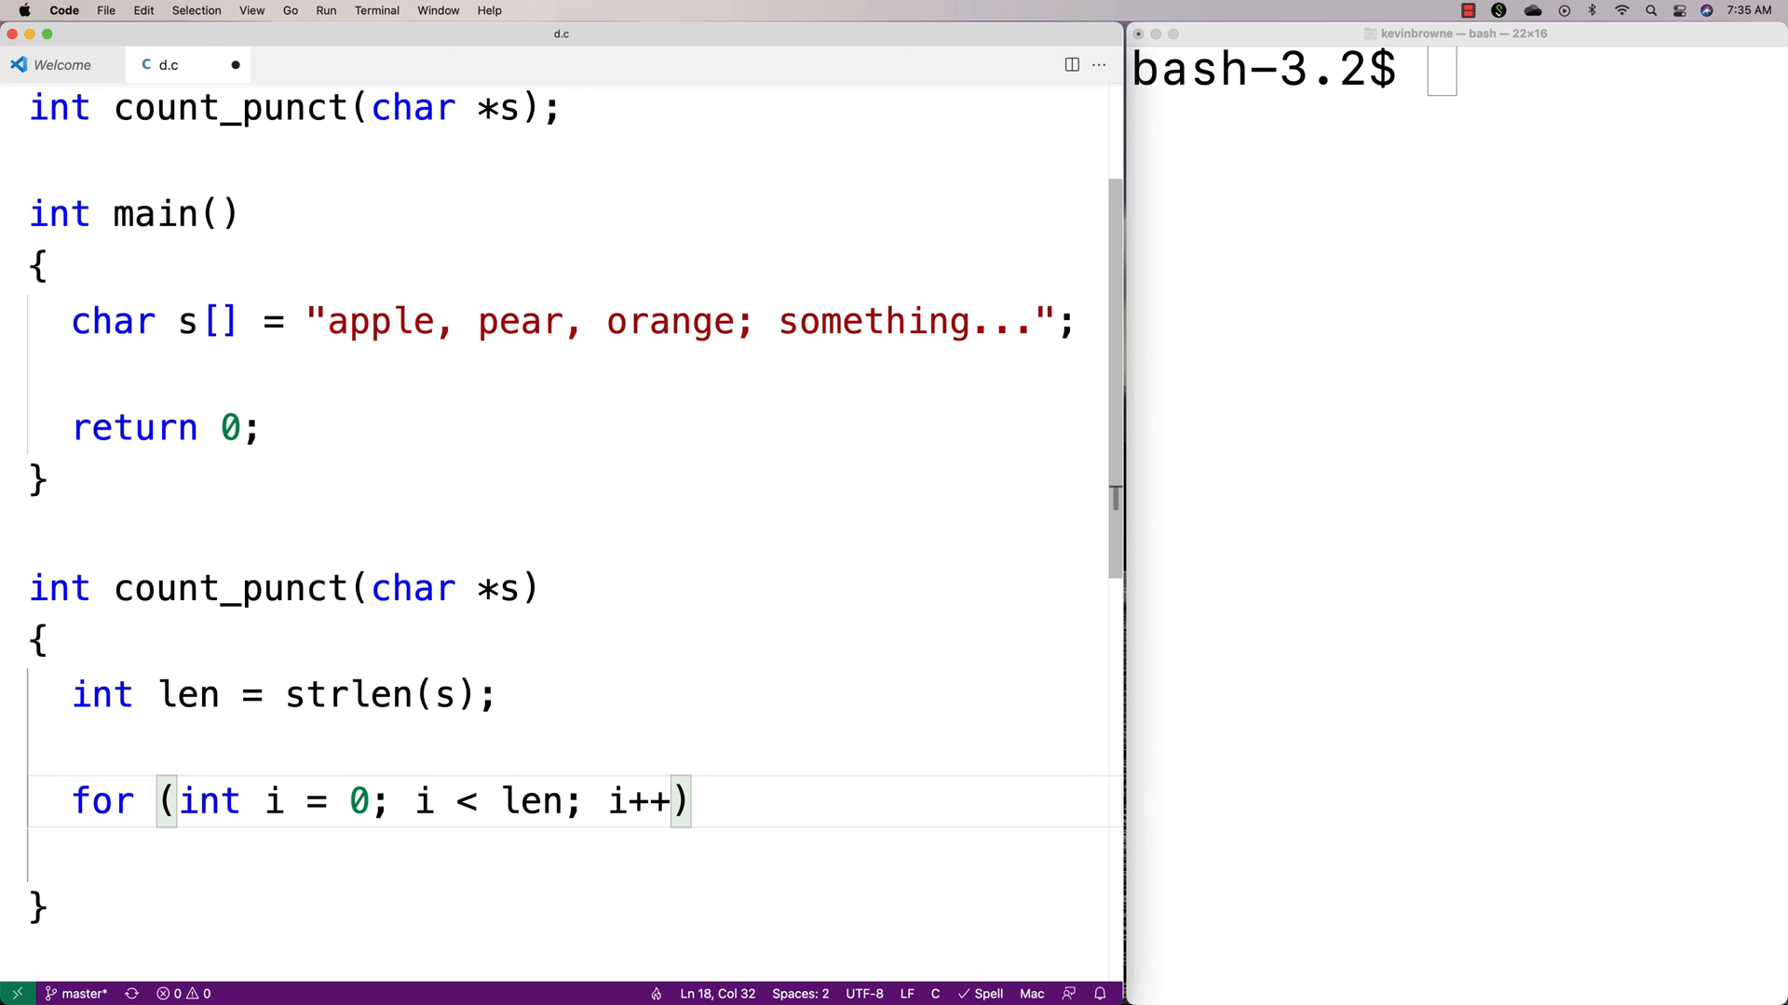
left_click(351, 802)
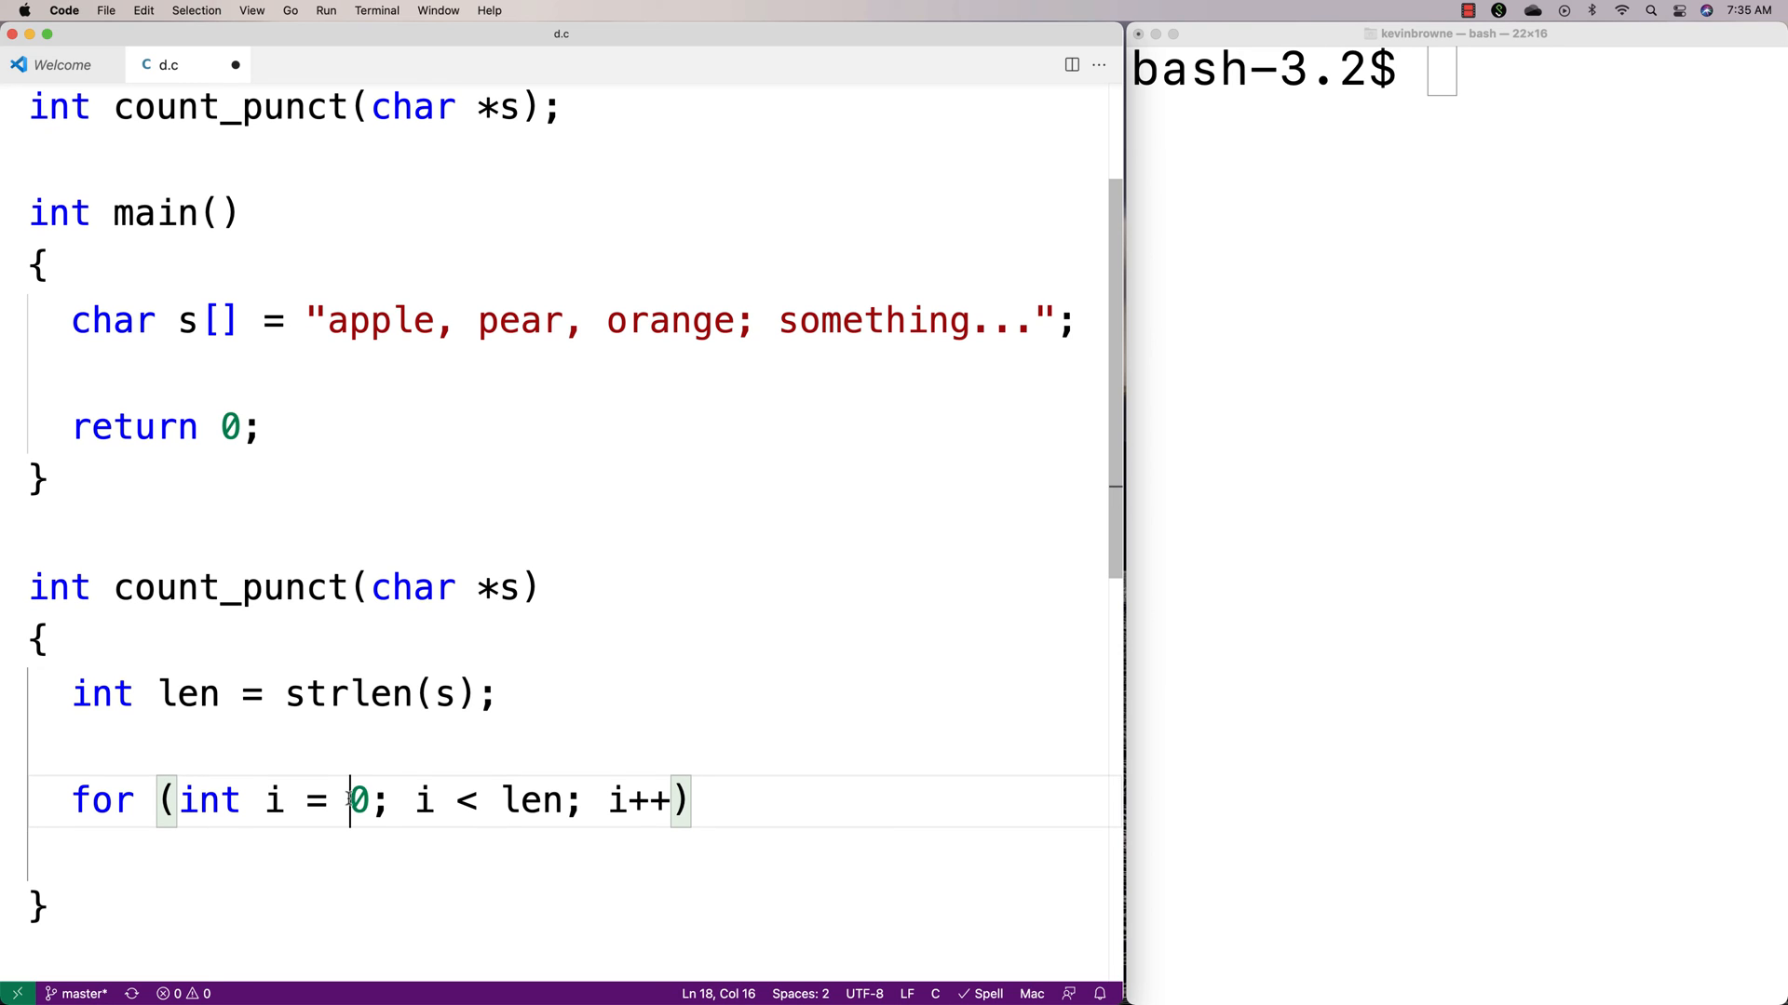
left_click(1049, 320)
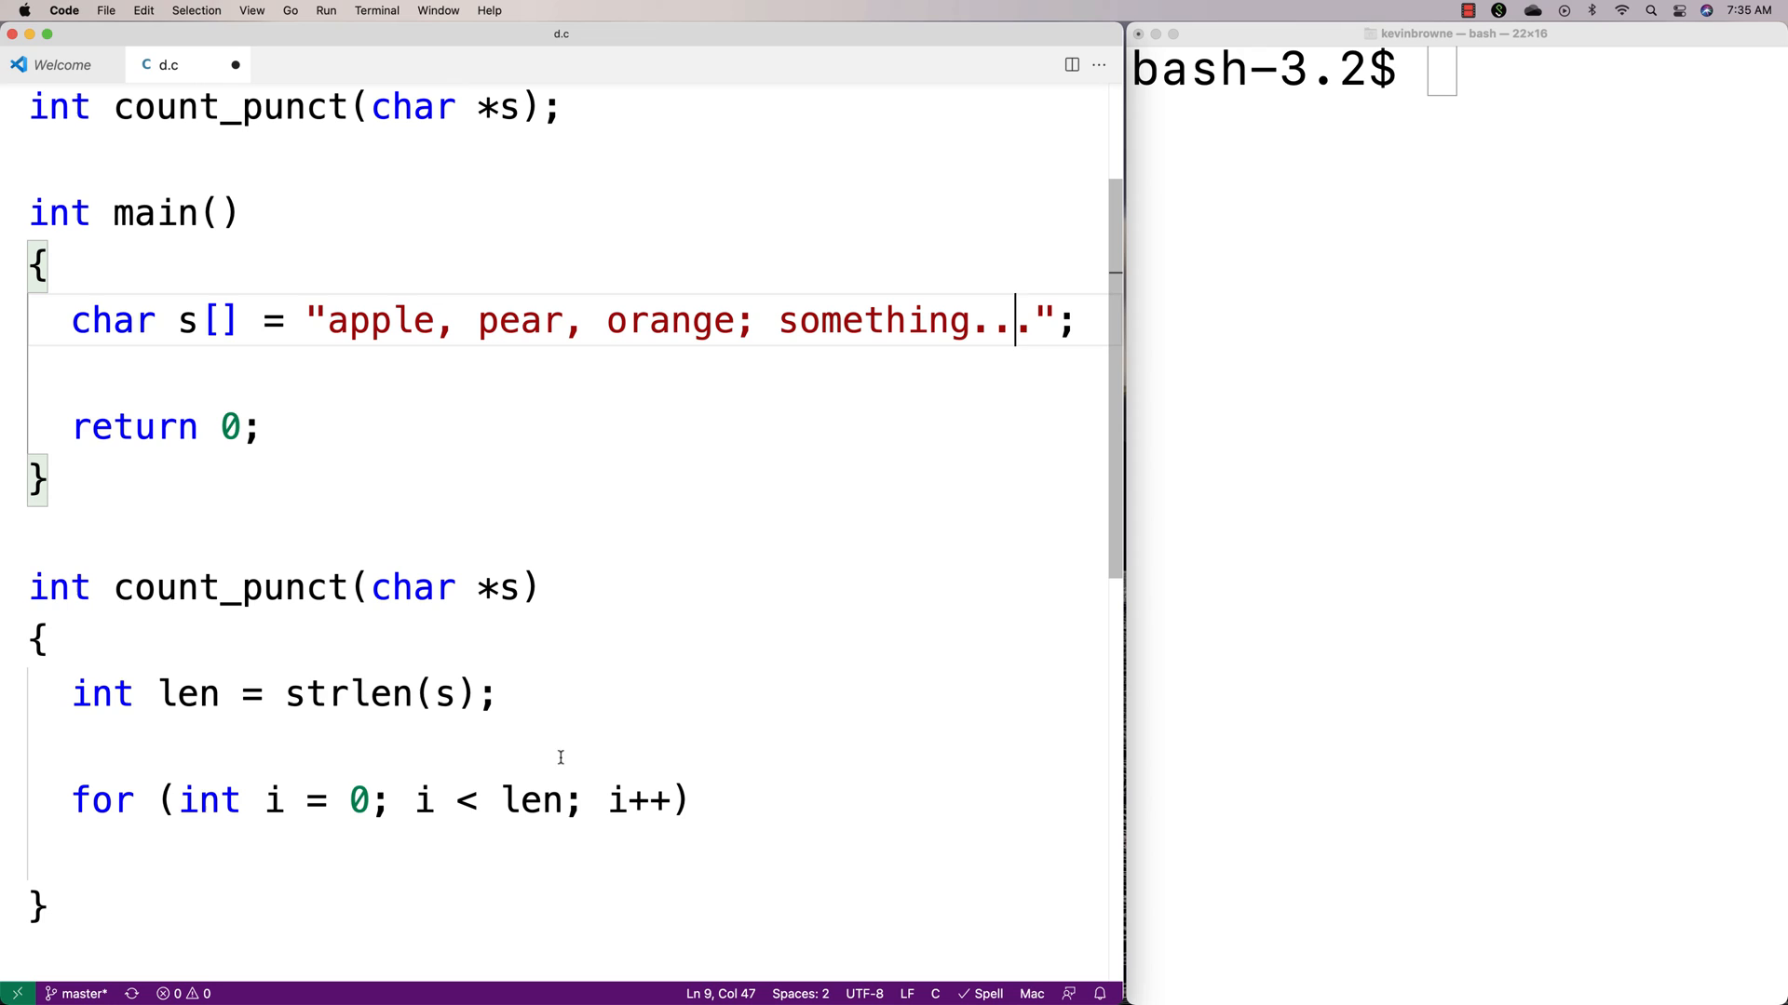
mouse_move(558, 743)
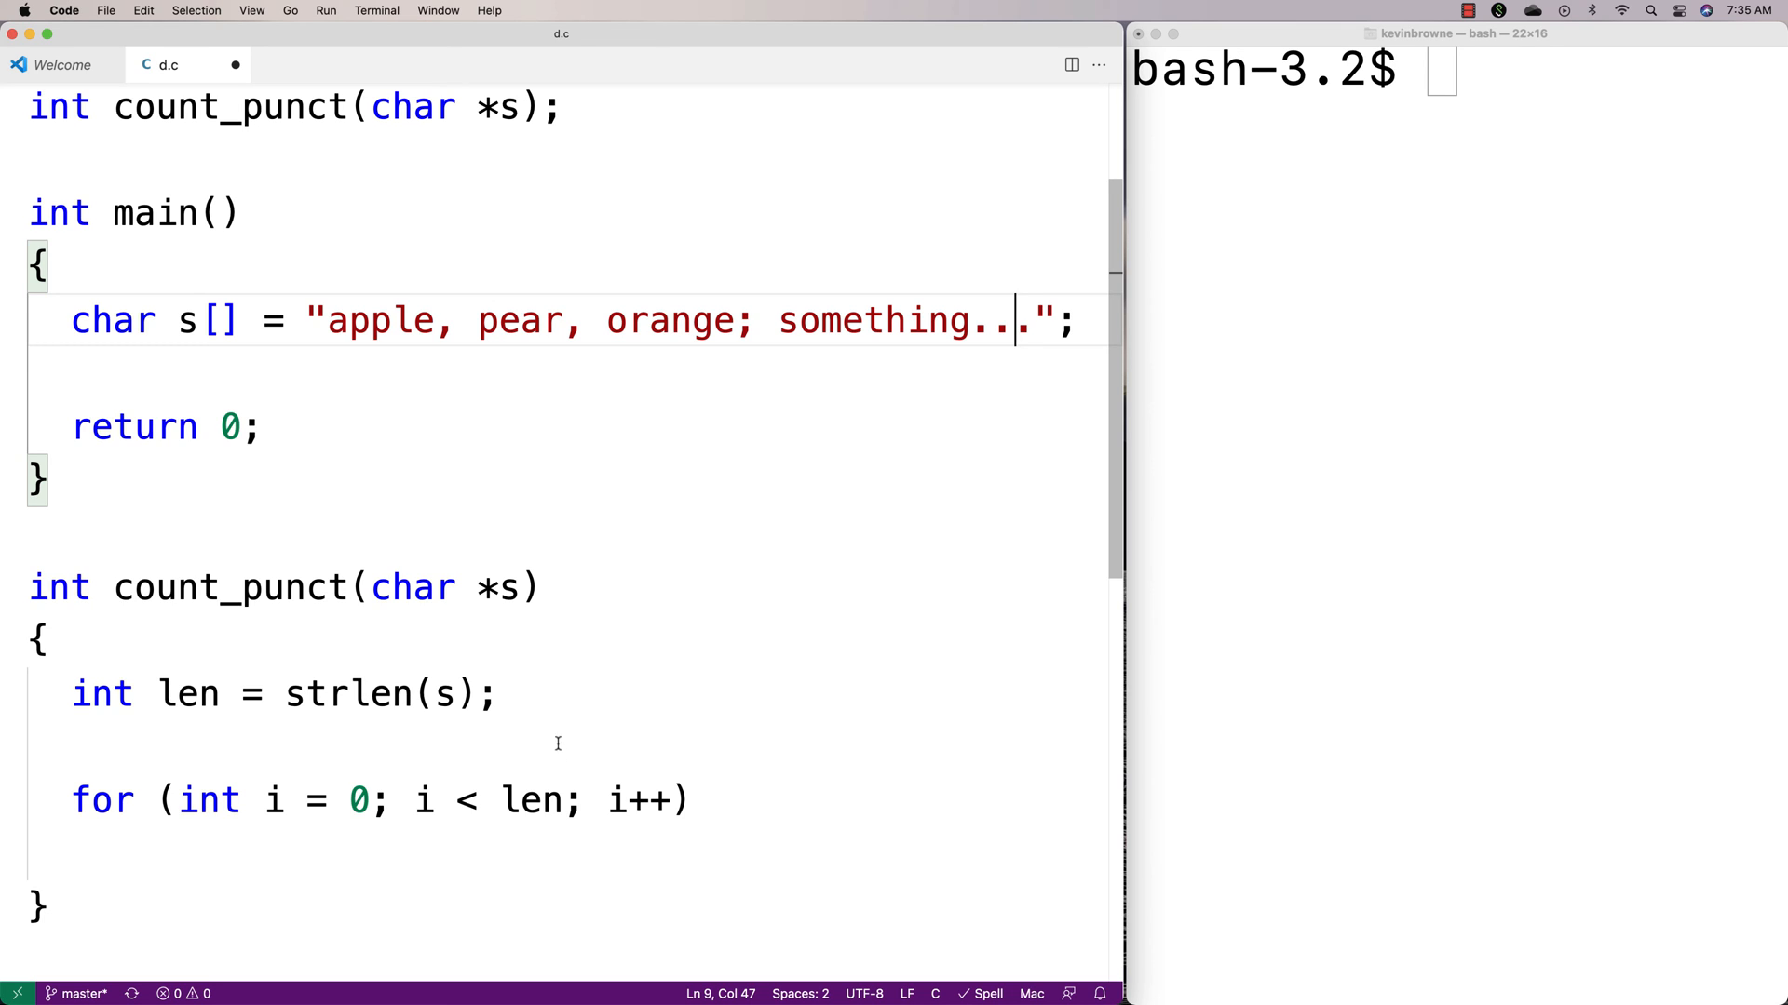
Declare int count = 0; and add if (ispunct(s[i])) count++; inside the loop.
type("int")
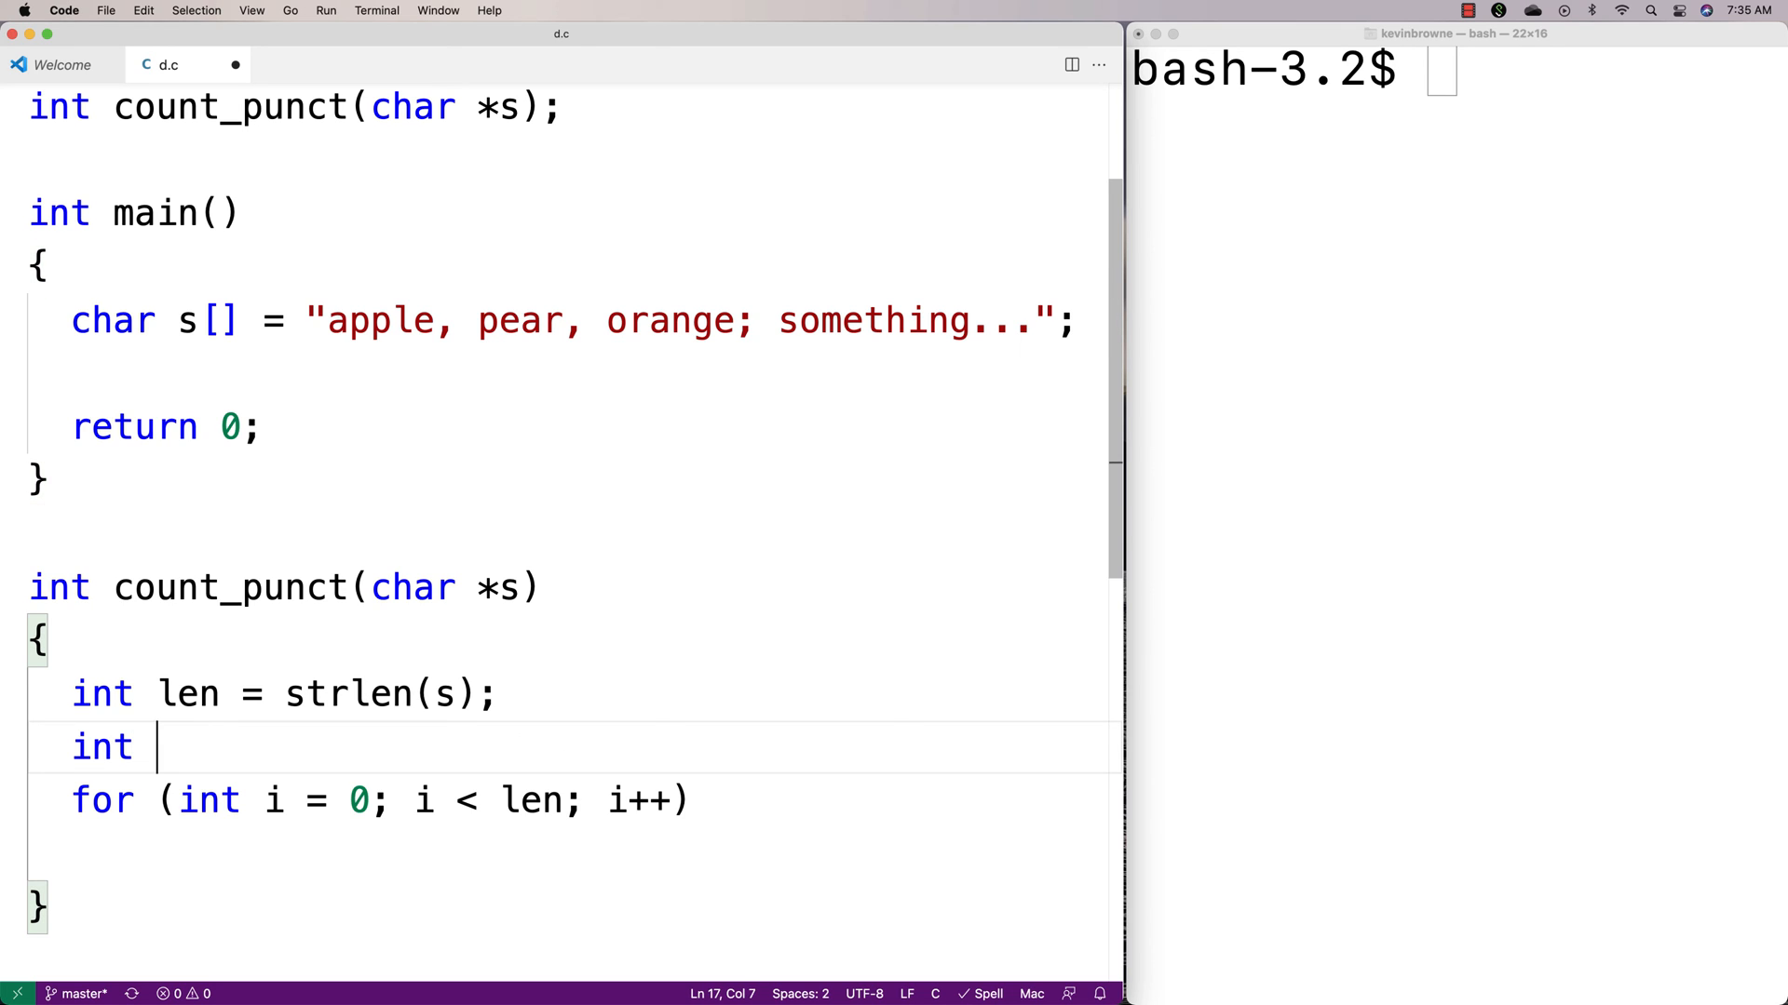
type("count = 0;")
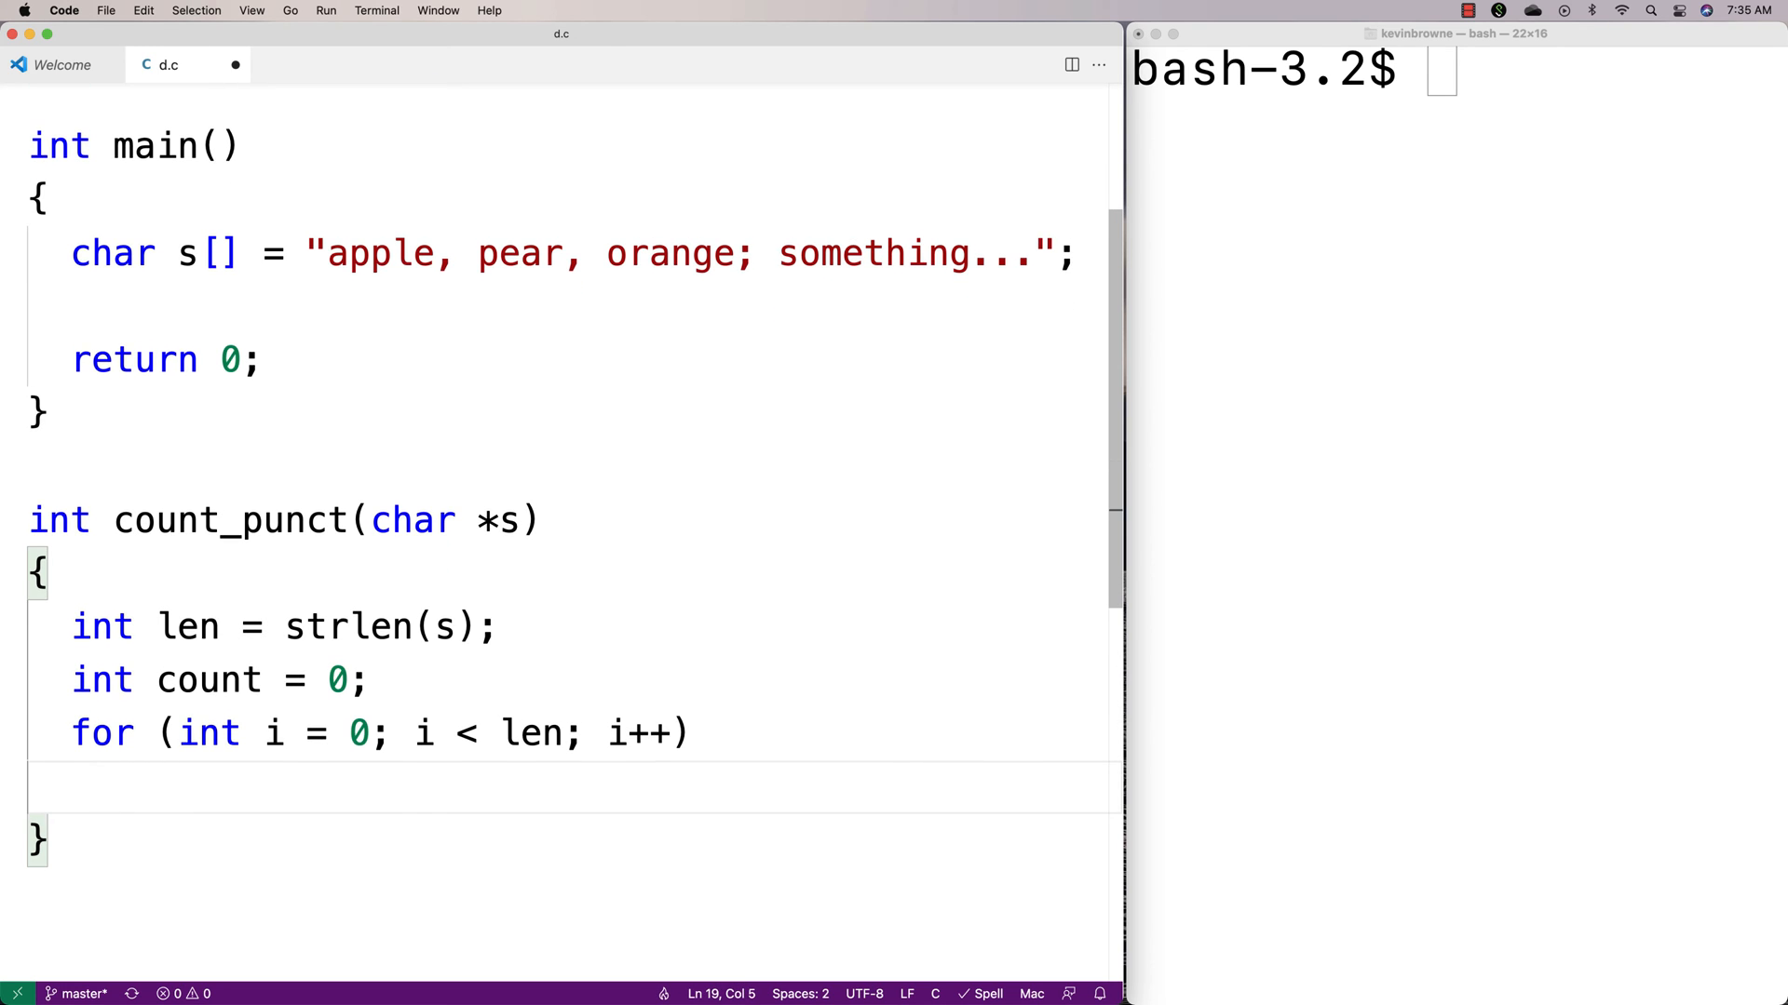
type("if (ispunct(")
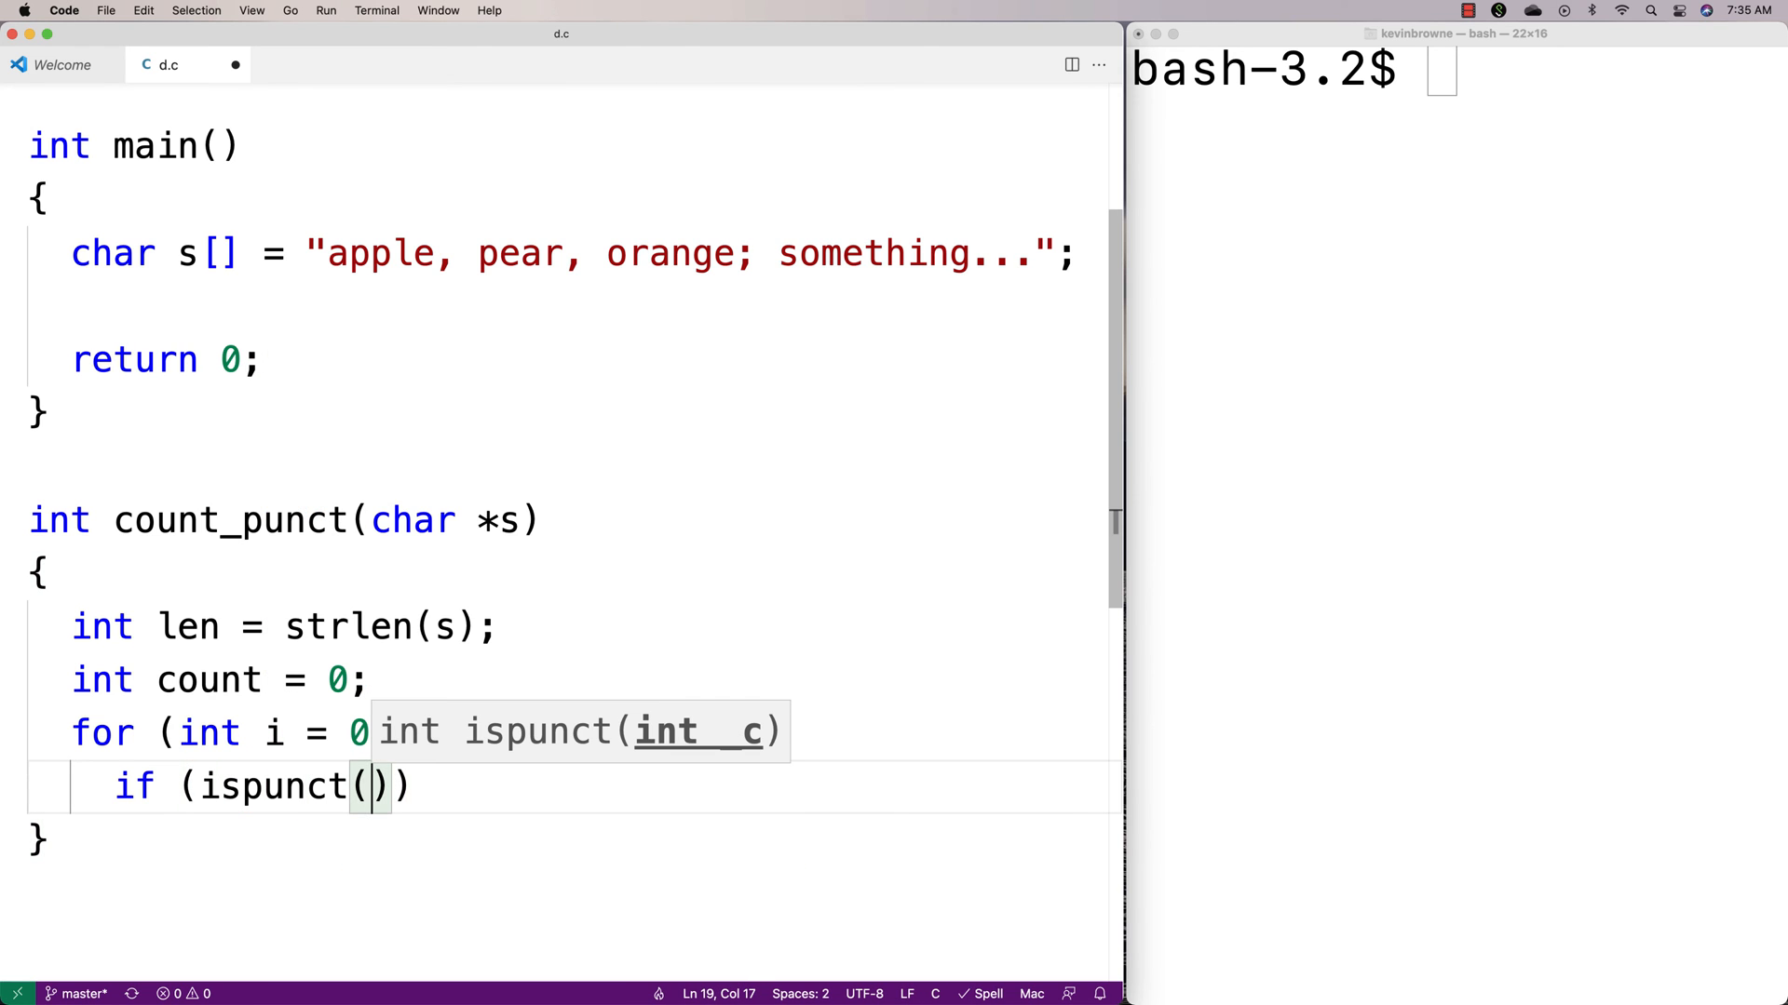
type("s[i")
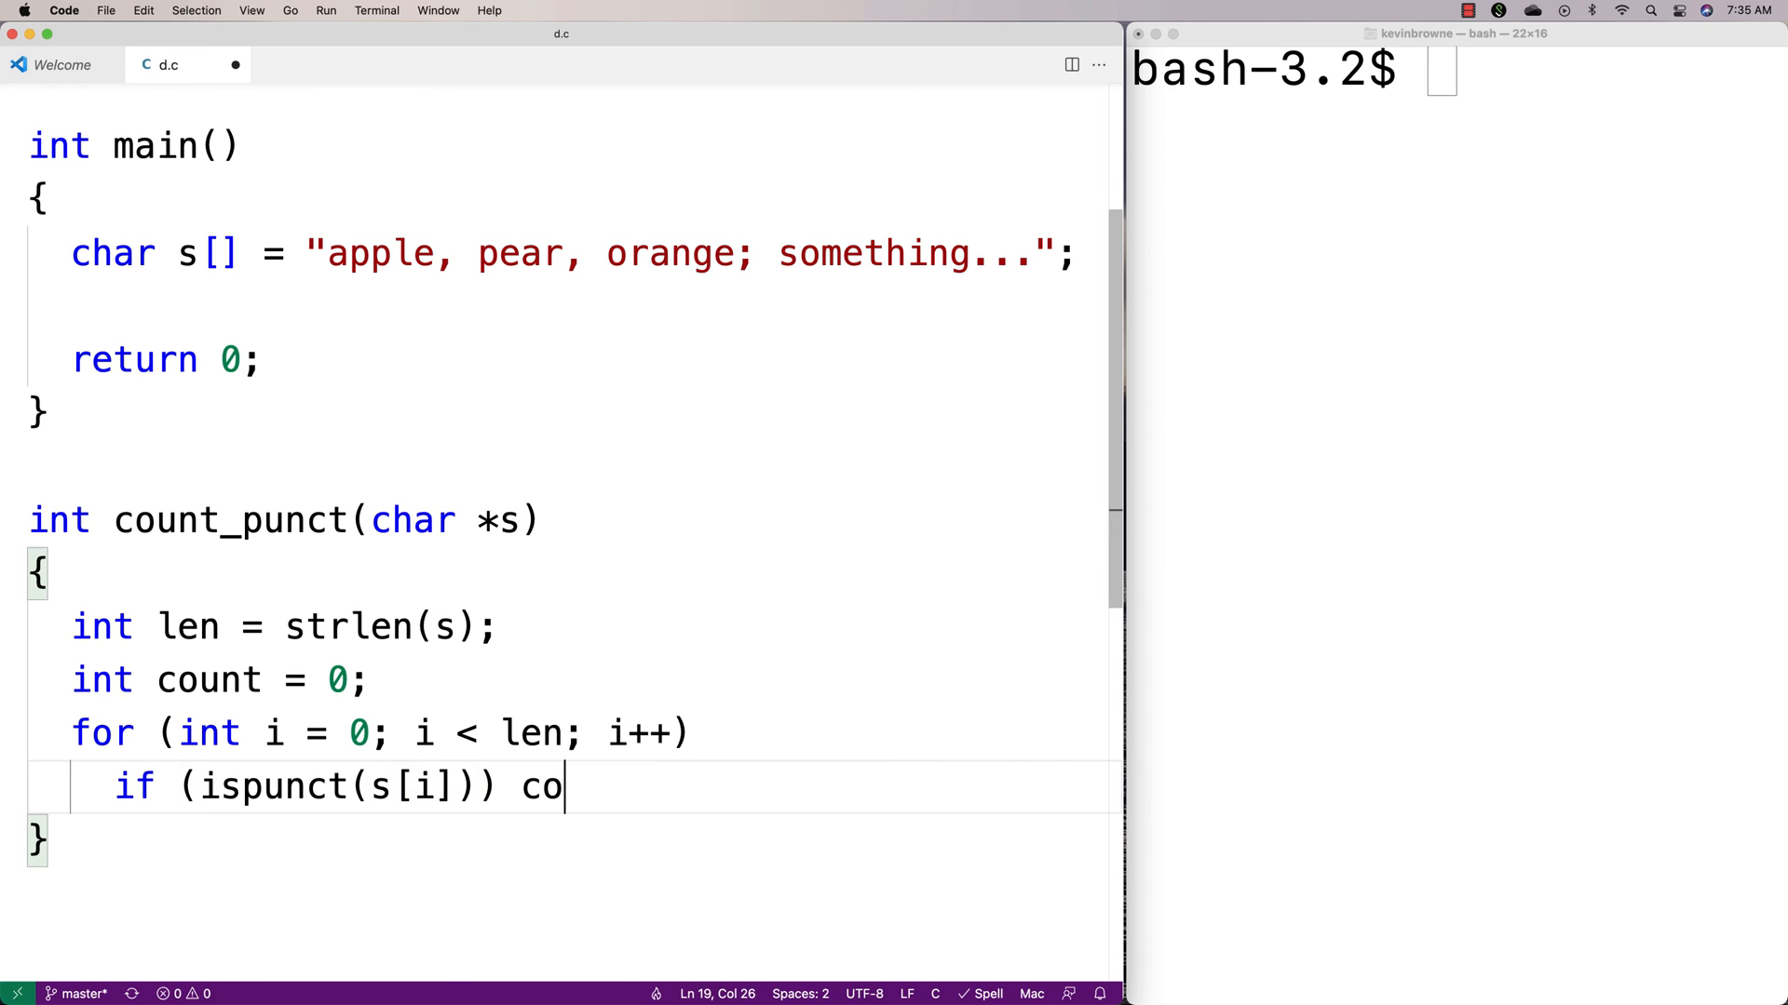
type("unt++;")
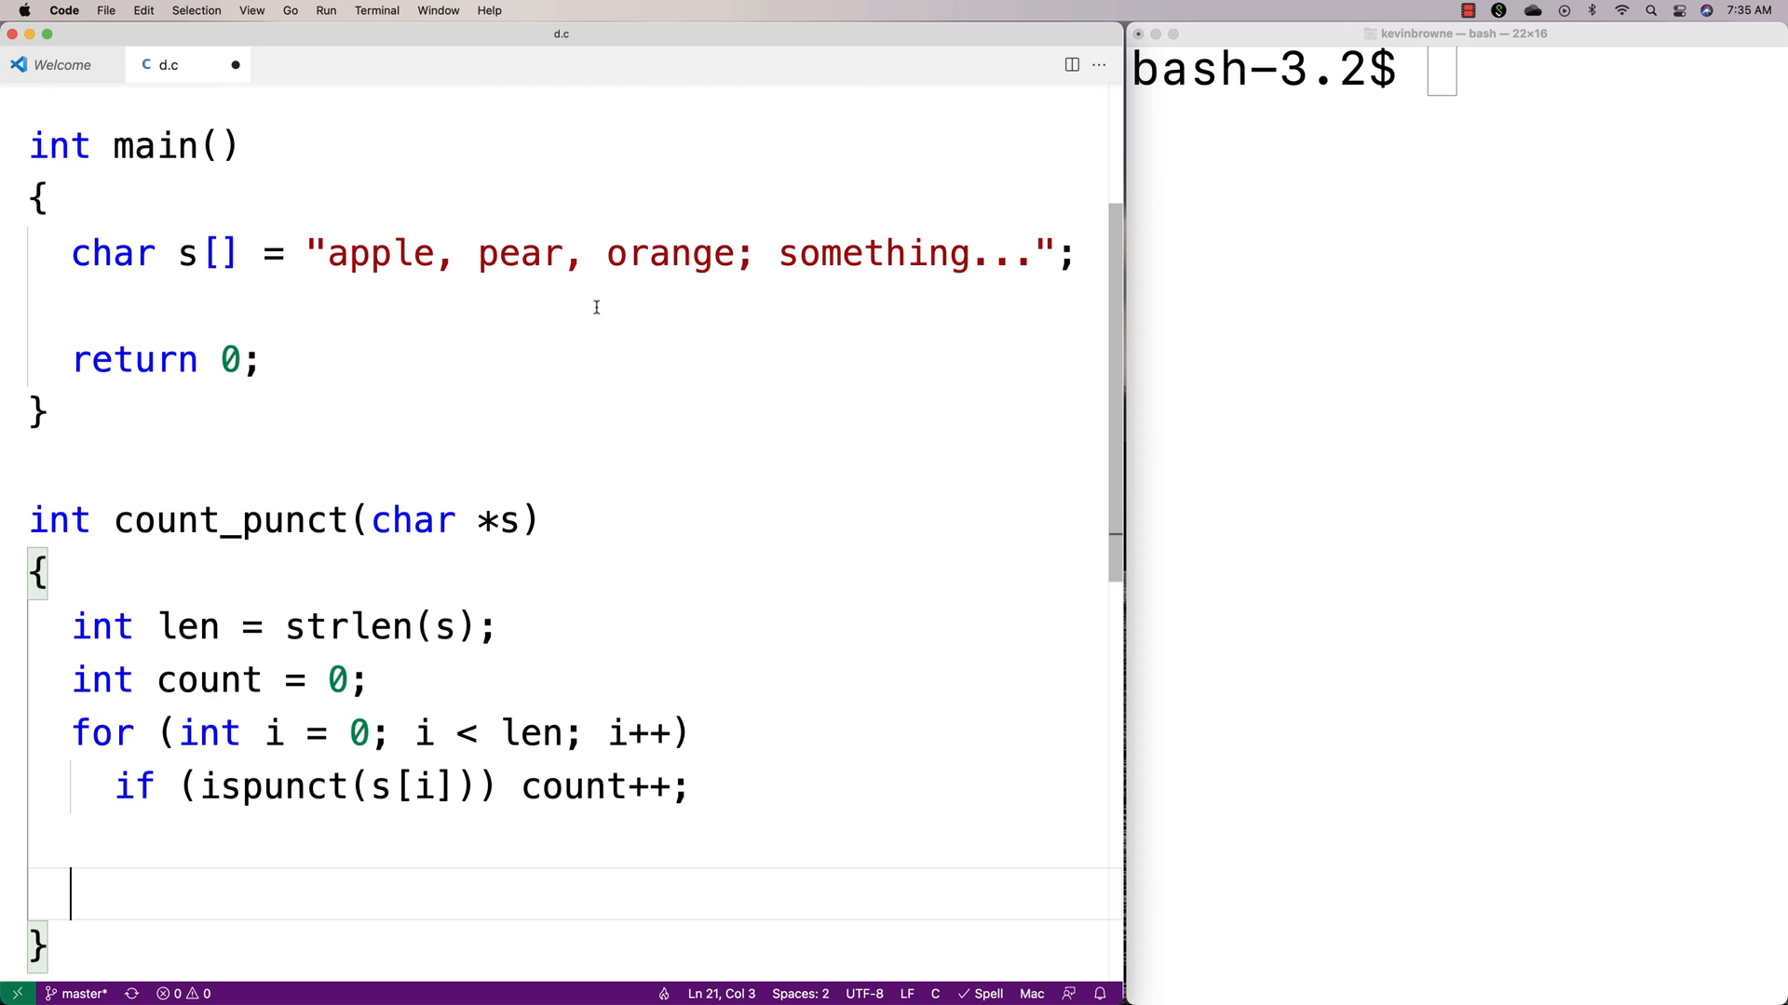
Review s[i] against the test string, then add return count; to count_punct.
left_click(372, 253)
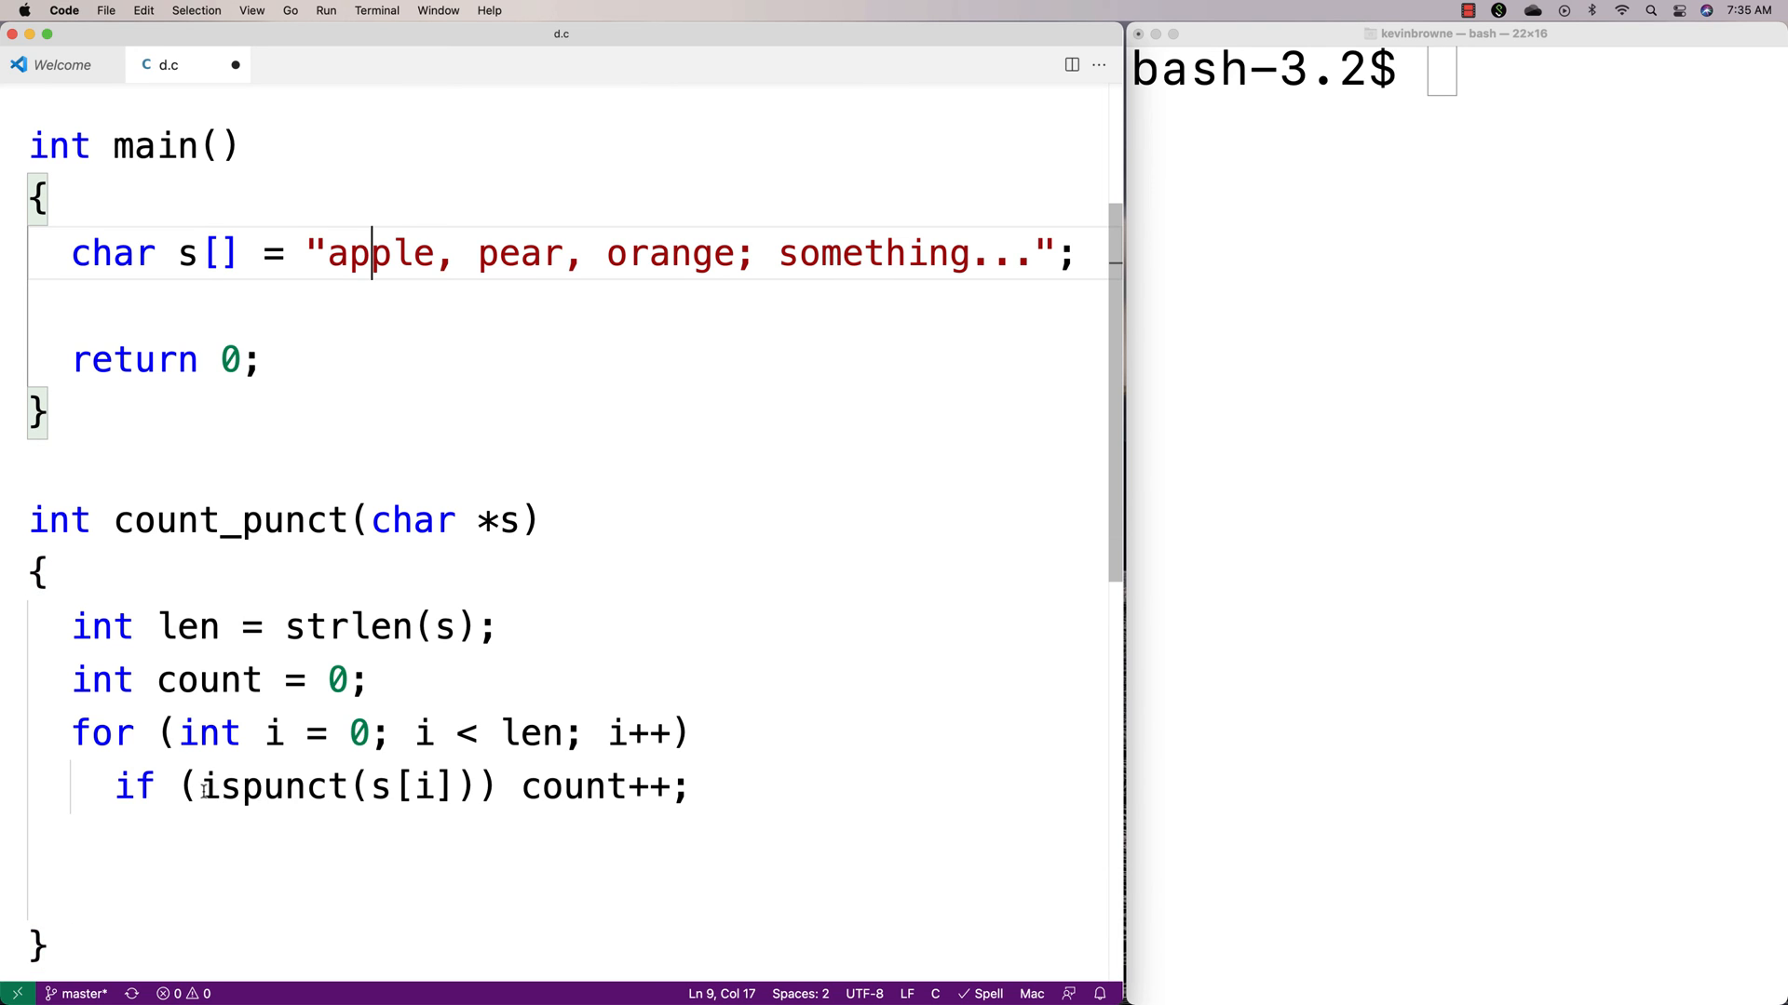
double_click(427, 786)
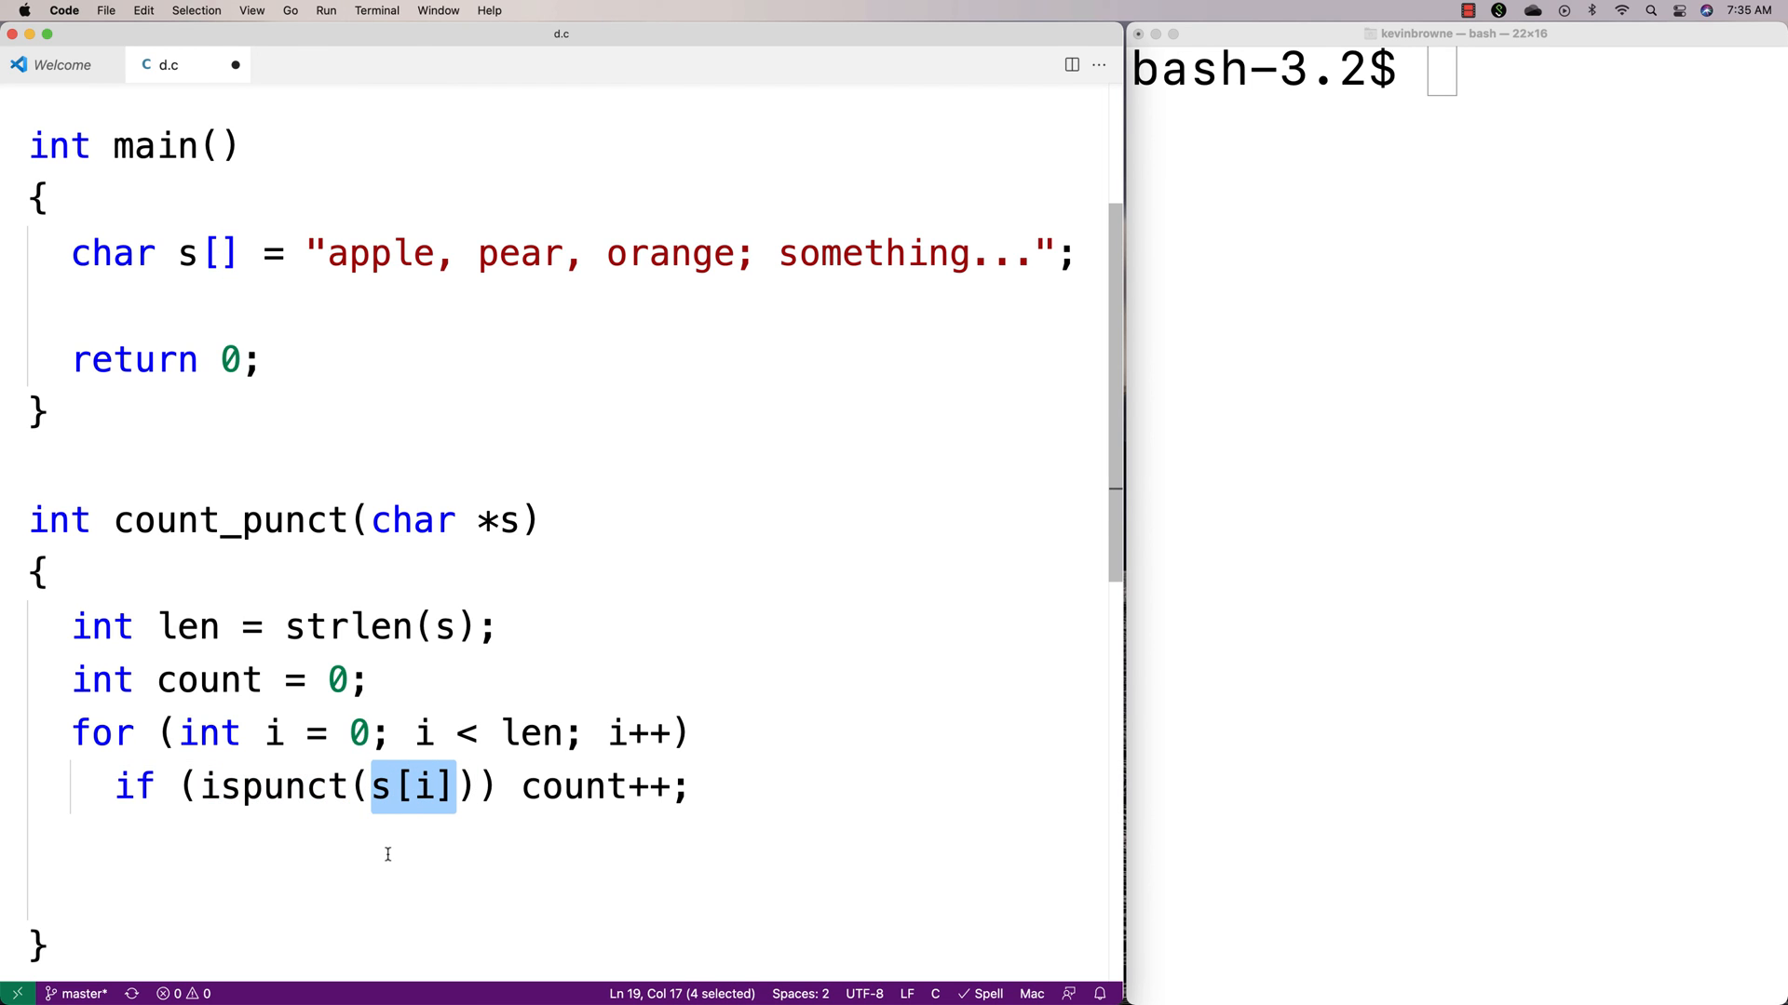
left_click(519, 786)
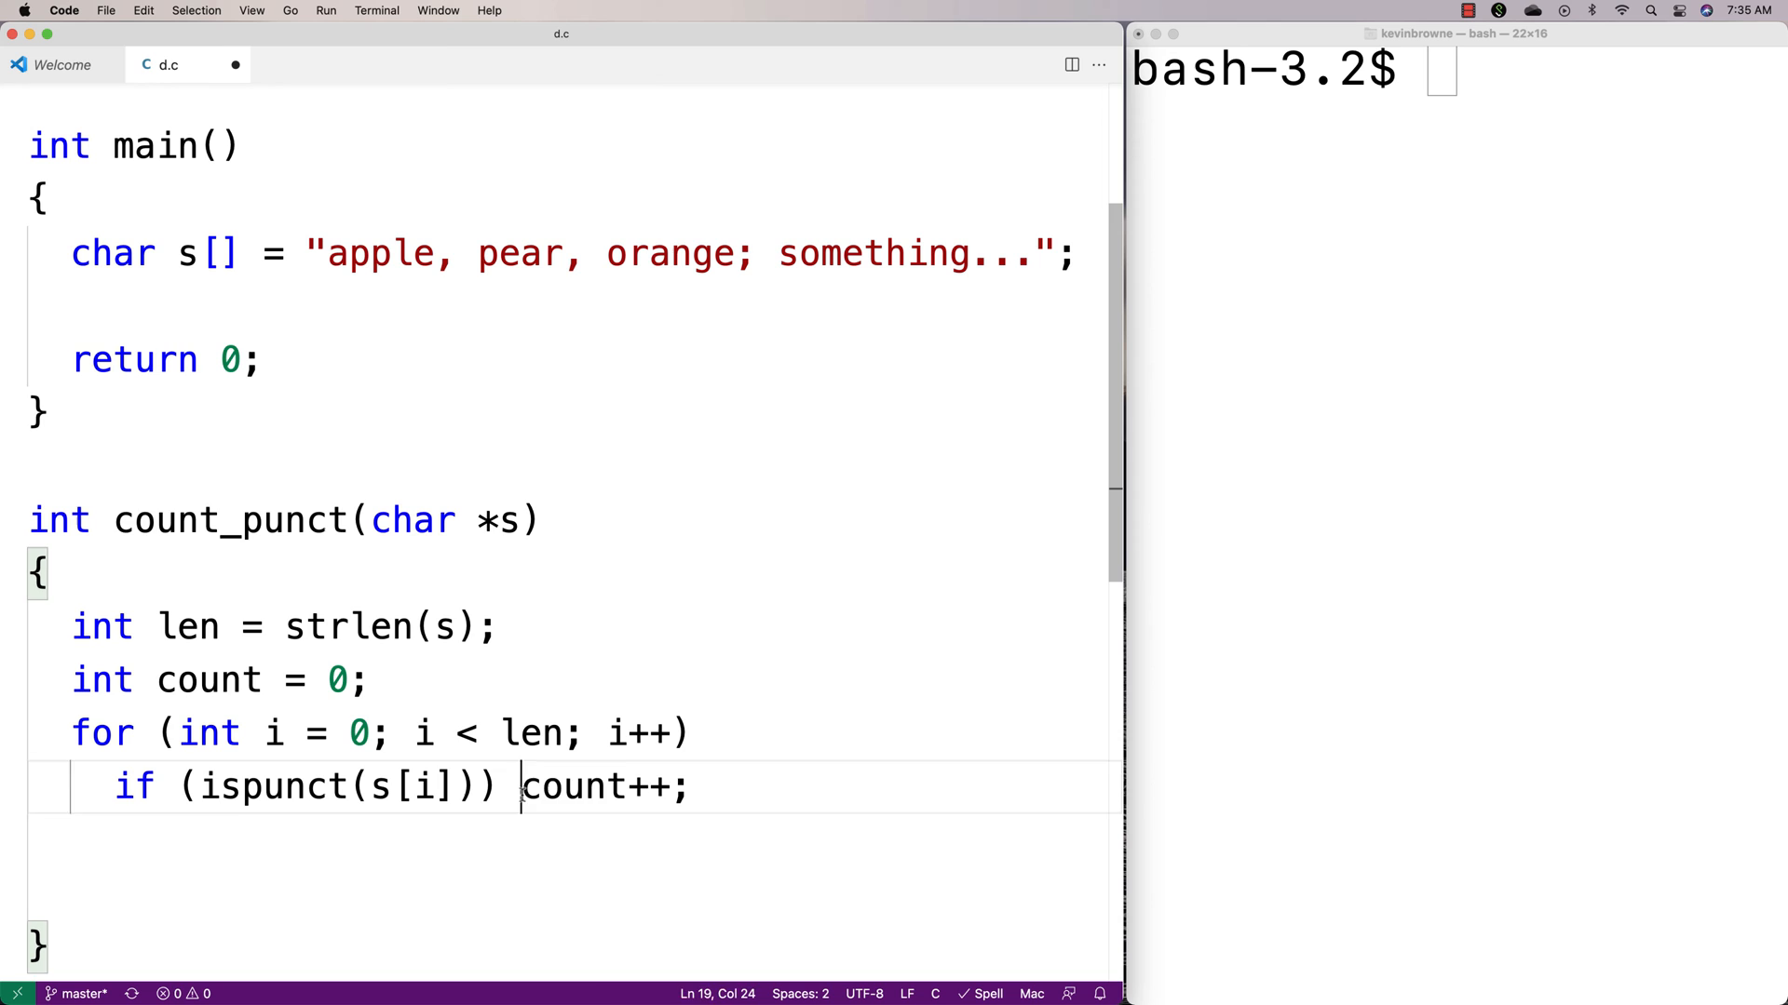
type("re")
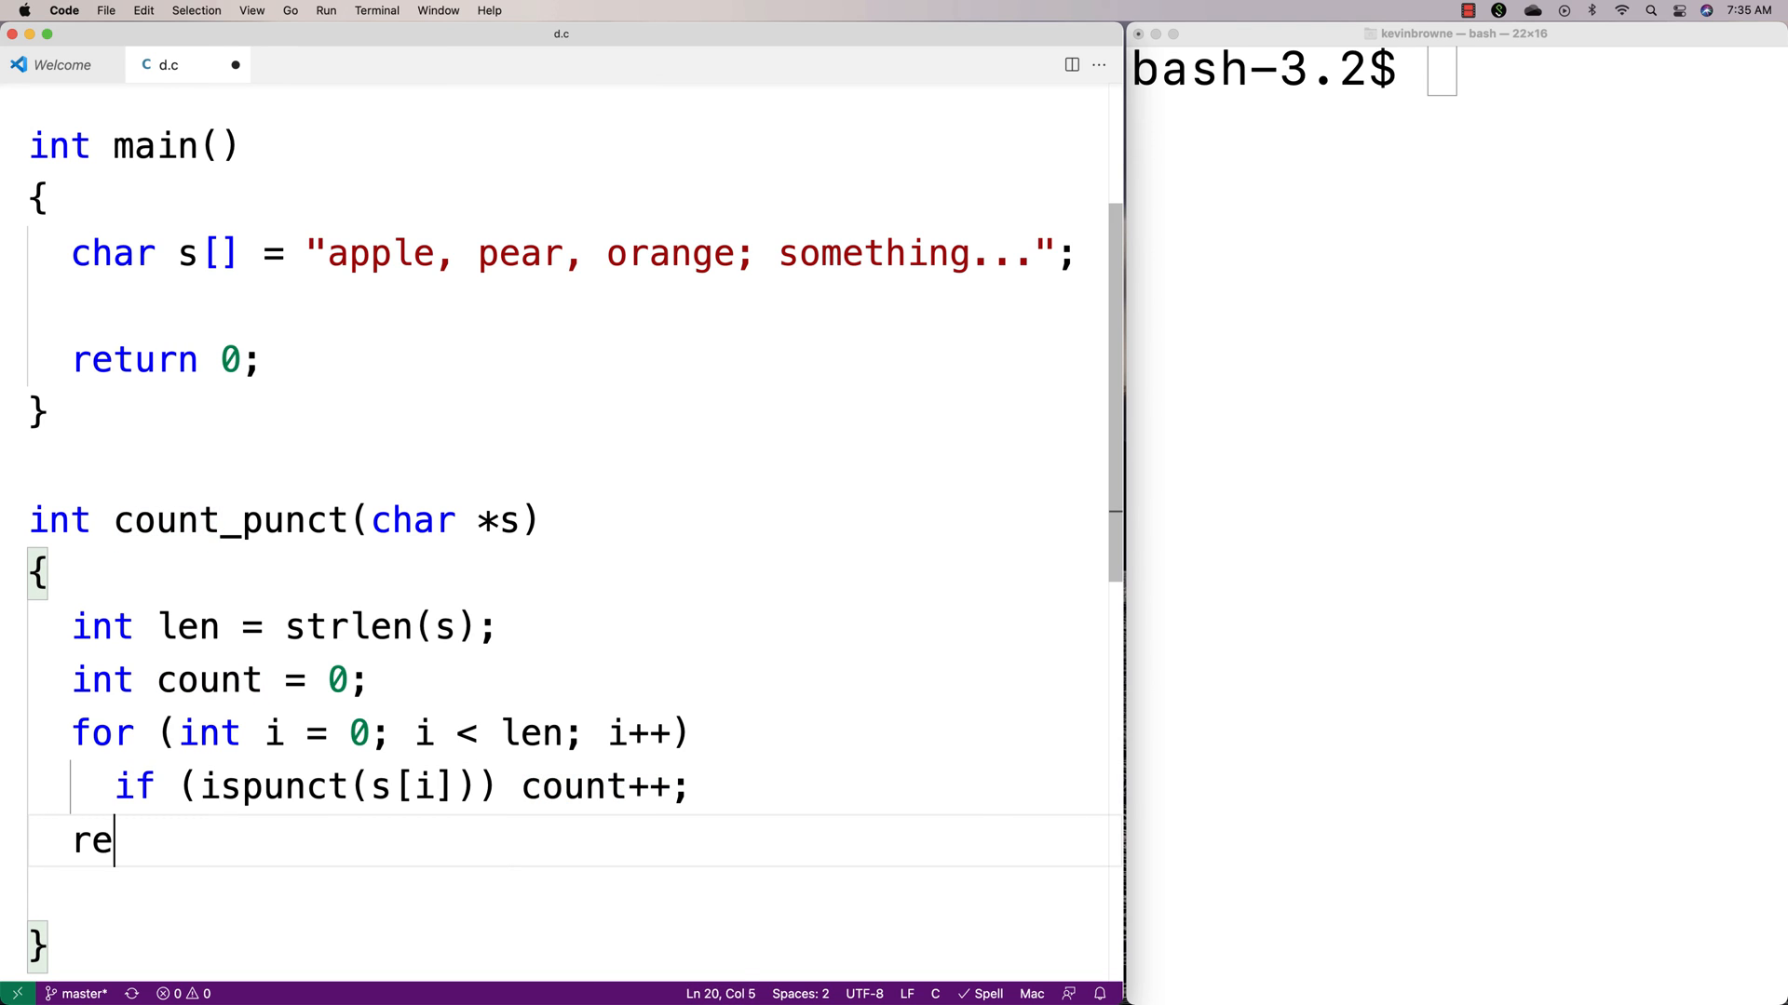
type("turn count;")
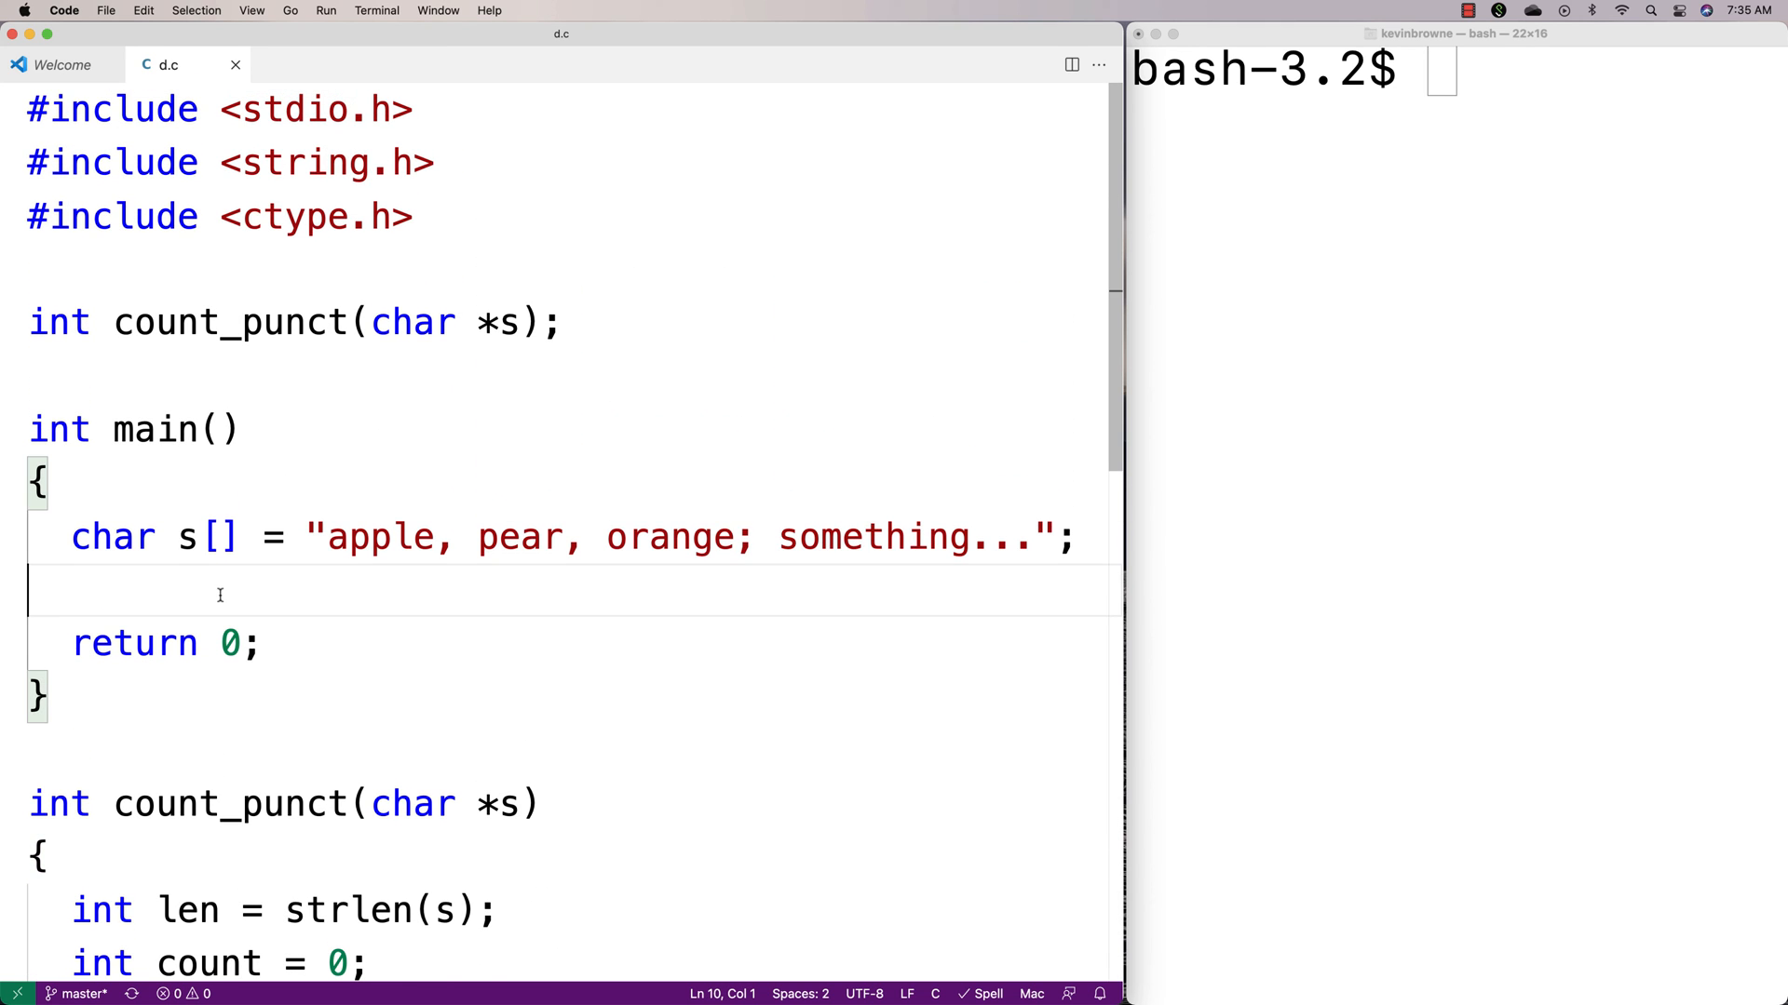
In main, write int total = count_punct(s); and print it with printf("total: %d\n", total);.
type("int")
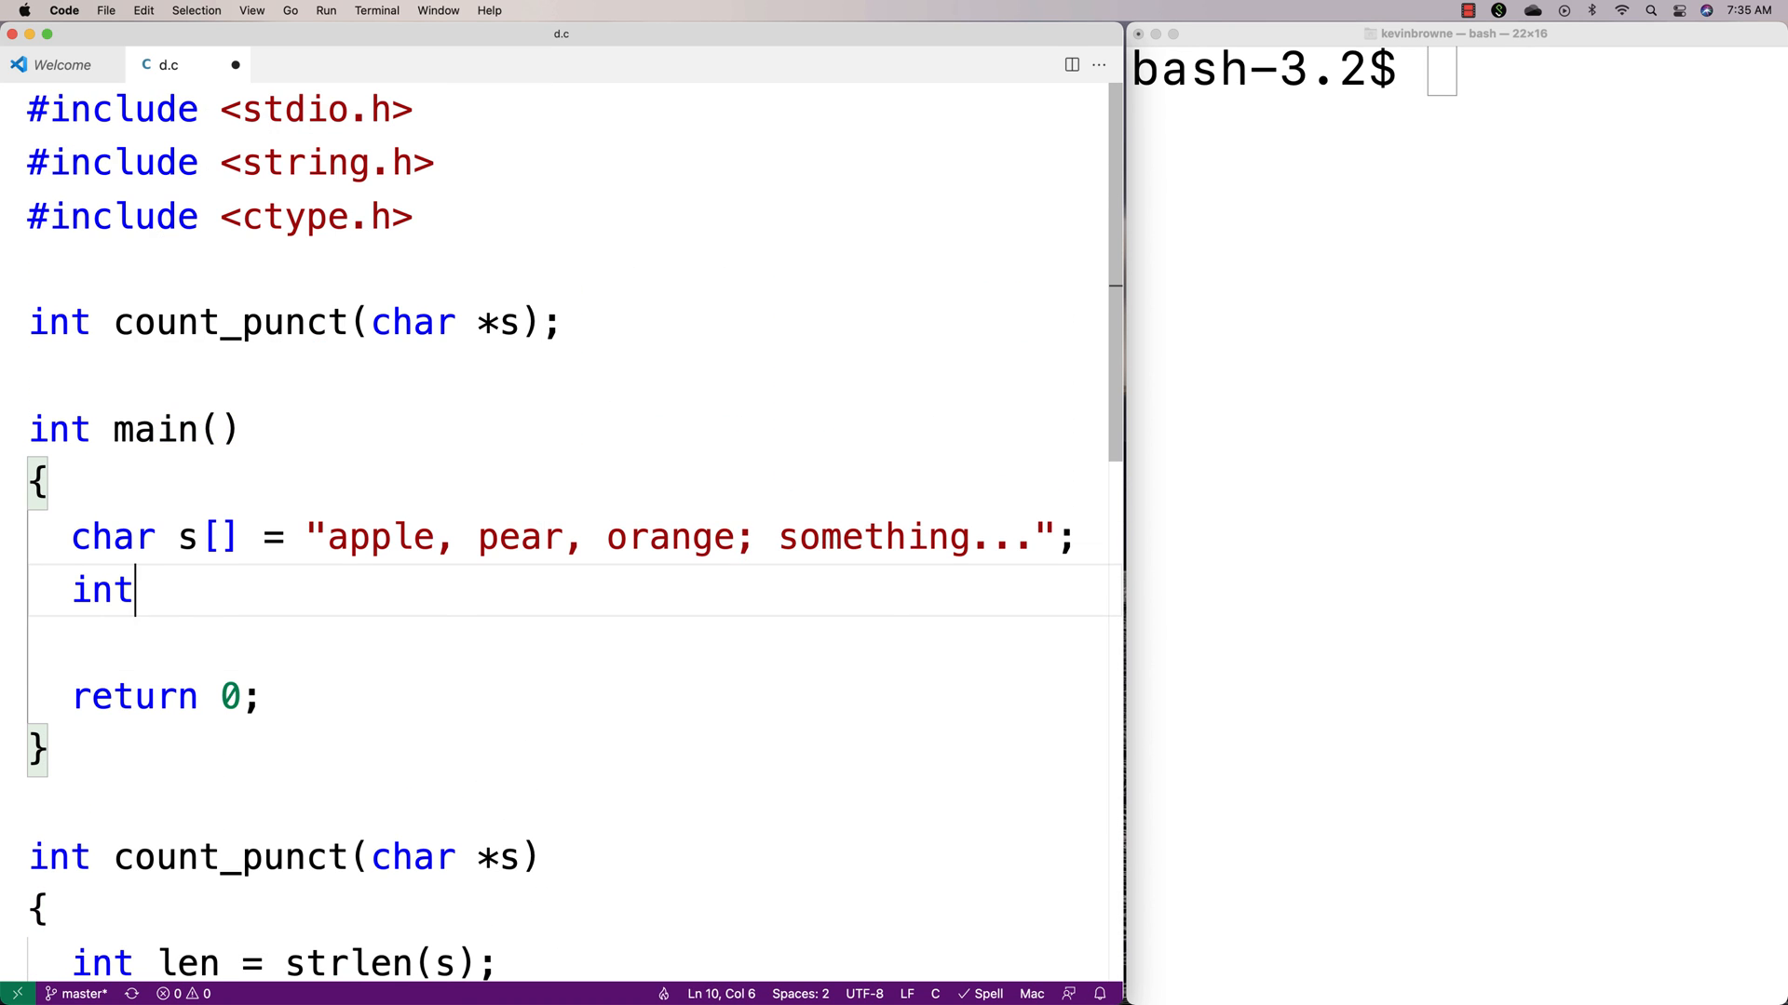
type("total = count_punct(s);")
left_click(1458, 69)
type("g")
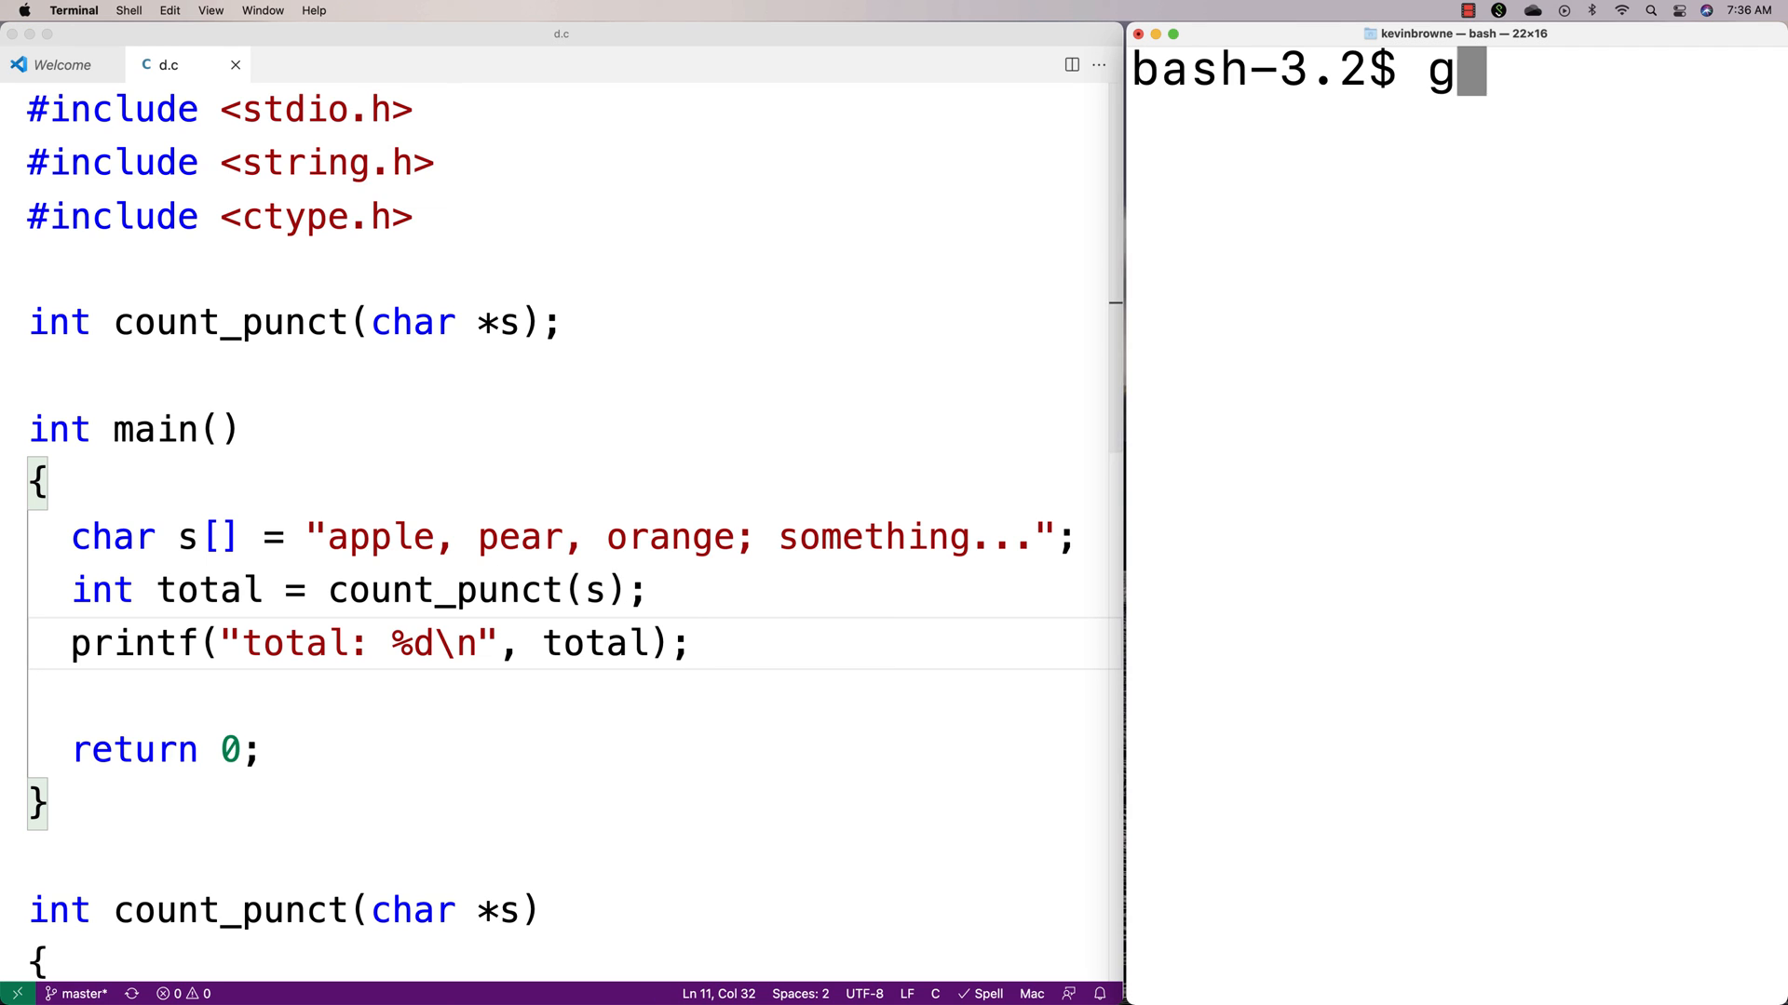
Compile with gcc -o d d.c, run ./d printing total: 6, and review count_punct.
type("cc -o d d.c")
type("./d")
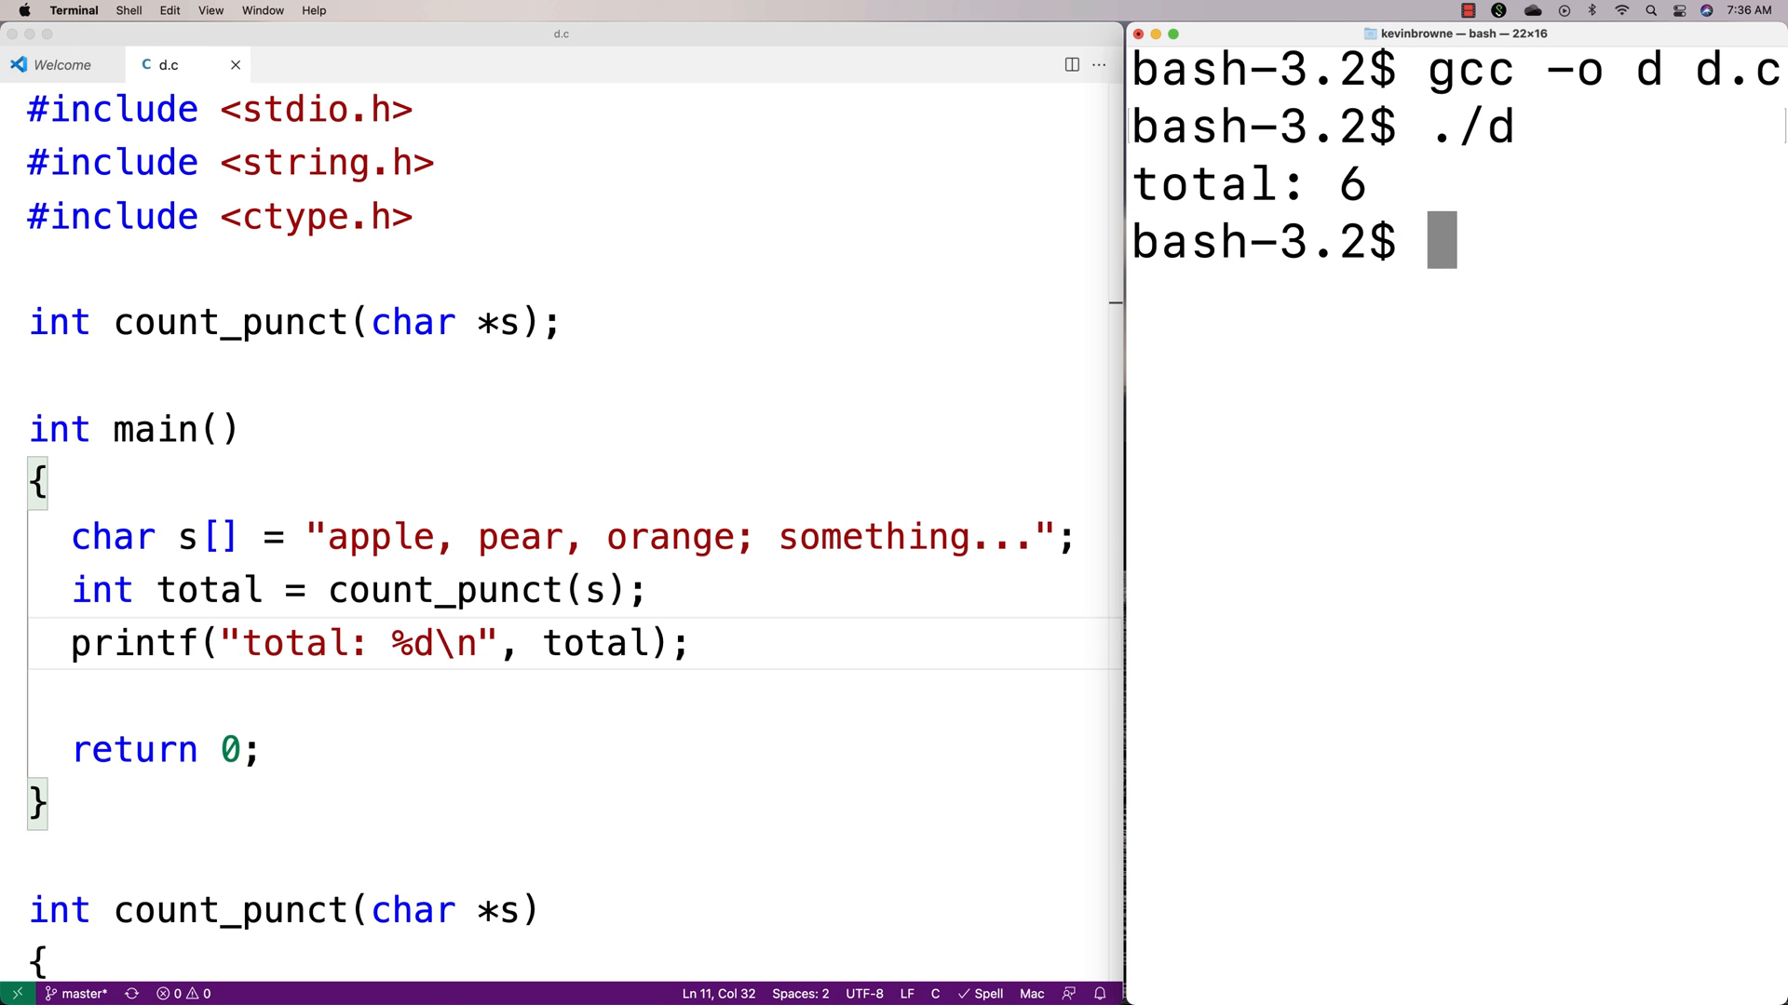
mouse_move(1149, 504)
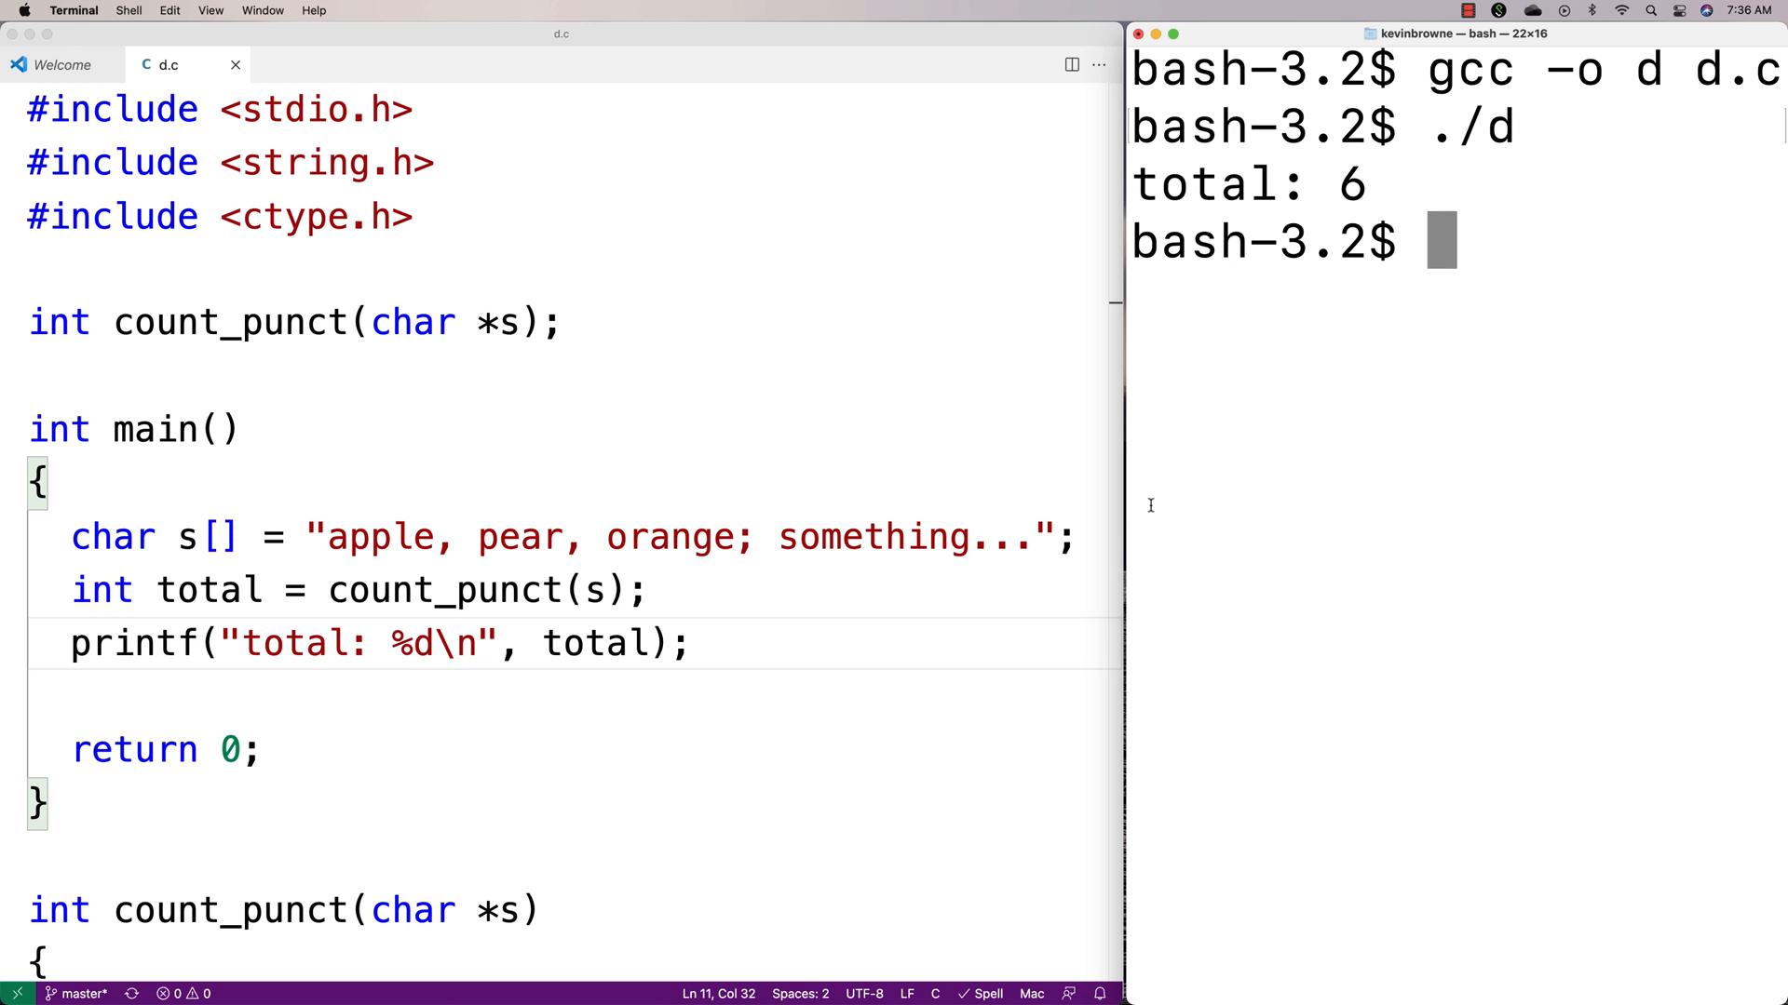
scroll("down", 3)
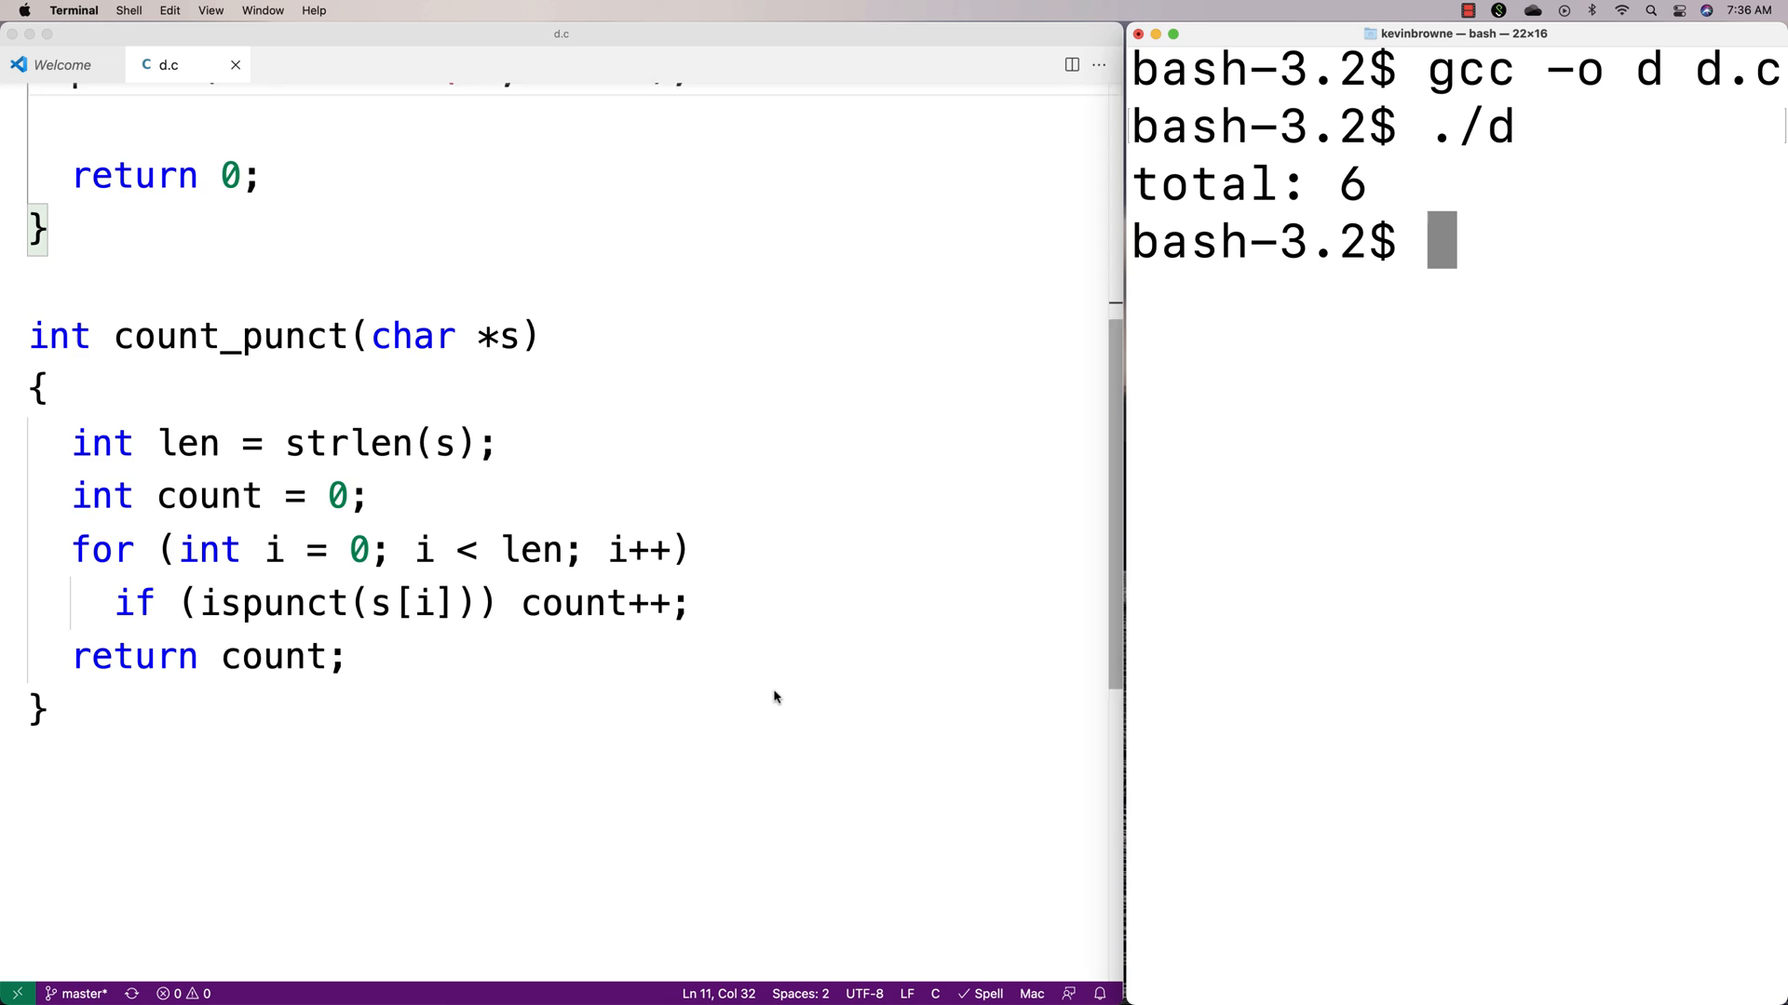
scroll("up", 3)
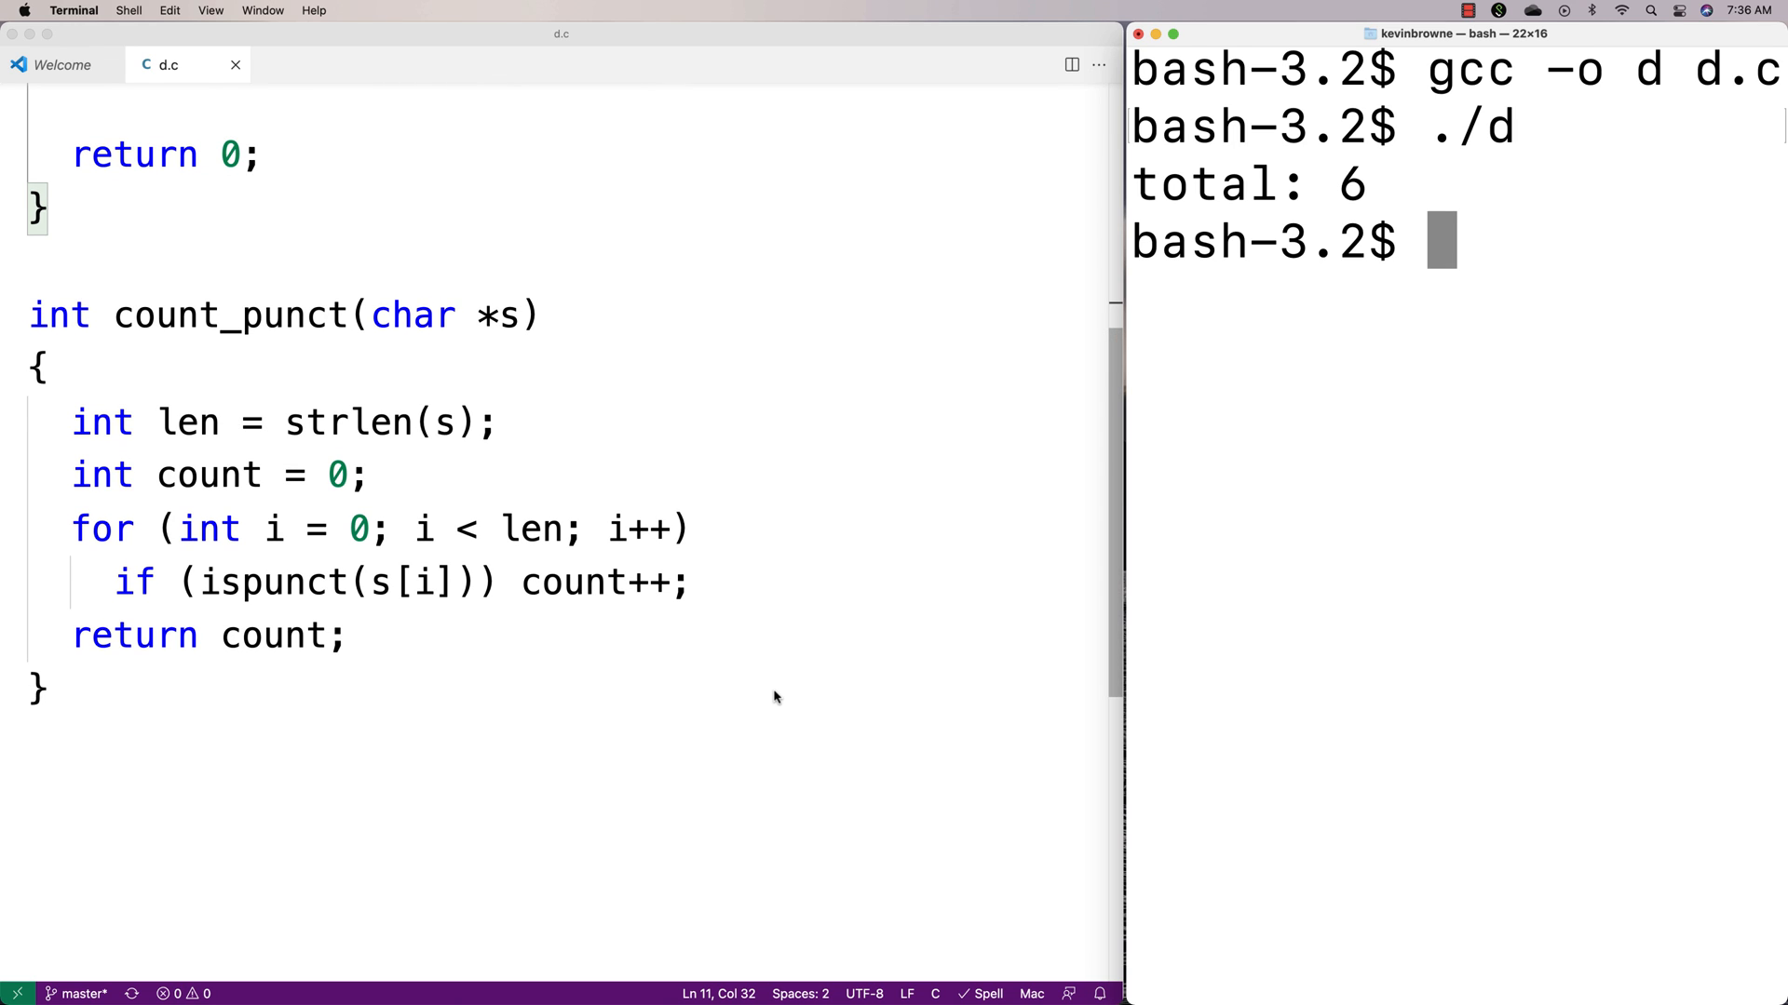